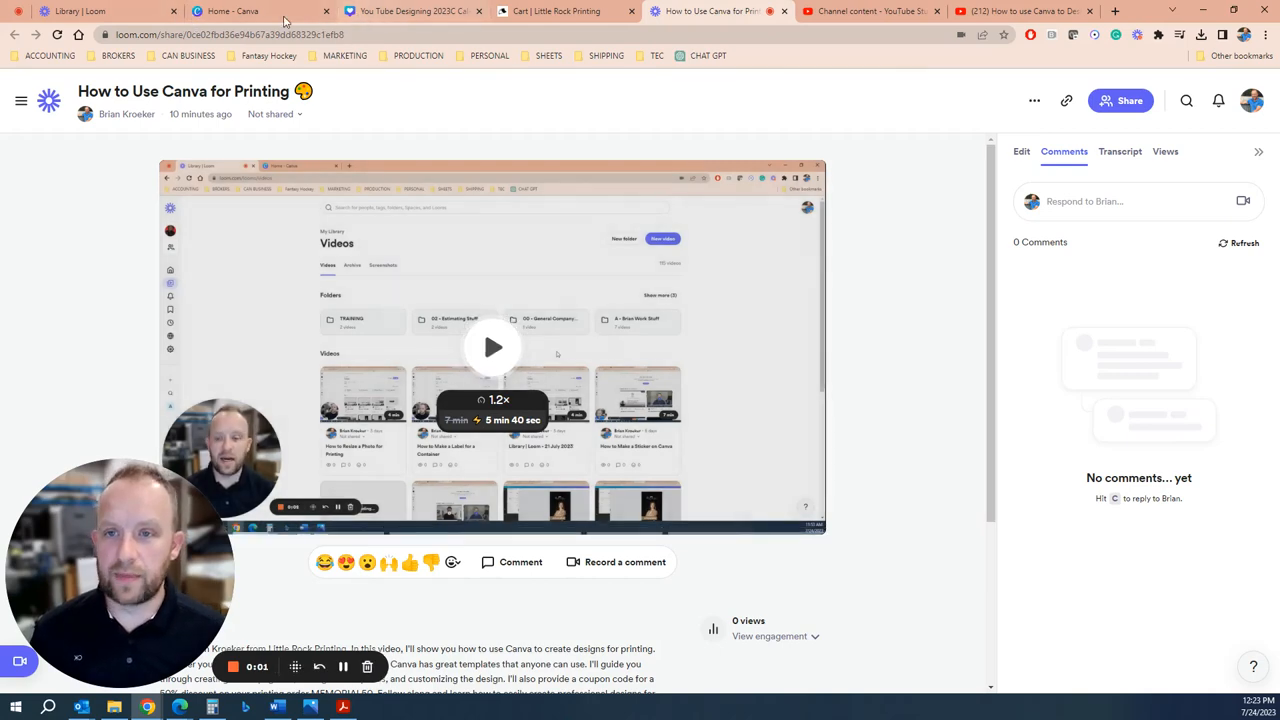
Step: Switch from the Loom video tab to the Canva home page tab
{"action": "left_click", "coordinate": [230, 11]}
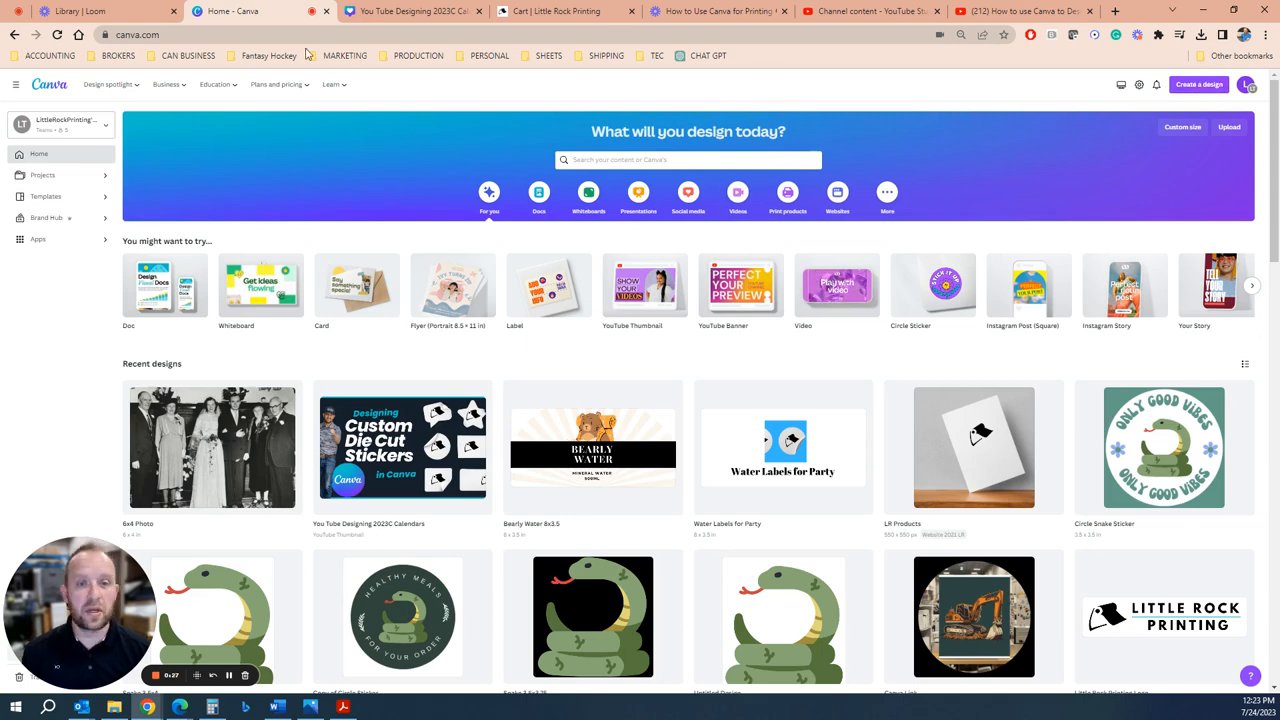
{"action": "mouse_move", "coordinate": [1206, 98]}
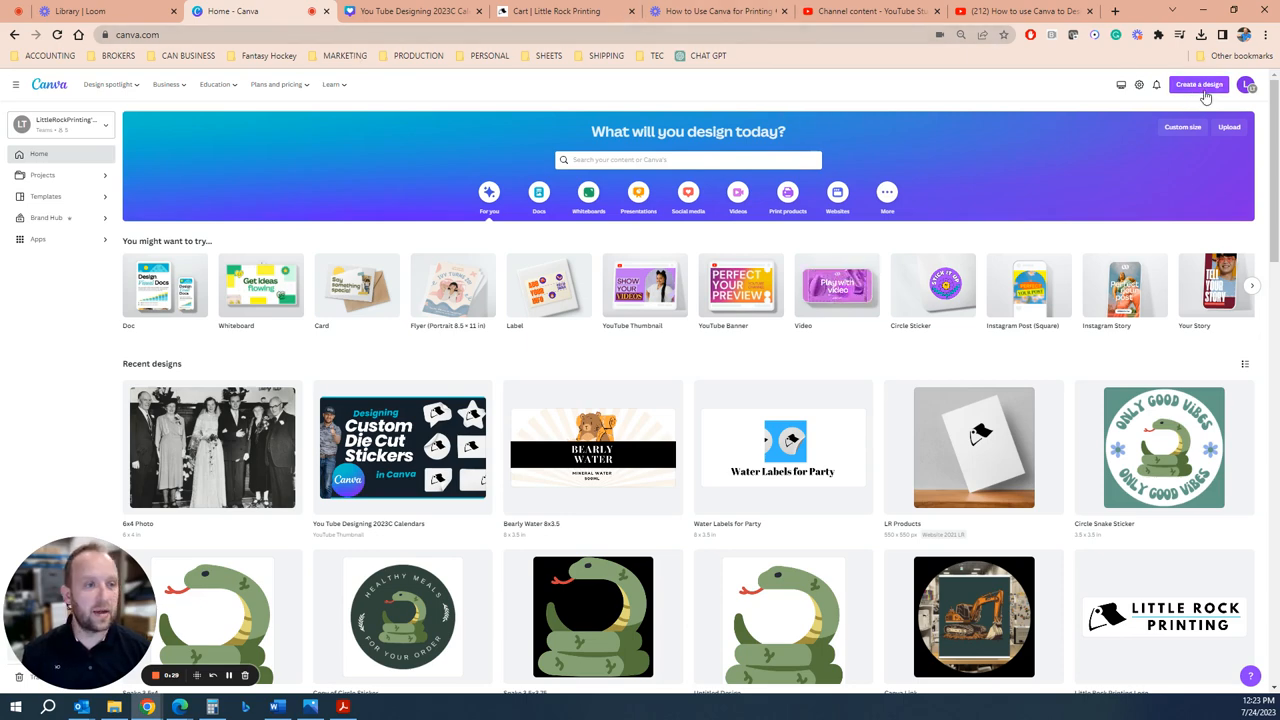
Step: Create a custom-size blank design of 7.25 × 5.25 inches
{"action": "left_click", "coordinate": [1198, 84]}
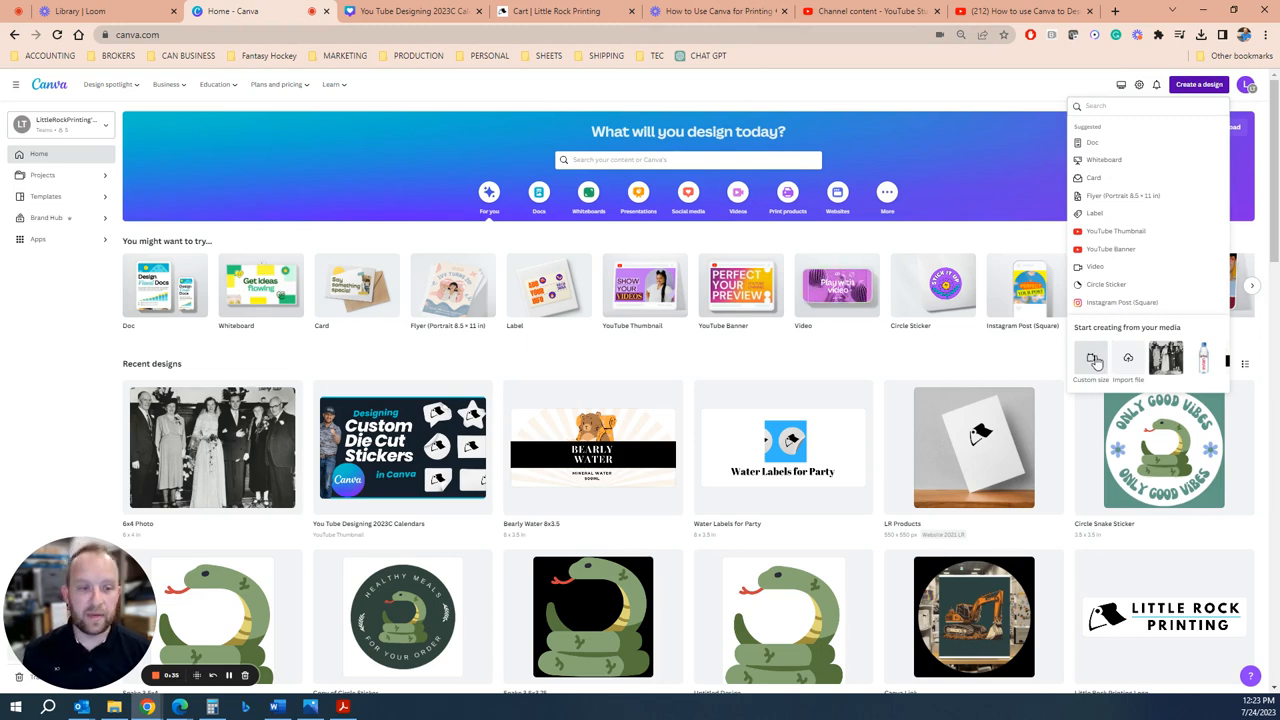
{"action": "left_click", "coordinate": [1091, 362]}
{"action": "type", "text": "5.25"}
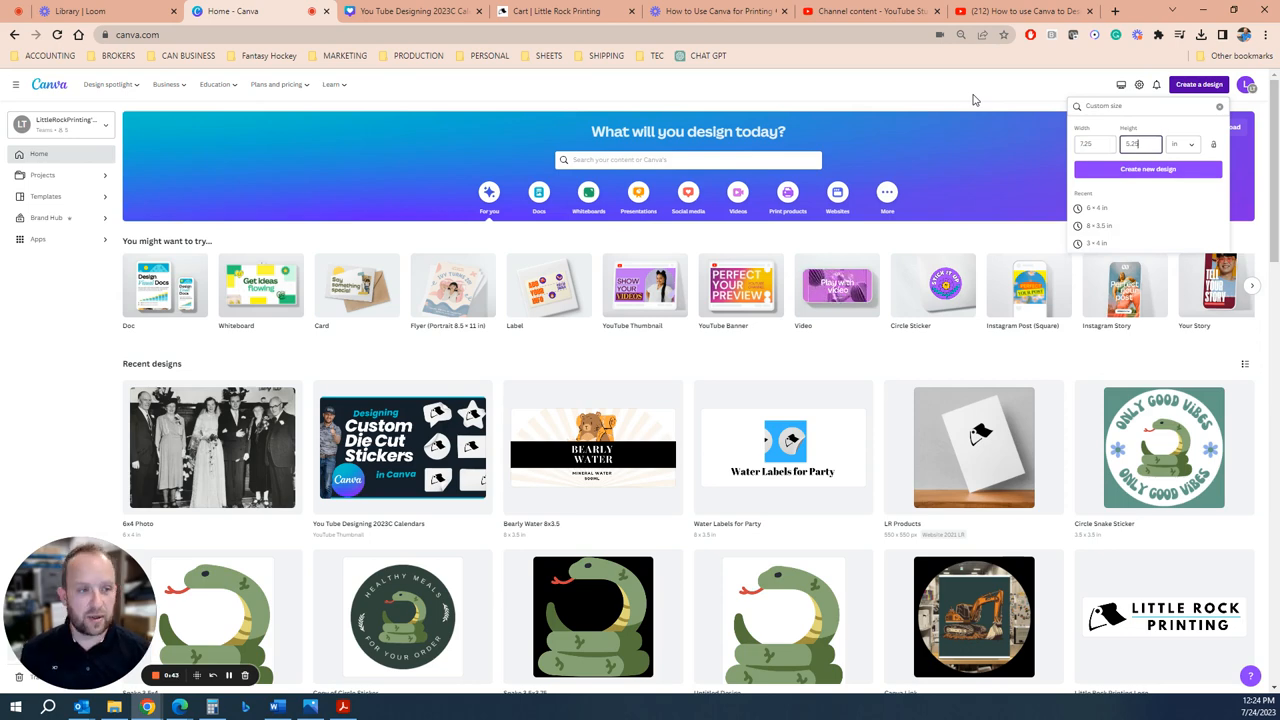
{"action": "left_click", "coordinate": [1183, 144]}
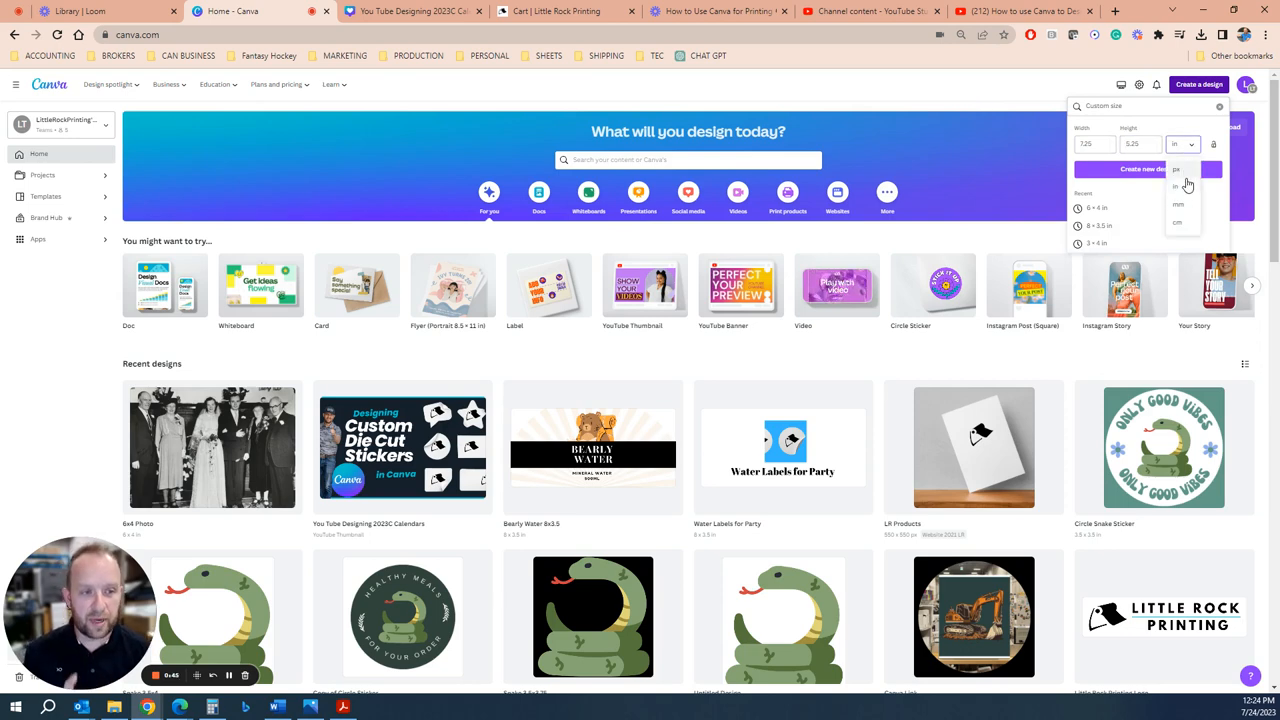
{"action": "left_click", "coordinate": [1178, 186]}
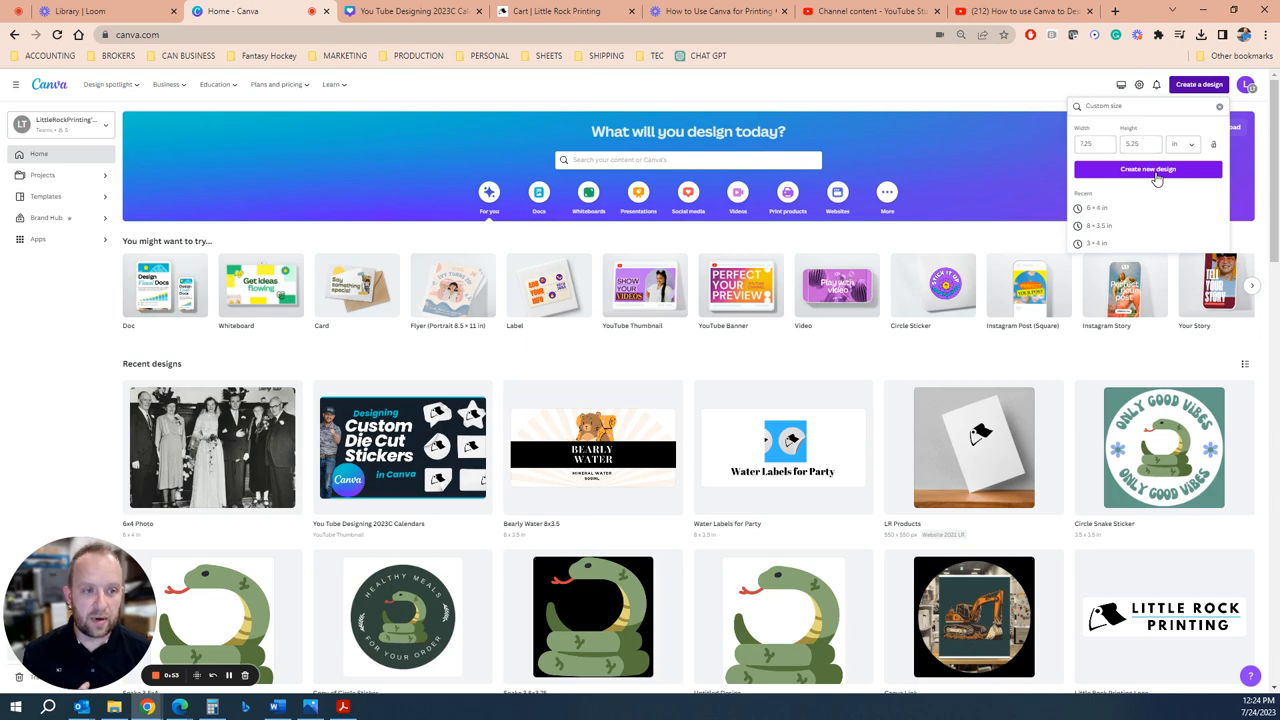
{"action": "left_click", "coordinate": [1147, 168]}
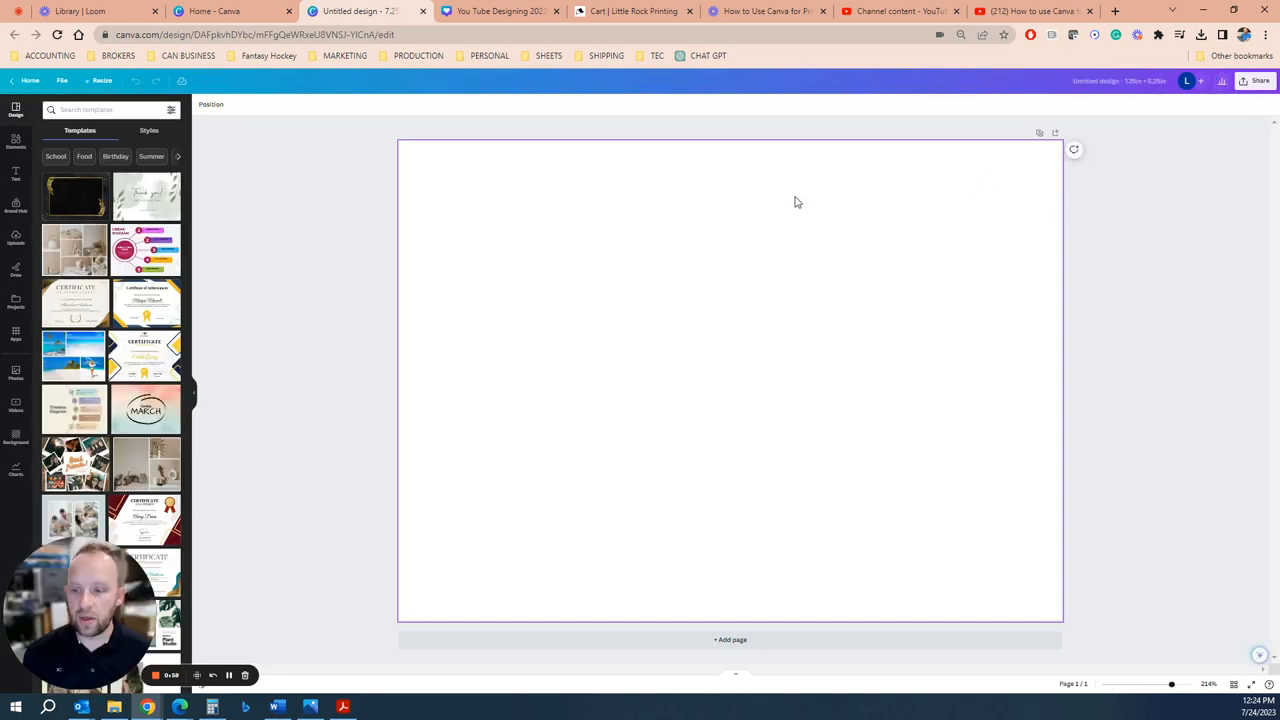
{"action": "mouse_move", "coordinate": [513, 270]}
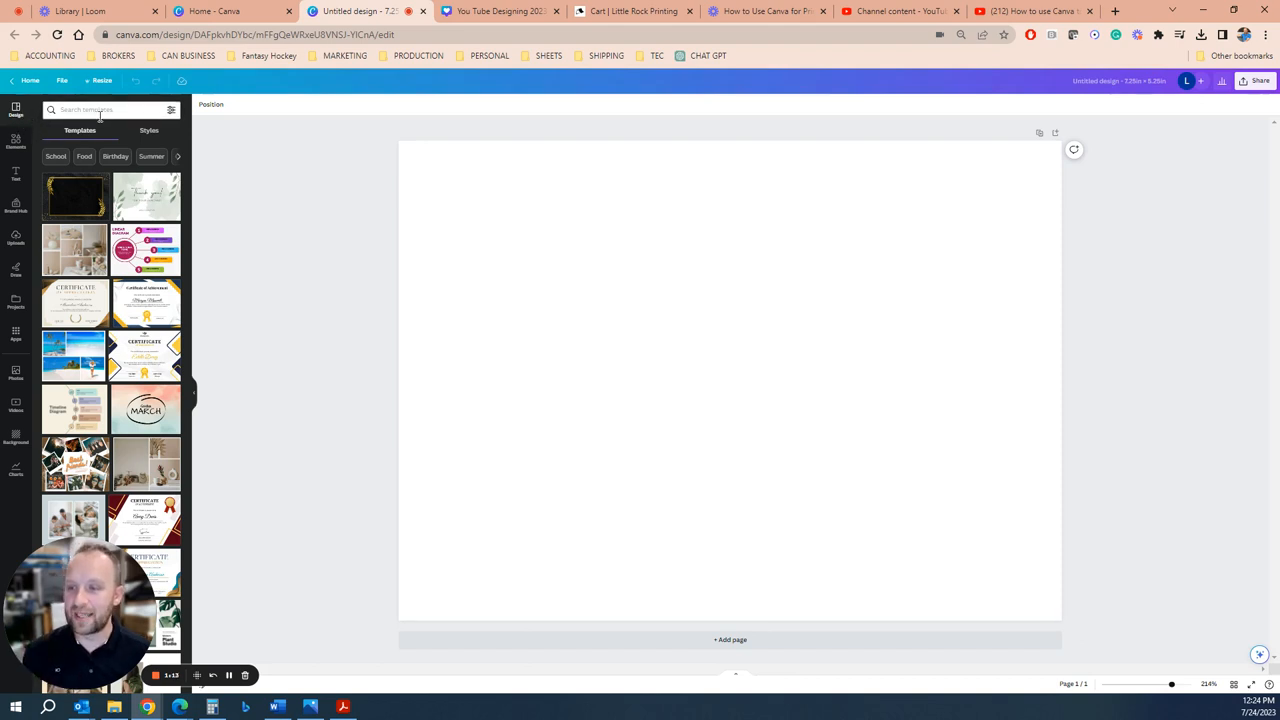
Step: Search templates for 'envelope' and apply one, replacing the current page
{"action": "left_click", "coordinate": [100, 110]}
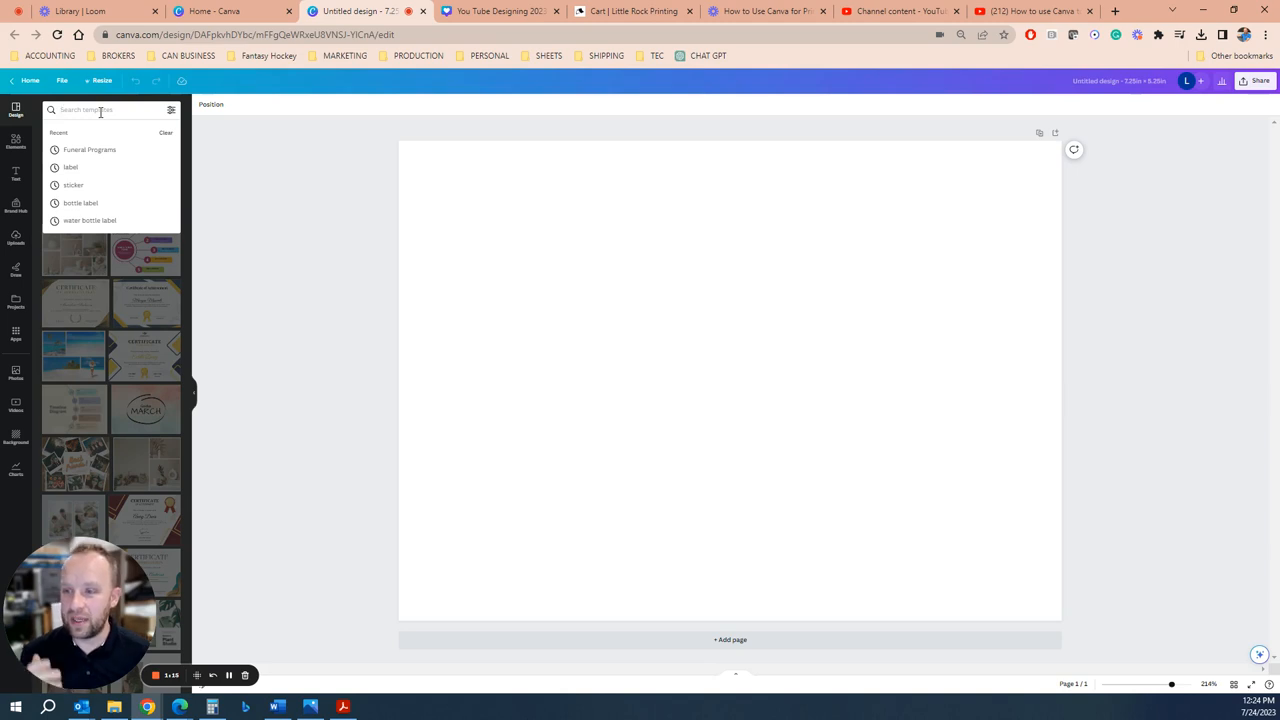
{"action": "type", "text": "envelope"}
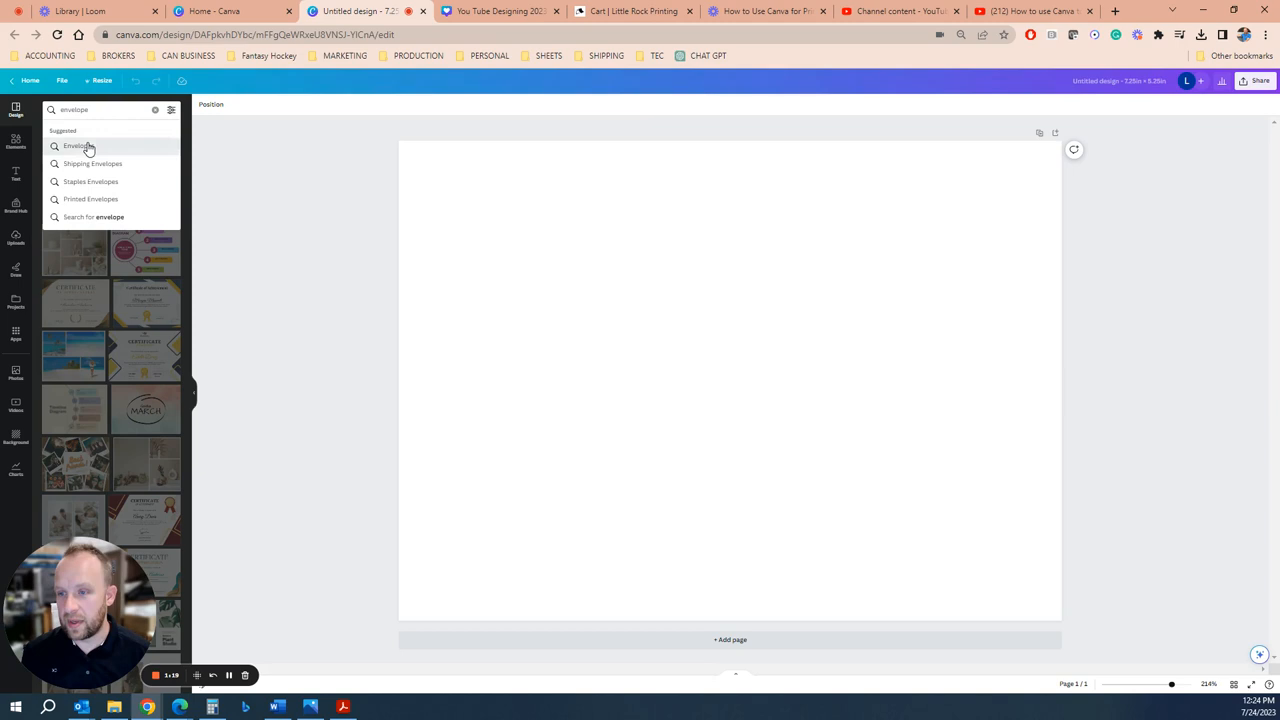
{"action": "left_click", "coordinate": [77, 146]}
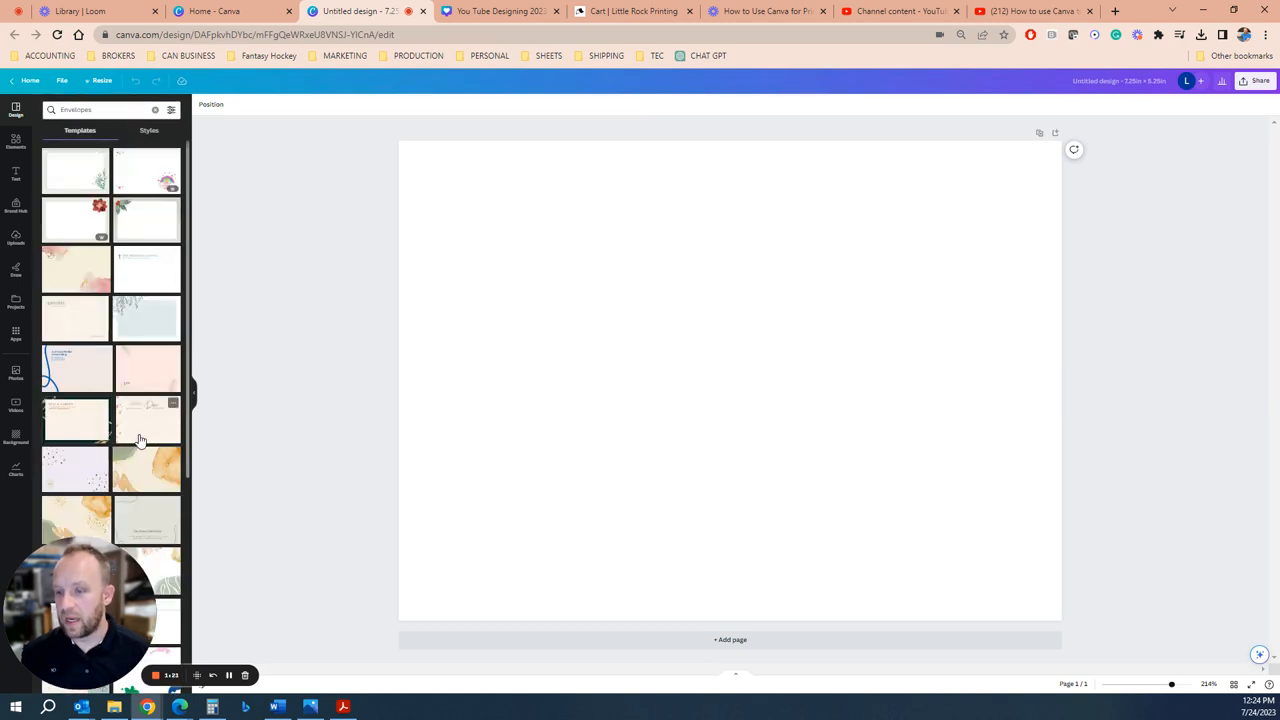
{"action": "left_click", "coordinate": [147, 417]}
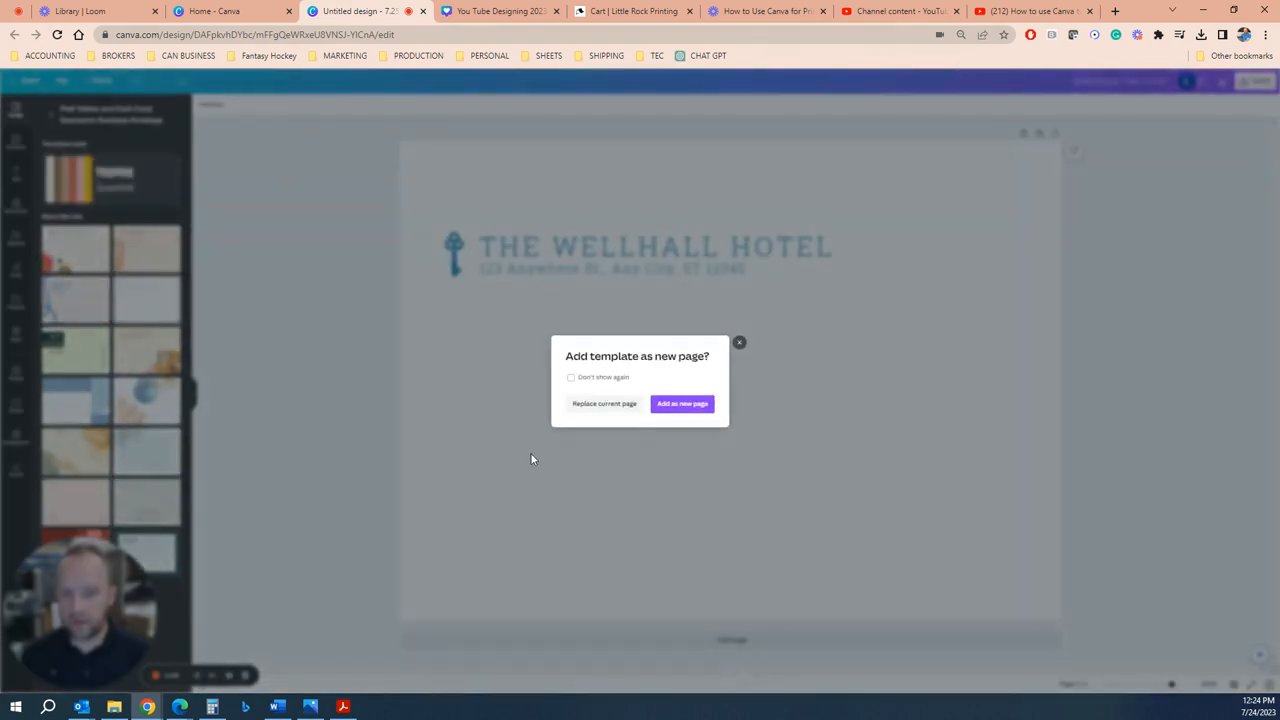
{"action": "left_click", "coordinate": [604, 403]}
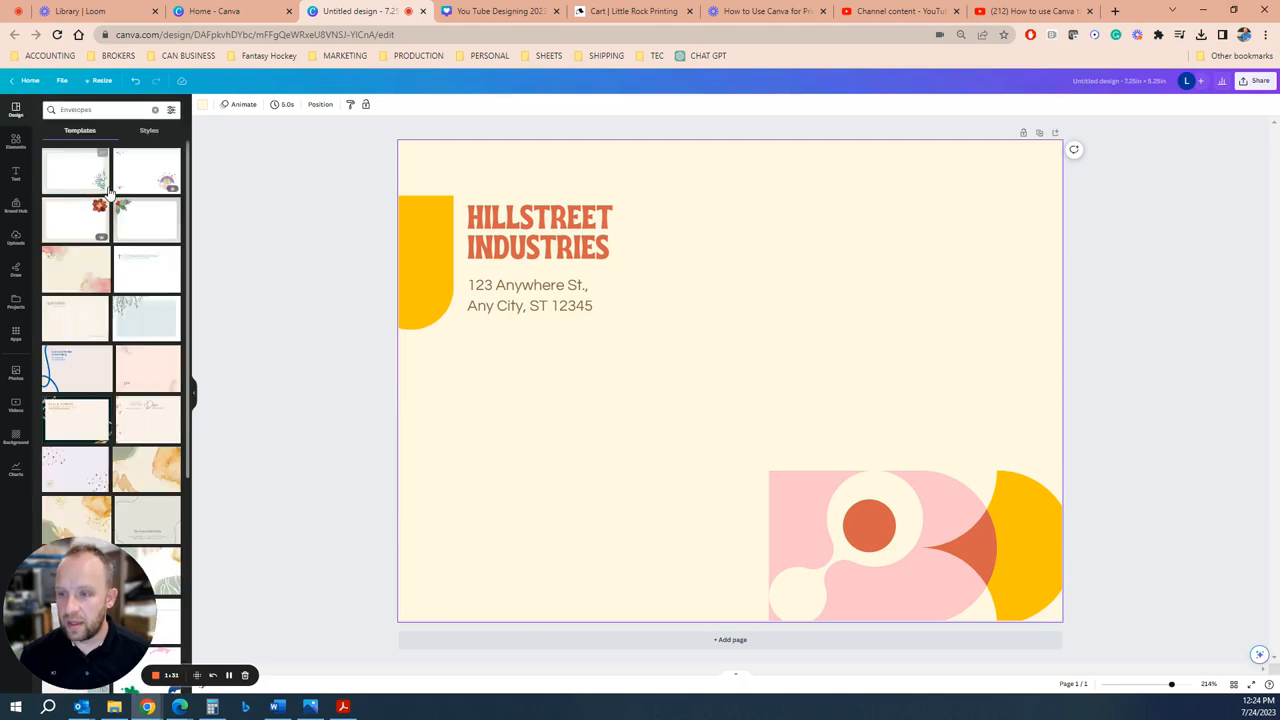
Step: Try other envelope templates and settle on the Blue and Pink Squiggly Line Business Envelope
{"action": "scroll", "scroll_direction": "down", "scroll_amount": 3}
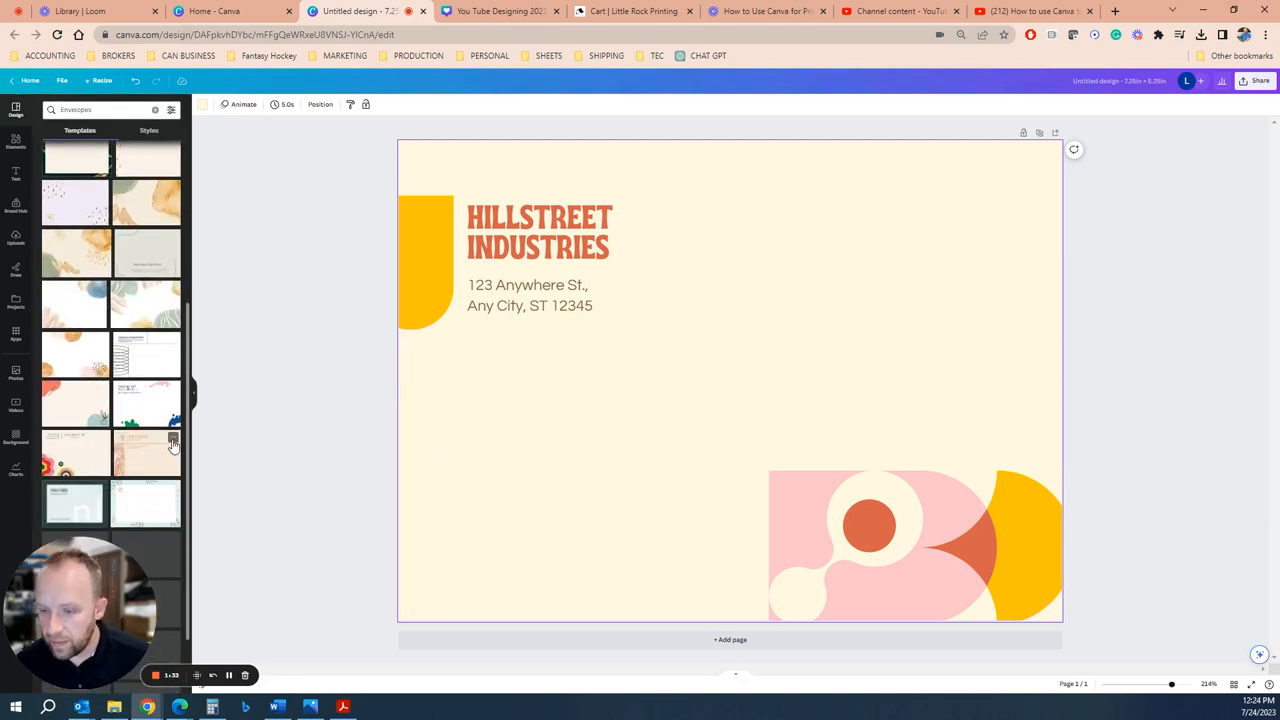
{"action": "scroll", "scroll_direction": "down", "scroll_amount": 3}
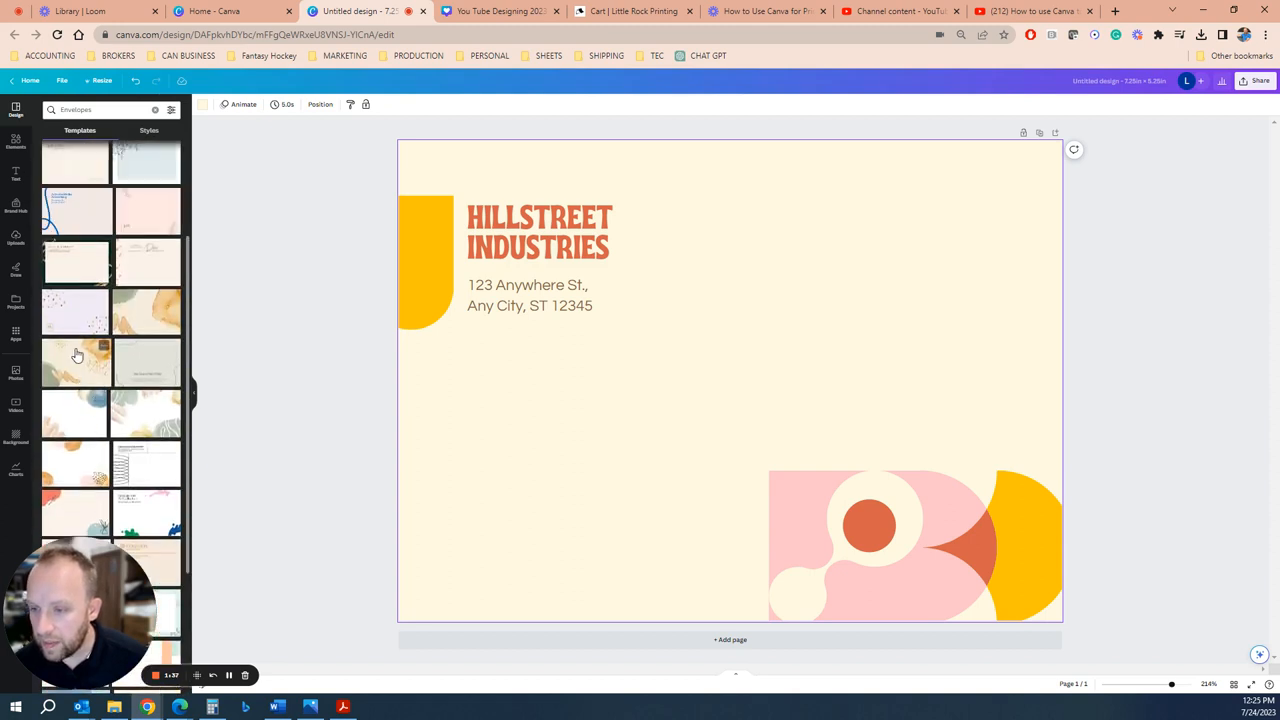
{"action": "left_click", "coordinate": [75, 360]}
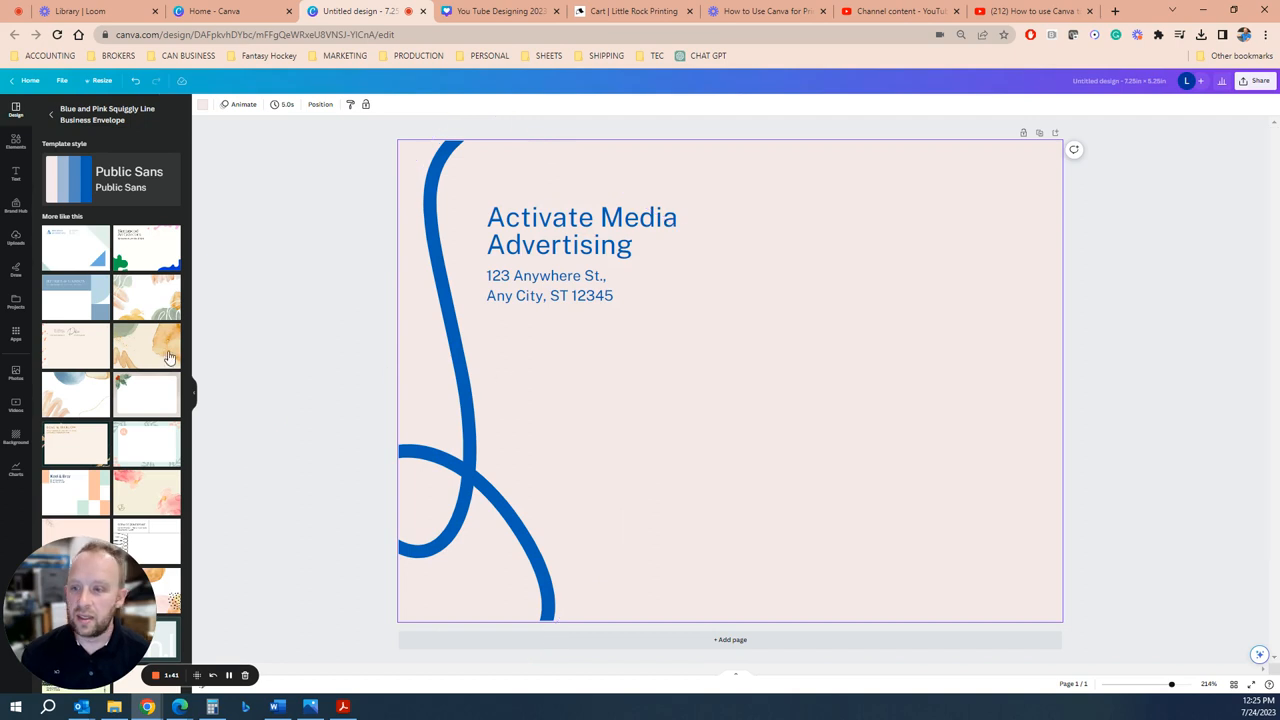
{"action": "left_click", "coordinate": [147, 345]}
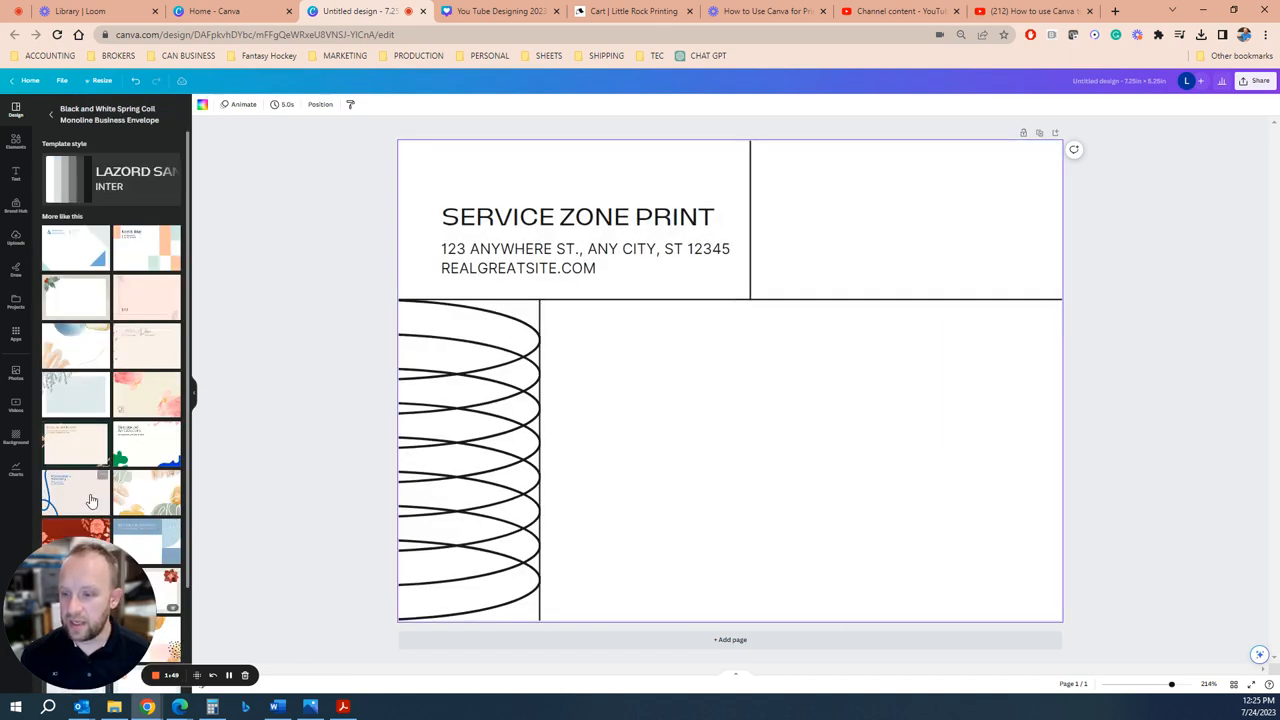
{"action": "left_click", "coordinate": [147, 393]}
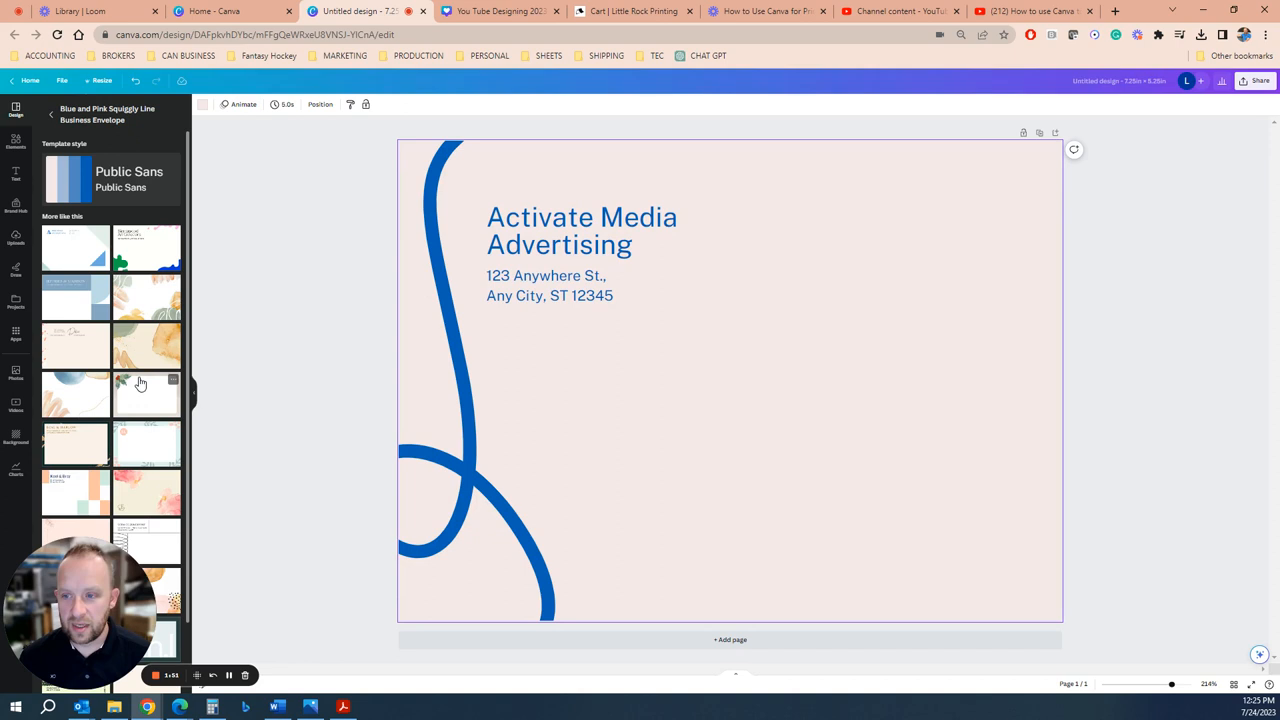
{"action": "left_click", "coordinate": [548, 285]}
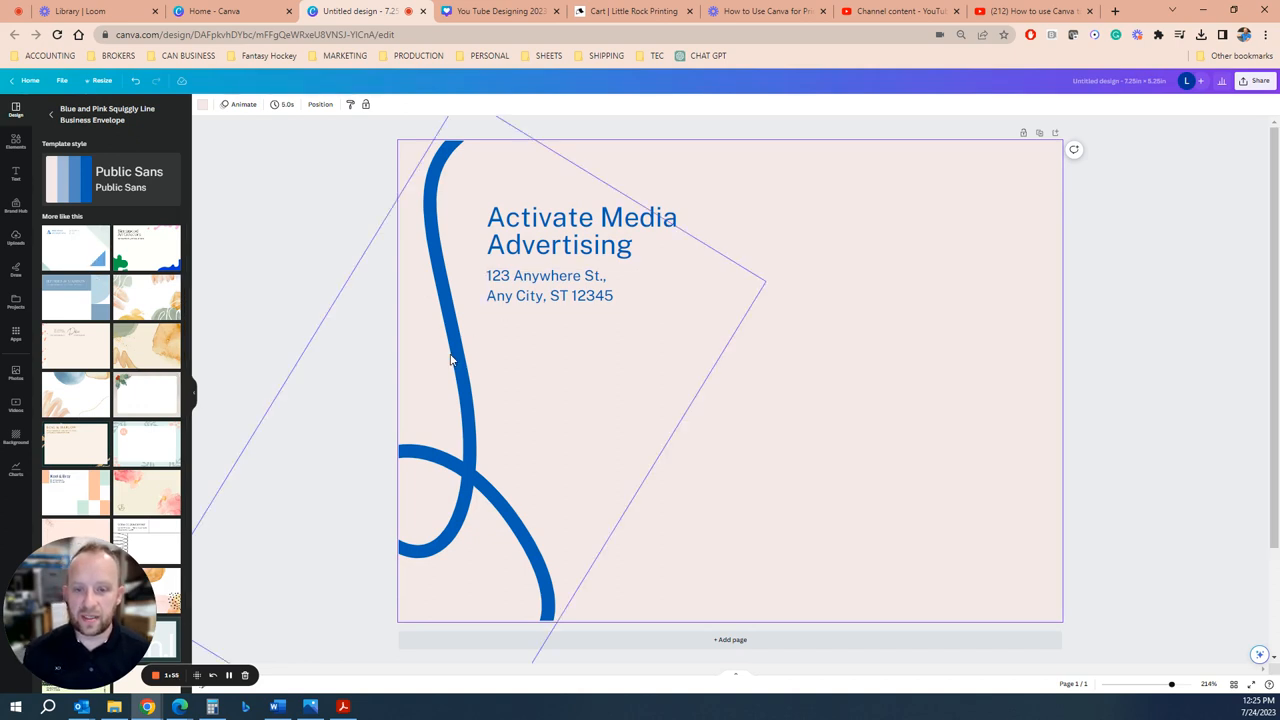
{"action": "mouse_move", "coordinate": [590, 357]}
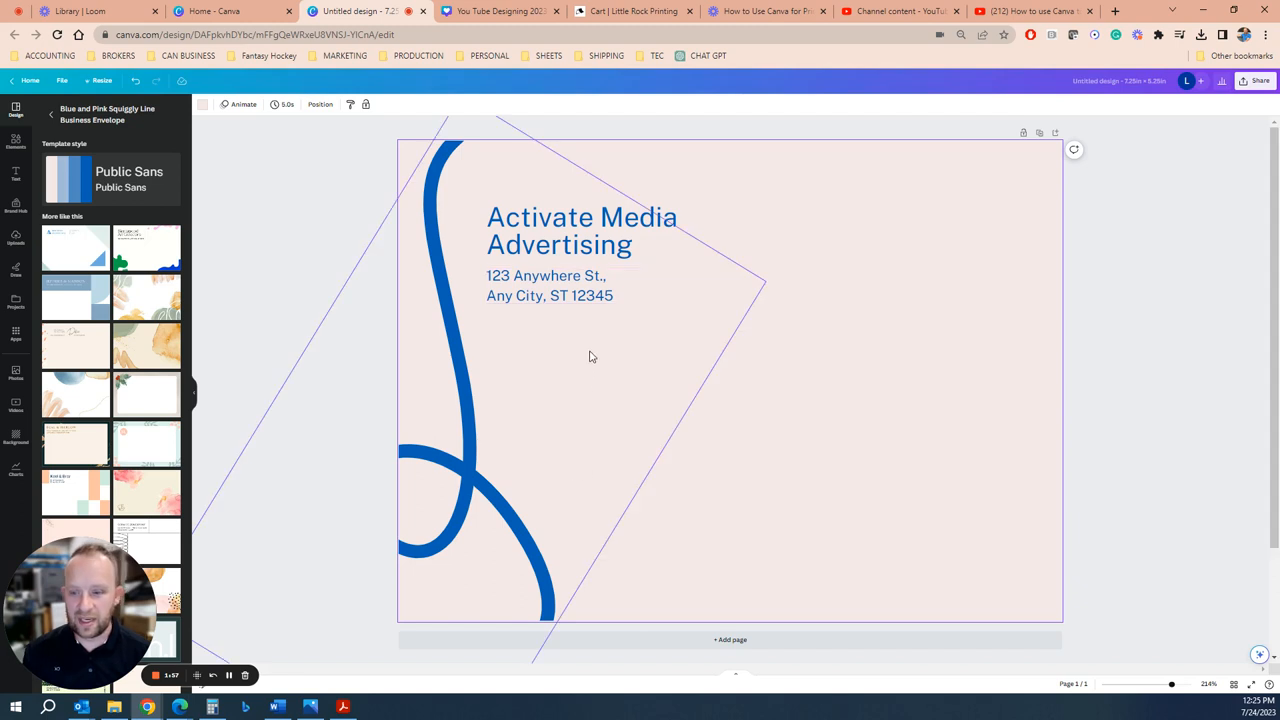
{"action": "mouse_move", "coordinate": [448, 310]}
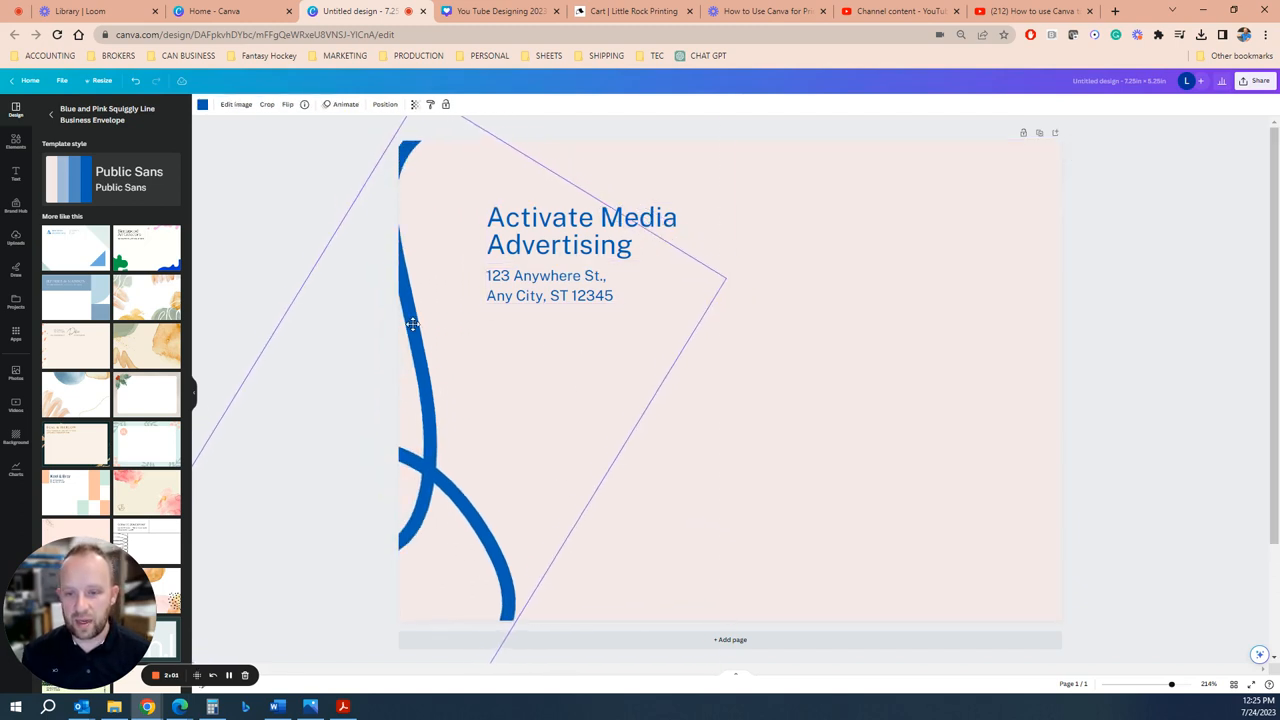
Step: Retitle the envelope 'Jack and Diane Wedding' and shrink its text size
{"action": "left_click", "coordinate": [580, 230]}
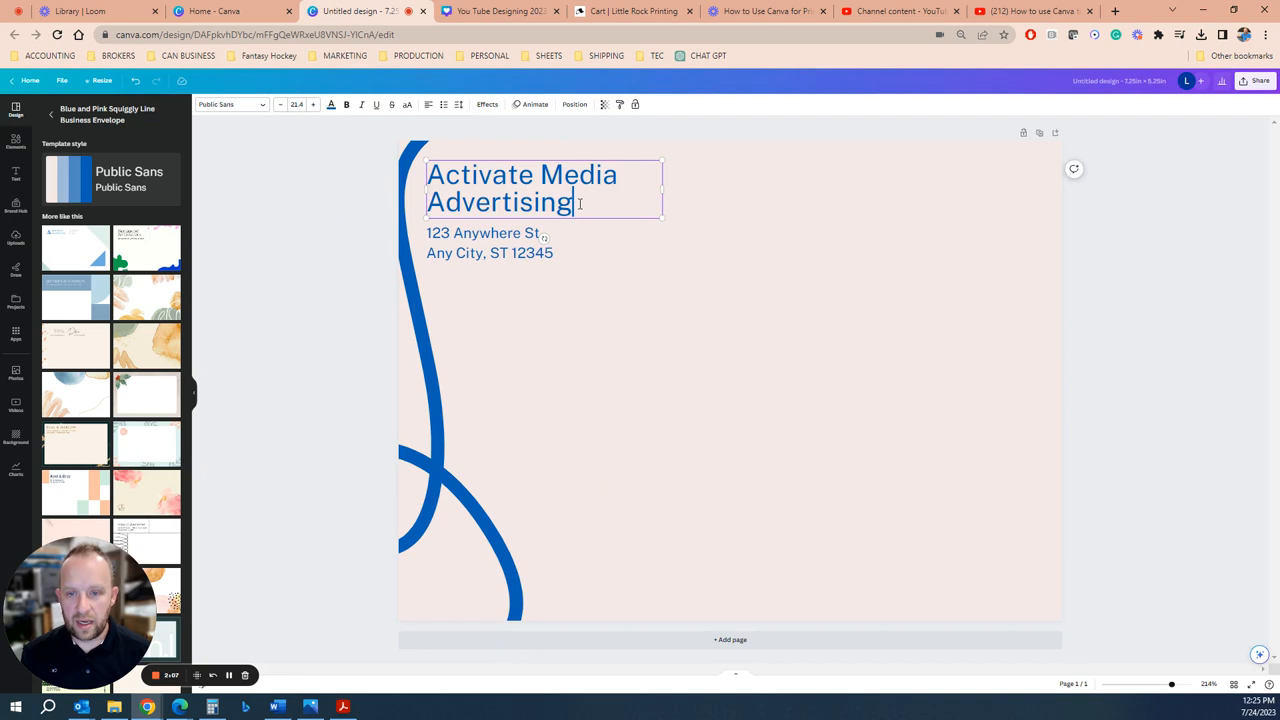
{"action": "type", "text": "Jack"}
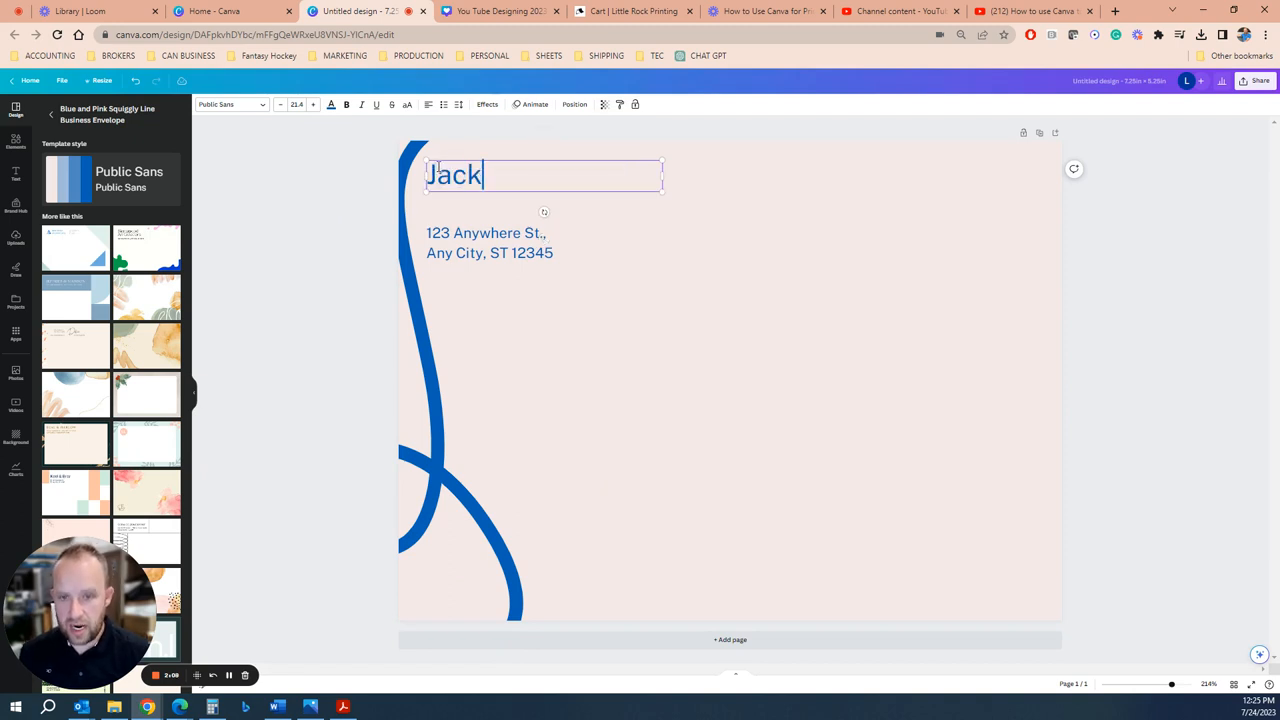
{"action": "type", "text": "and Diane We"}
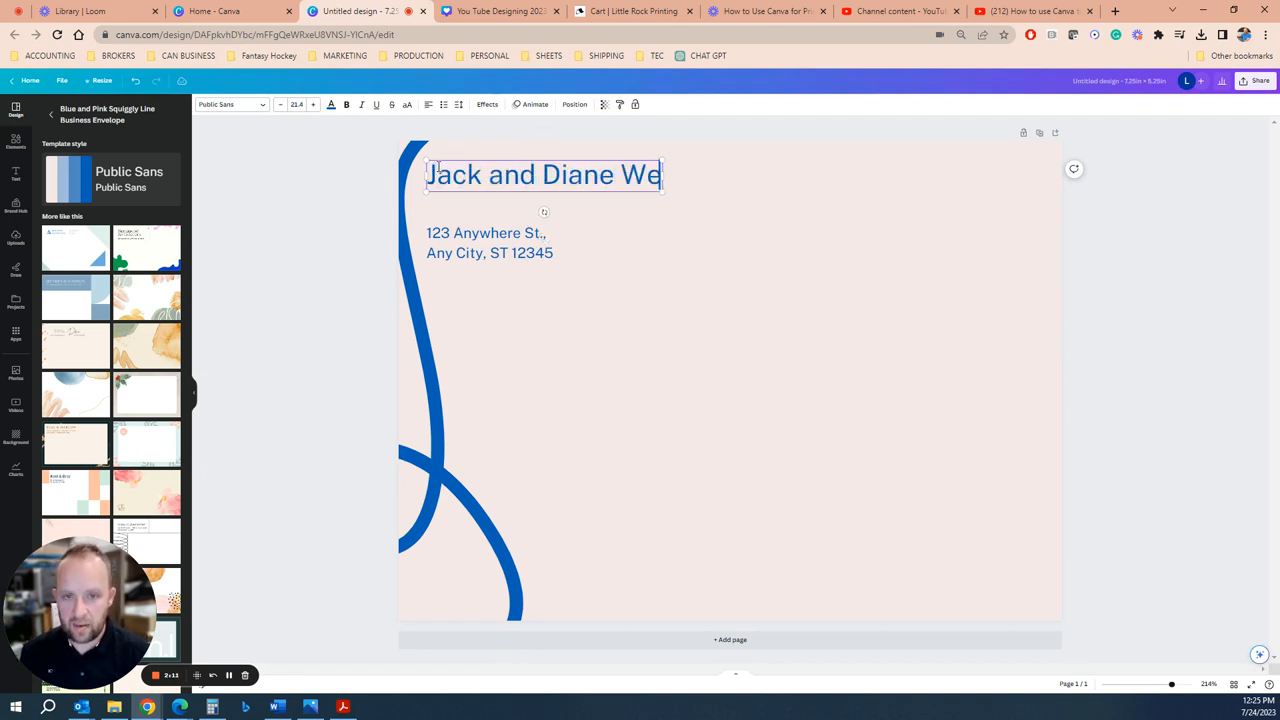
{"action": "type", "text": "dding"}
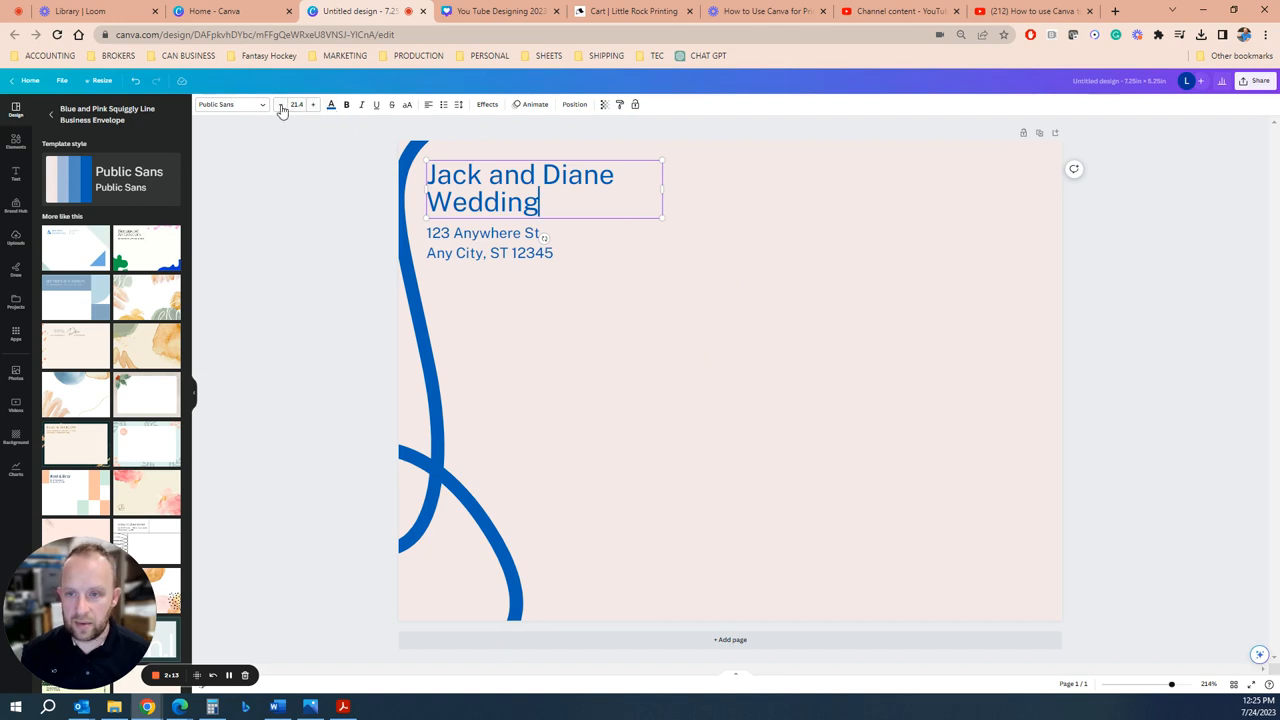
{"action": "left_click", "coordinate": [281, 104]}
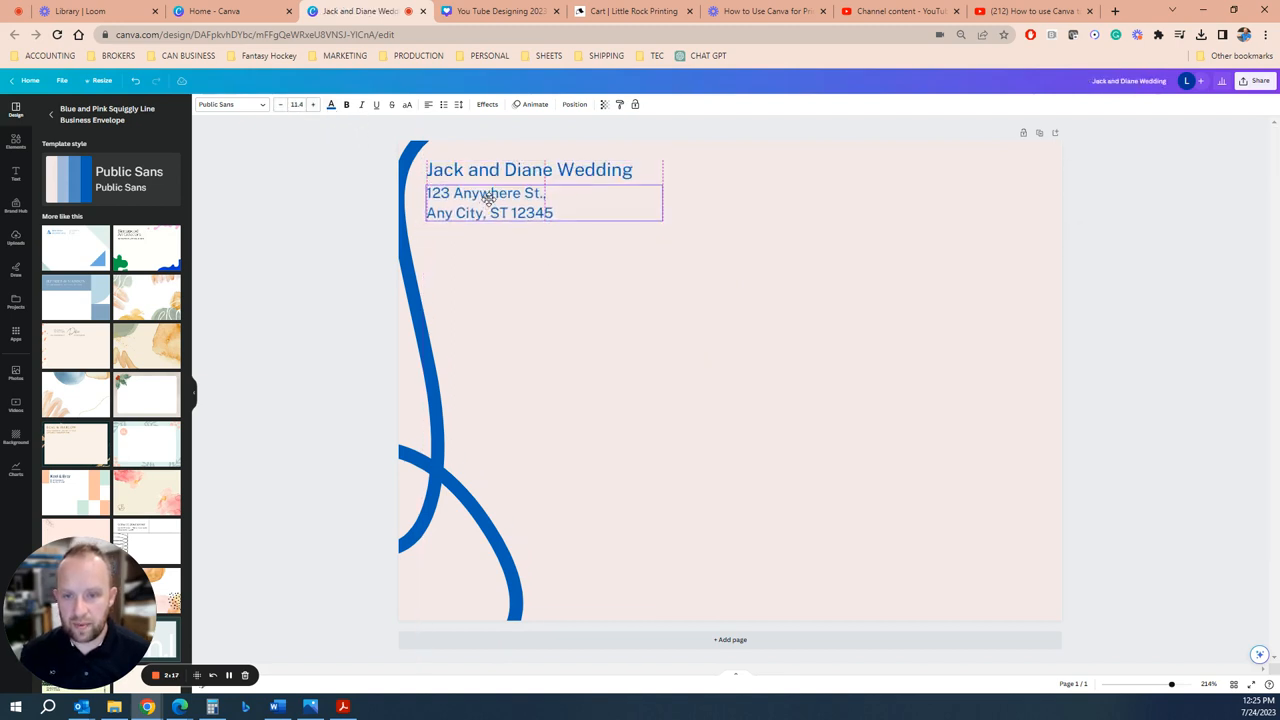
Step: Change the address city to Calgary and the state abbreviation to AB
{"action": "double_click", "coordinate": [468, 213]}
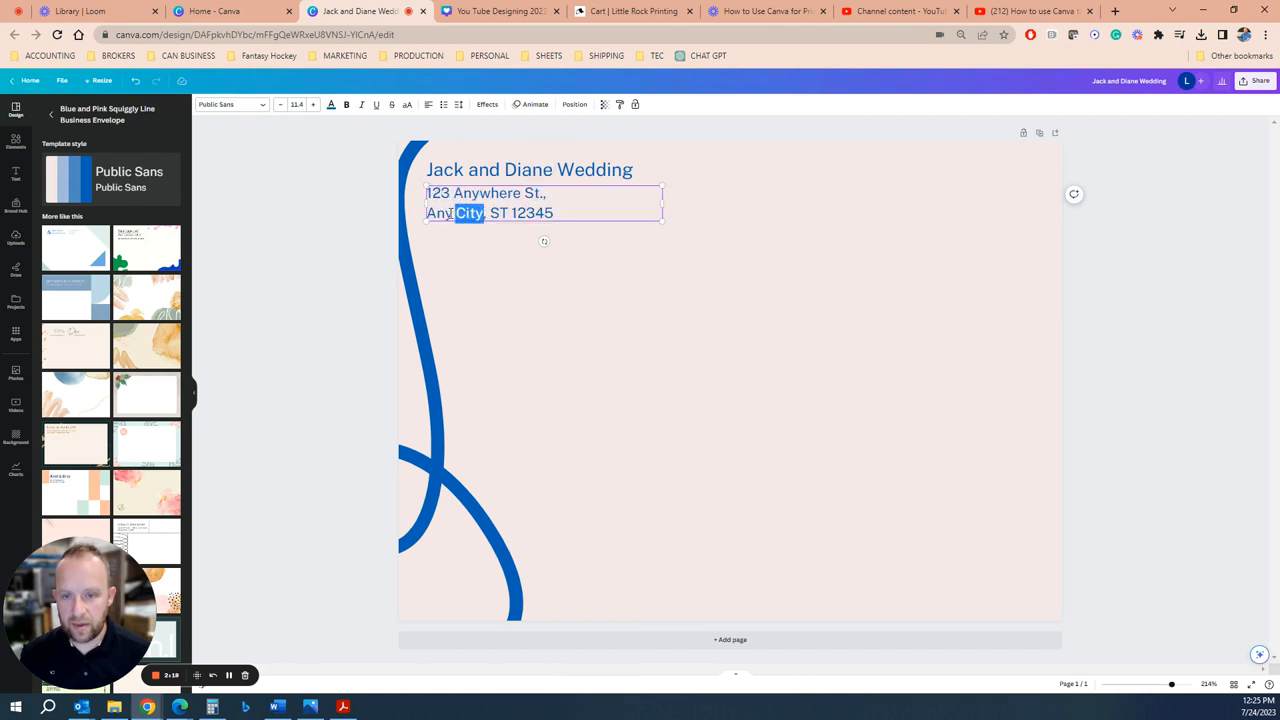
{"action": "type", "text": "Calgary"}
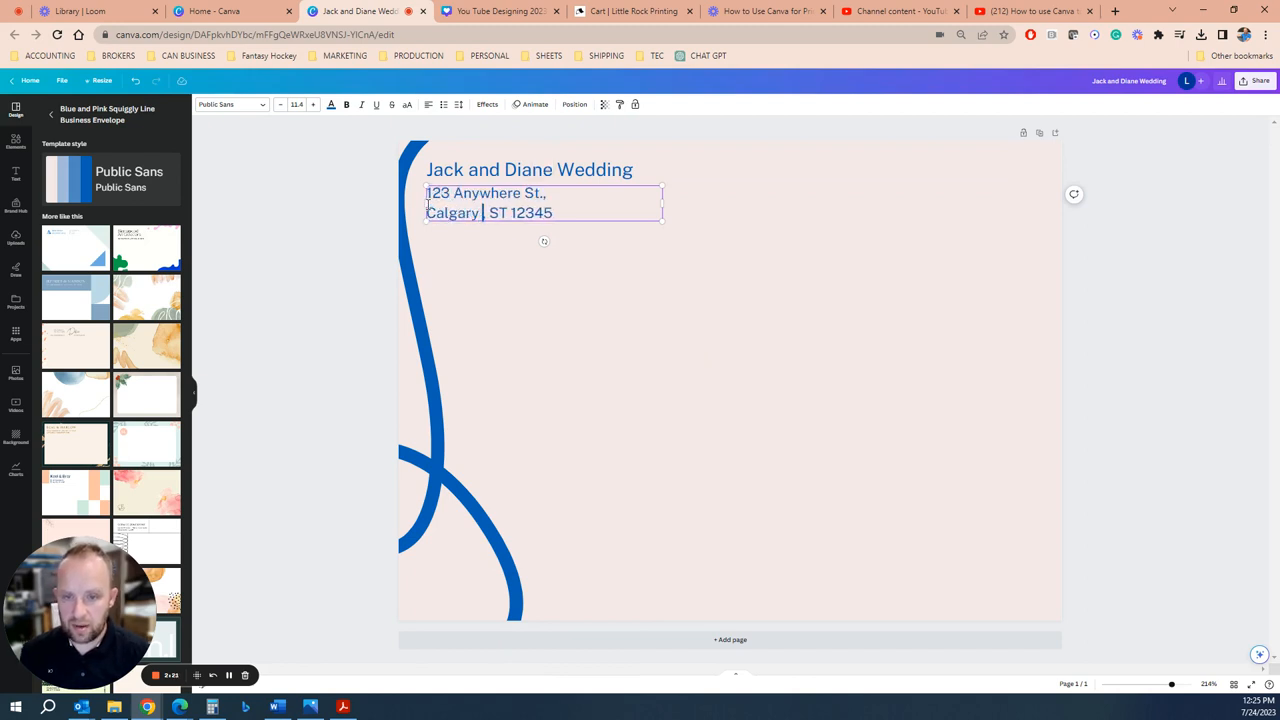
{"action": "double_click", "coordinate": [496, 213]}
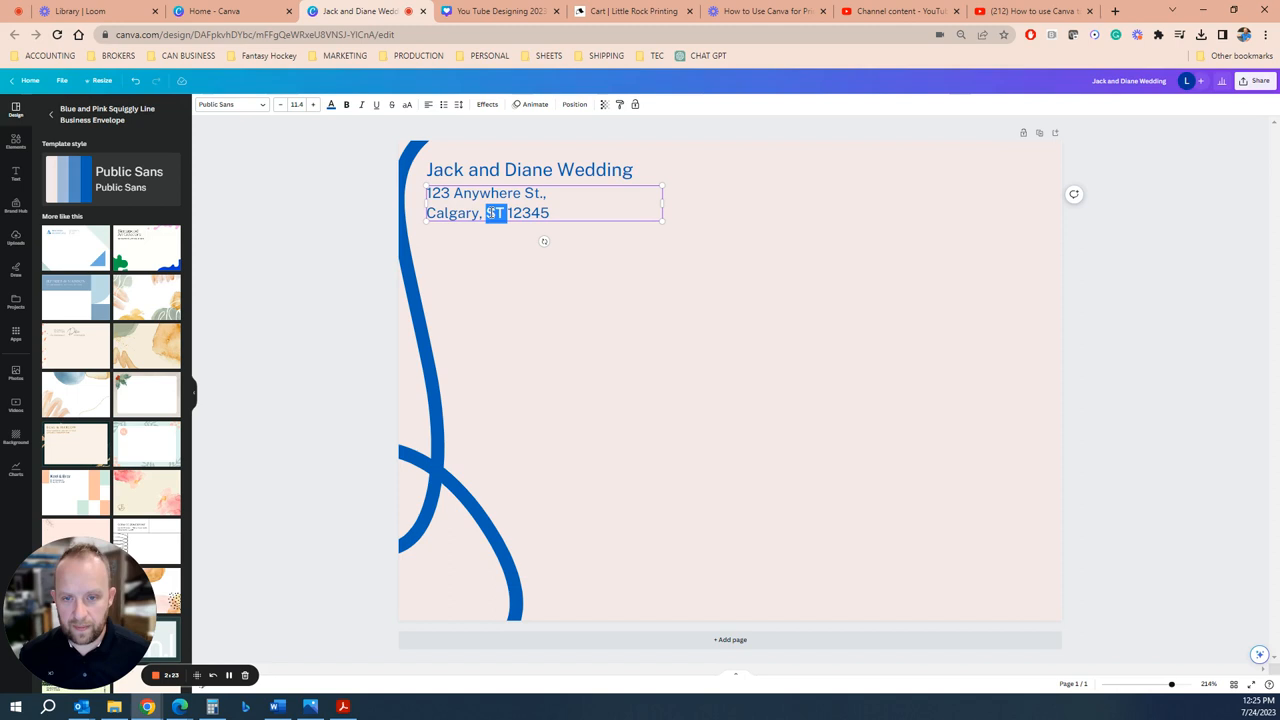
{"action": "left_click", "coordinate": [850, 377]}
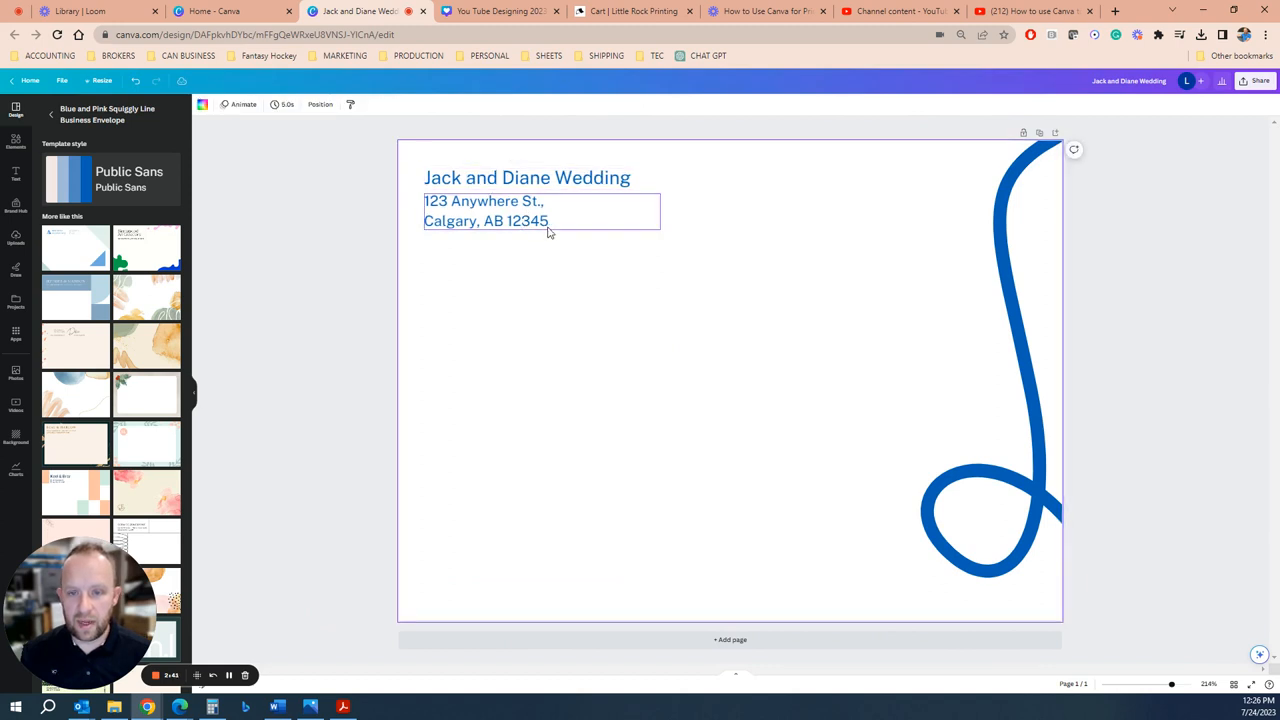
Step: Download the design as Jack and Diane Wedding.pdf, PDF Print with CMYK colour profile
{"action": "left_click", "coordinate": [825, 449]}
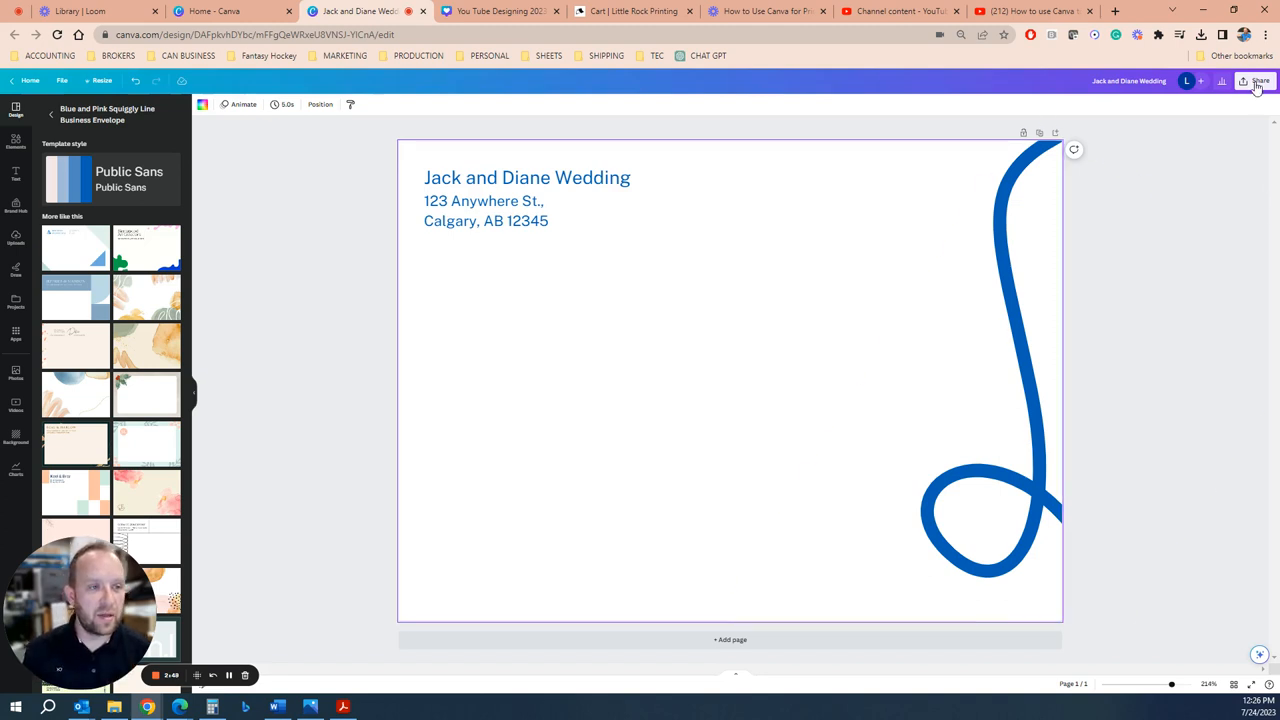
{"action": "left_click", "coordinate": [1259, 81]}
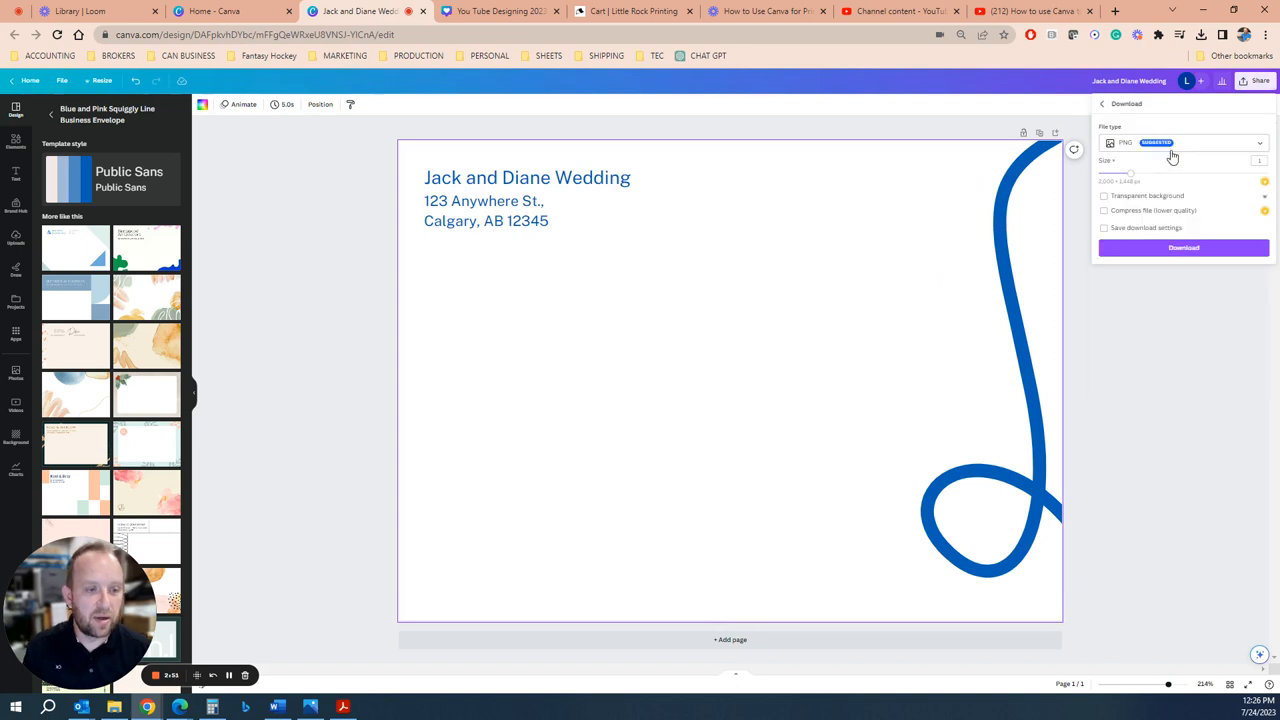
{"action": "left_click", "coordinate": [1183, 142]}
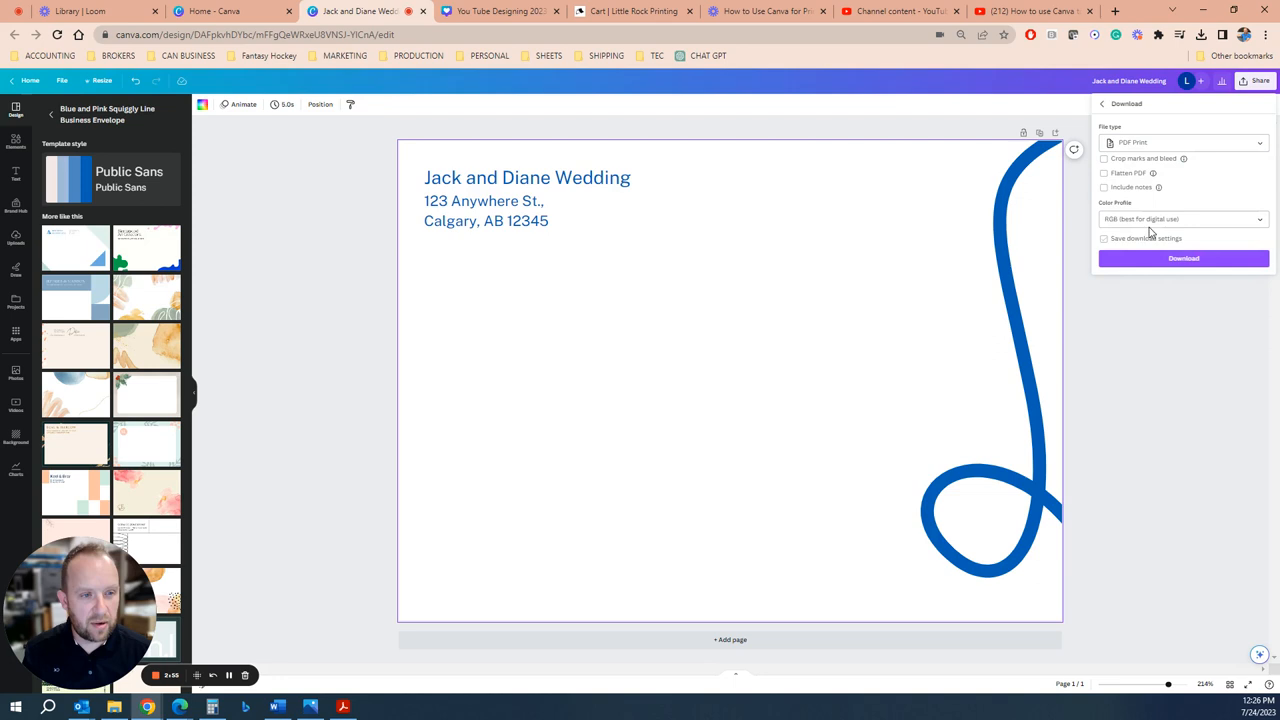
{"action": "left_click", "coordinate": [1183, 219]}
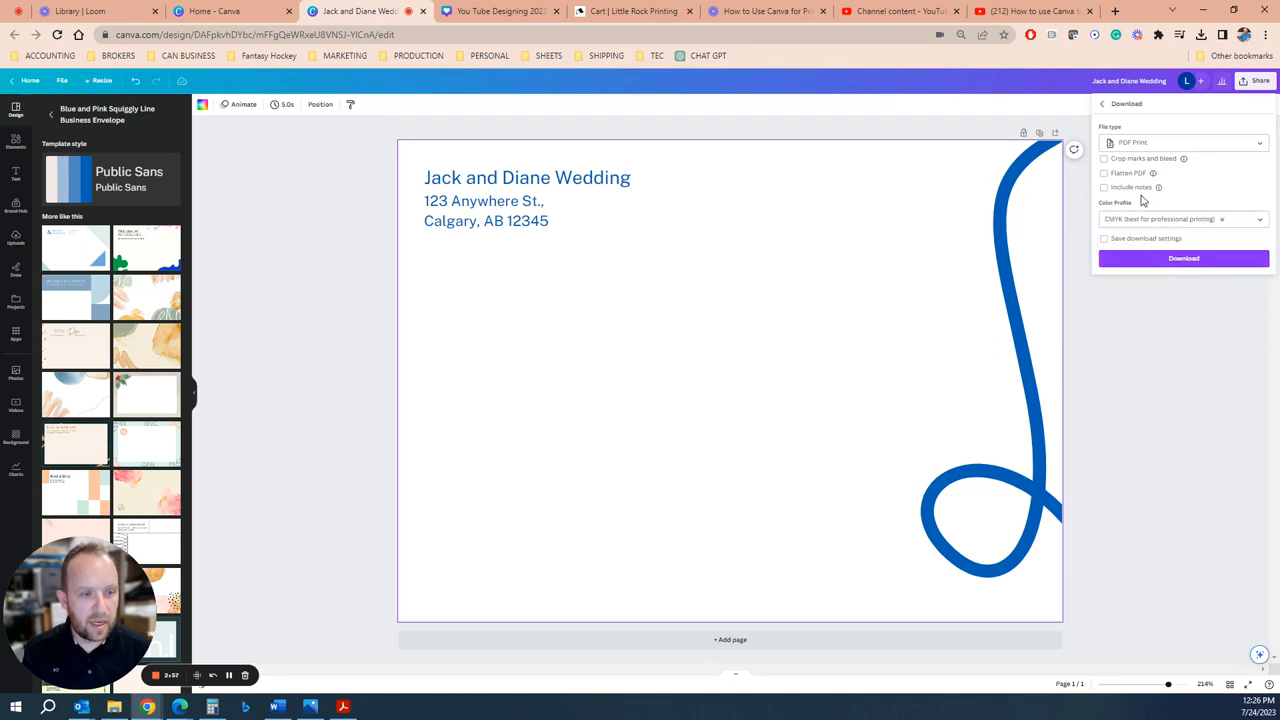
{"action": "left_click", "coordinate": [1183, 258]}
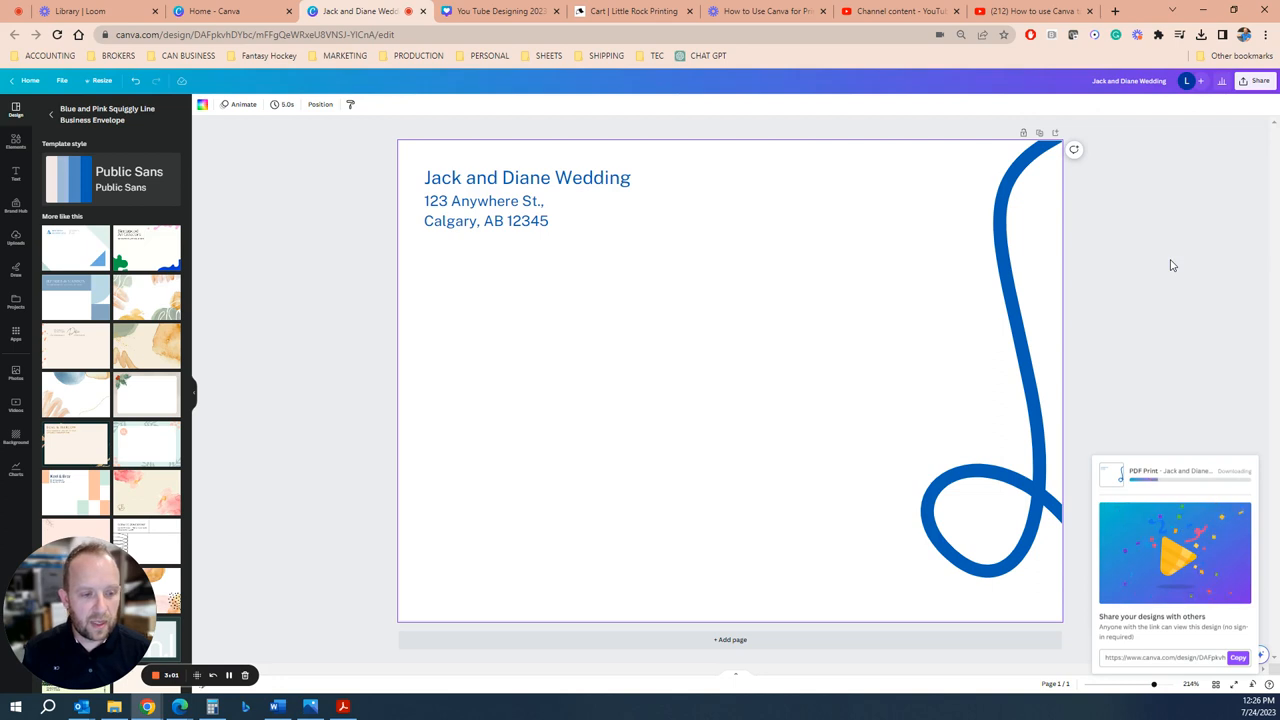
{"action": "left_click", "coordinate": [1200, 34]}
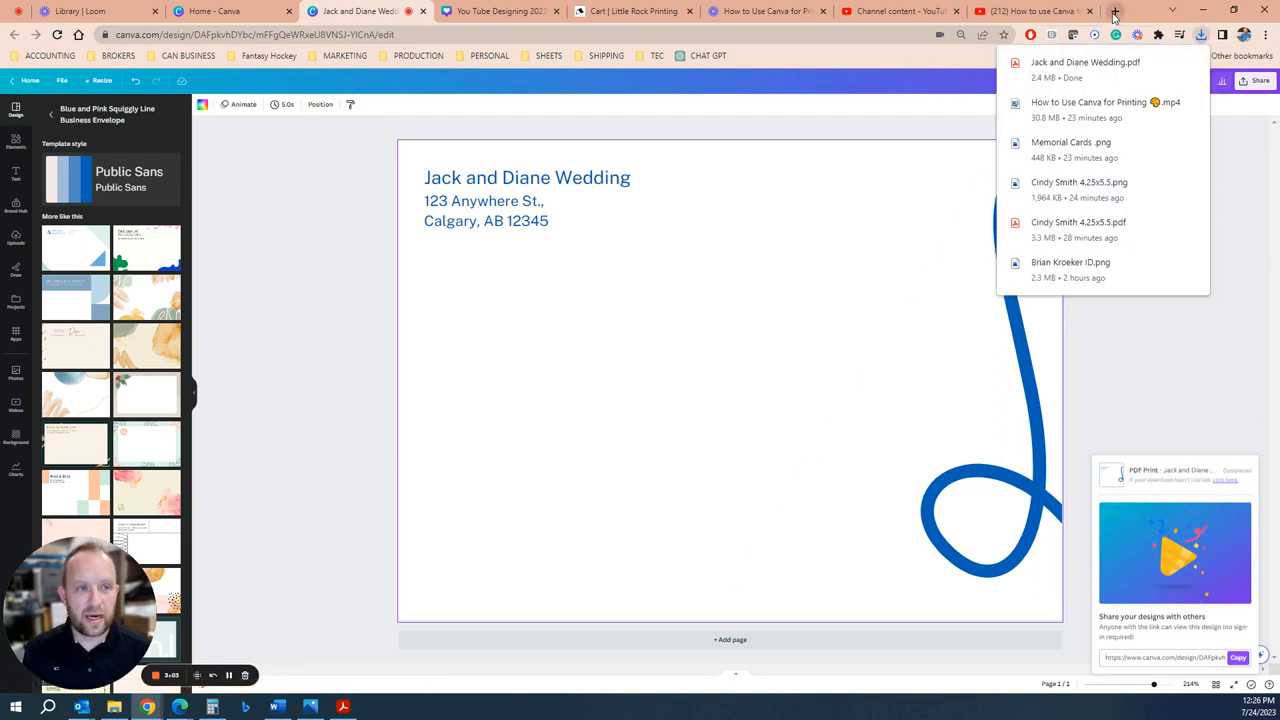
{"action": "left_click", "coordinate": [1114, 11]}
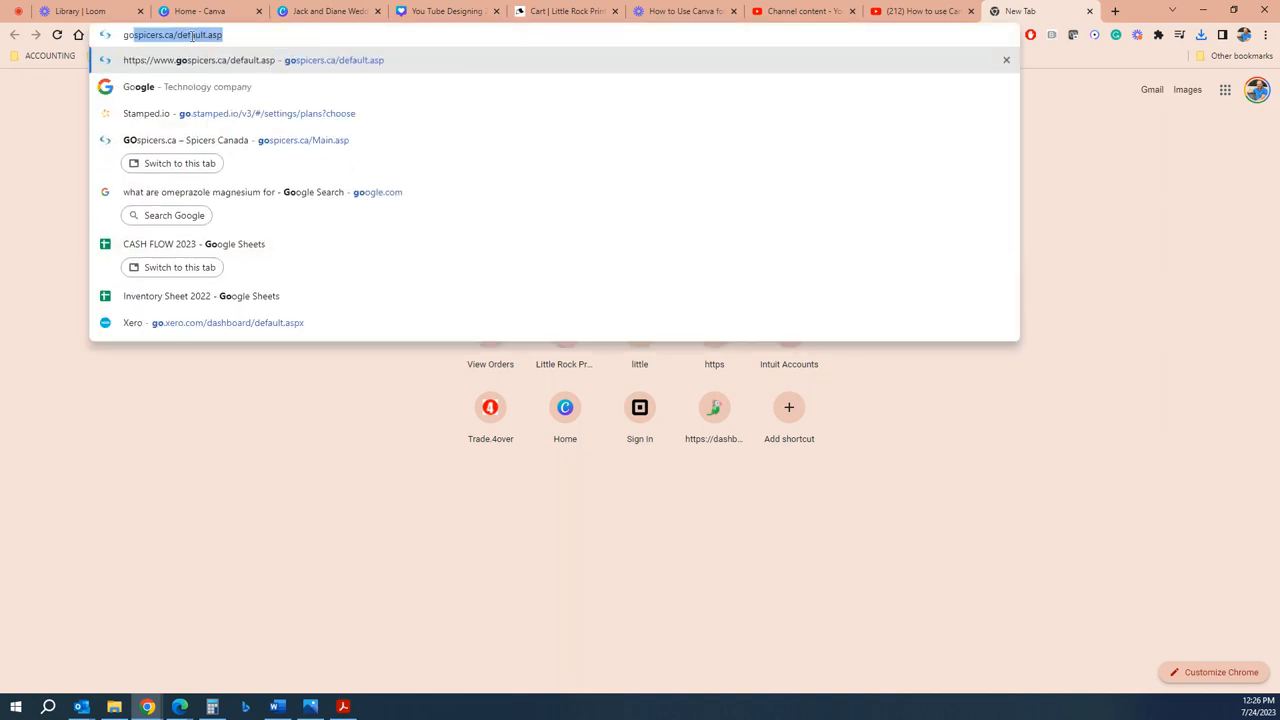
Step: Start a new blank Google Sheets spreadsheet from a web search
{"action": "type", "text": "google sheets"}
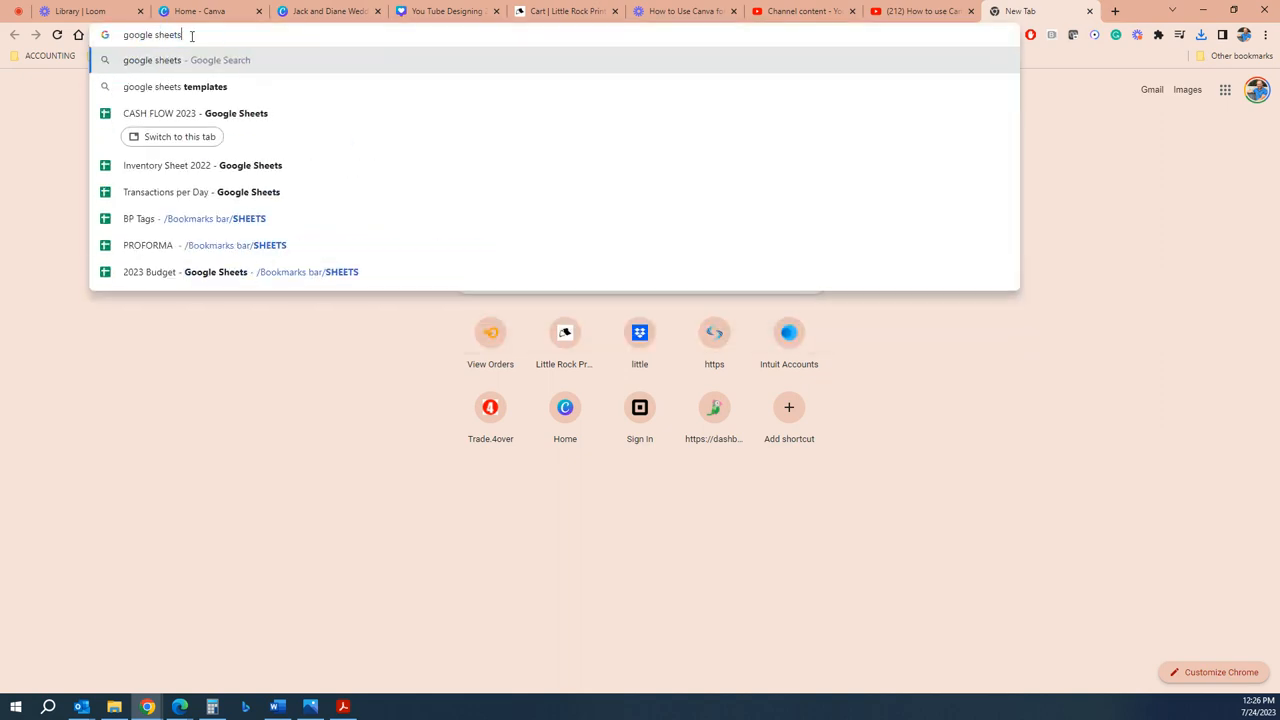
{"action": "key", "text": "Return"}
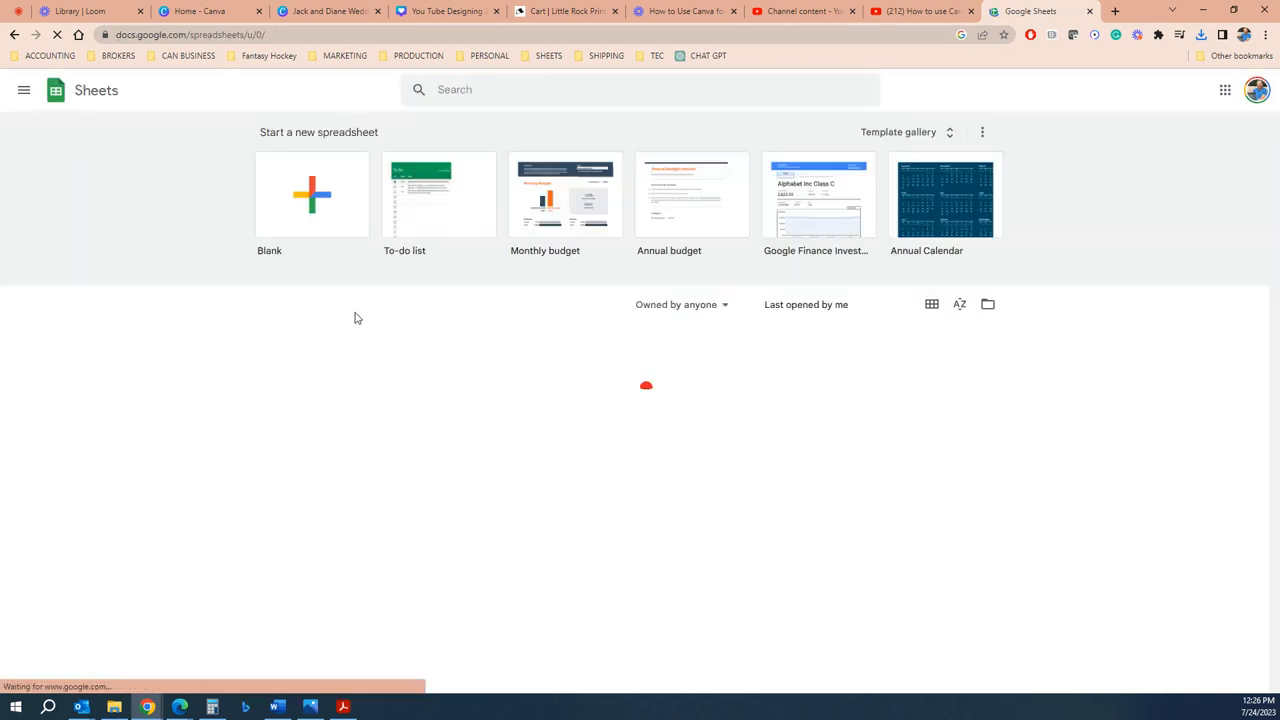
{"action": "left_click", "coordinate": [311, 194]}
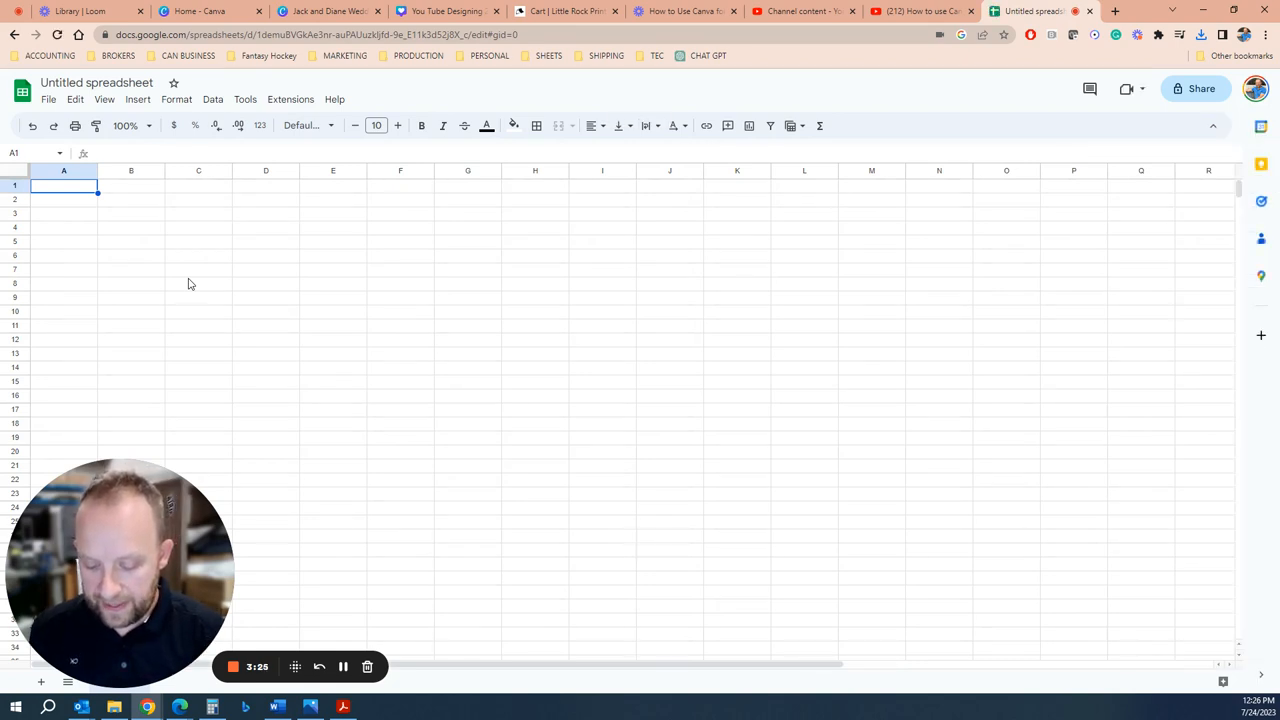
Step: Enter headers First Name, Last Name, City, Province, Postal Code across A1:E1
{"action": "type", "text": "First Name"}
{"action": "left_click", "coordinate": [265, 186]}
{"action": "type", "text": "Provinc"}
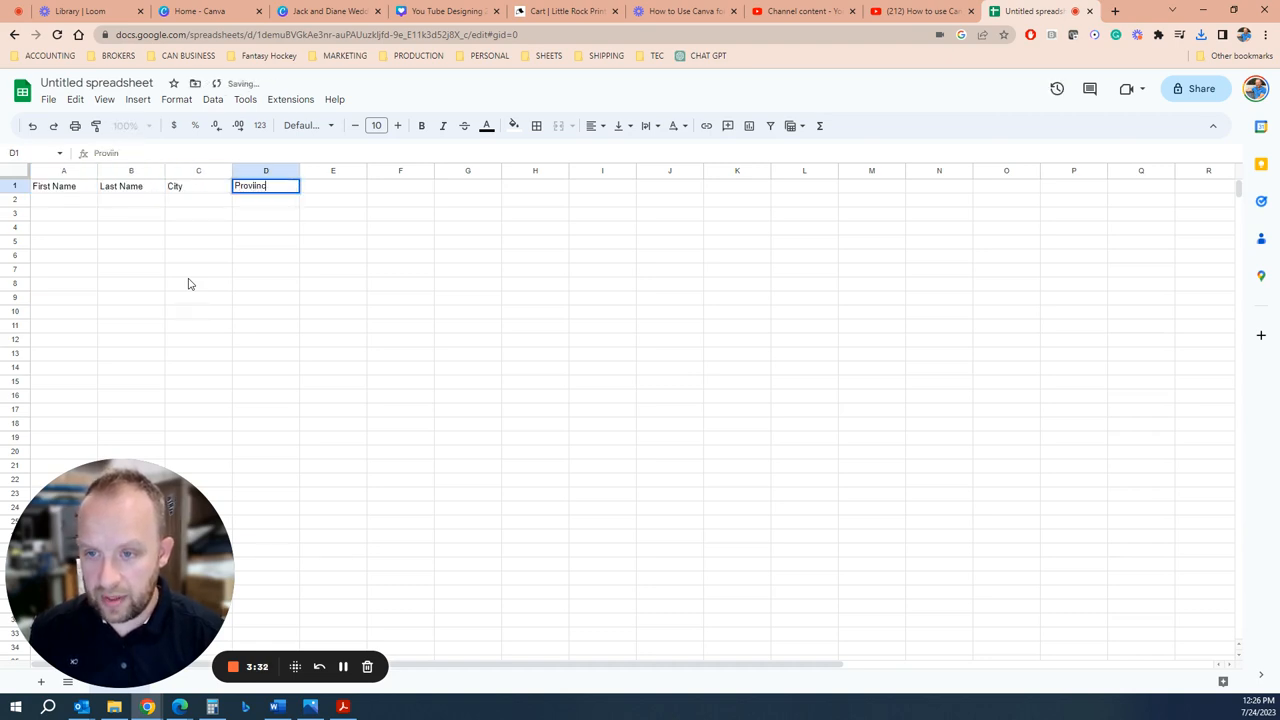
{"action": "key", "text": "Return"}
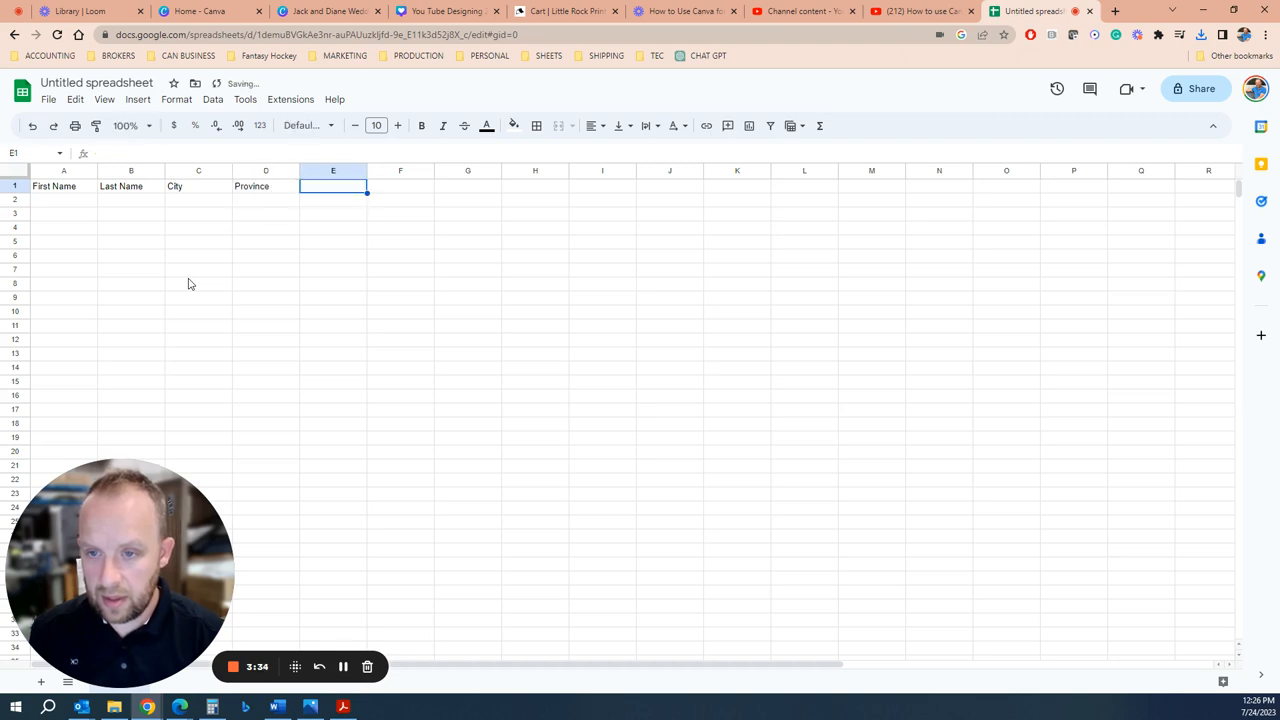
{"action": "type", "text": "Postal Code"}
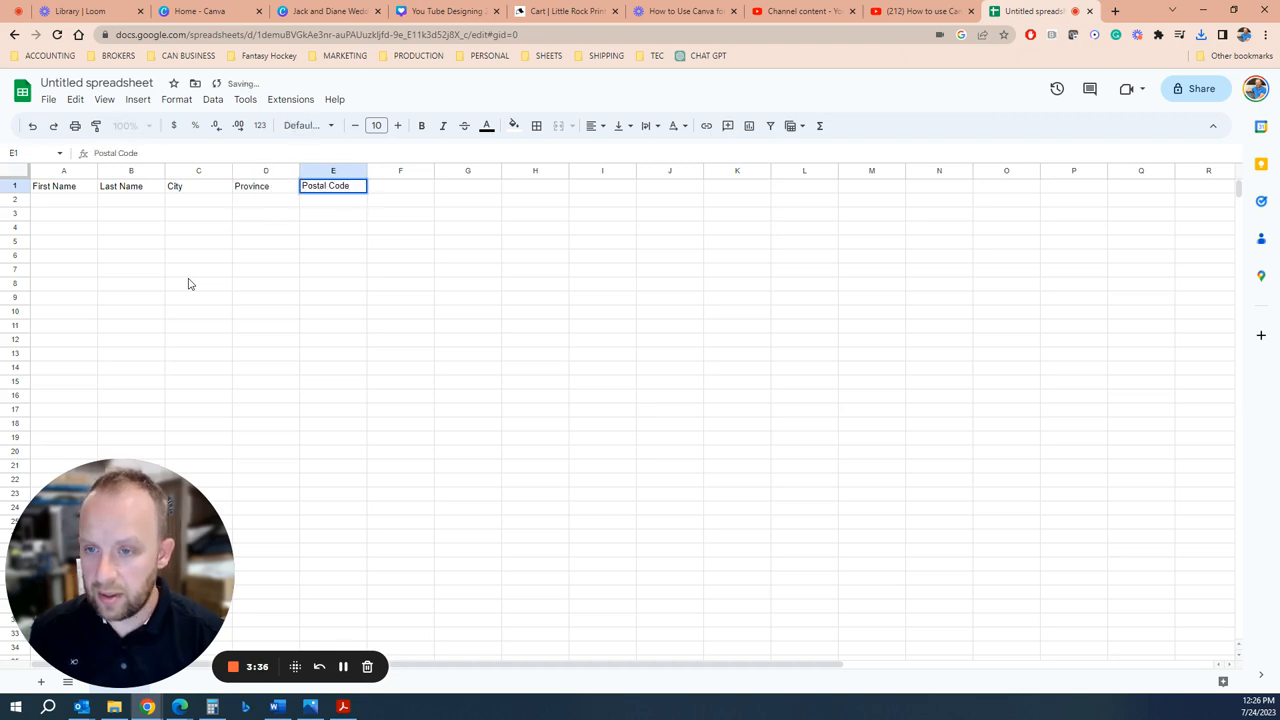
{"action": "left_click", "coordinate": [400, 185]}
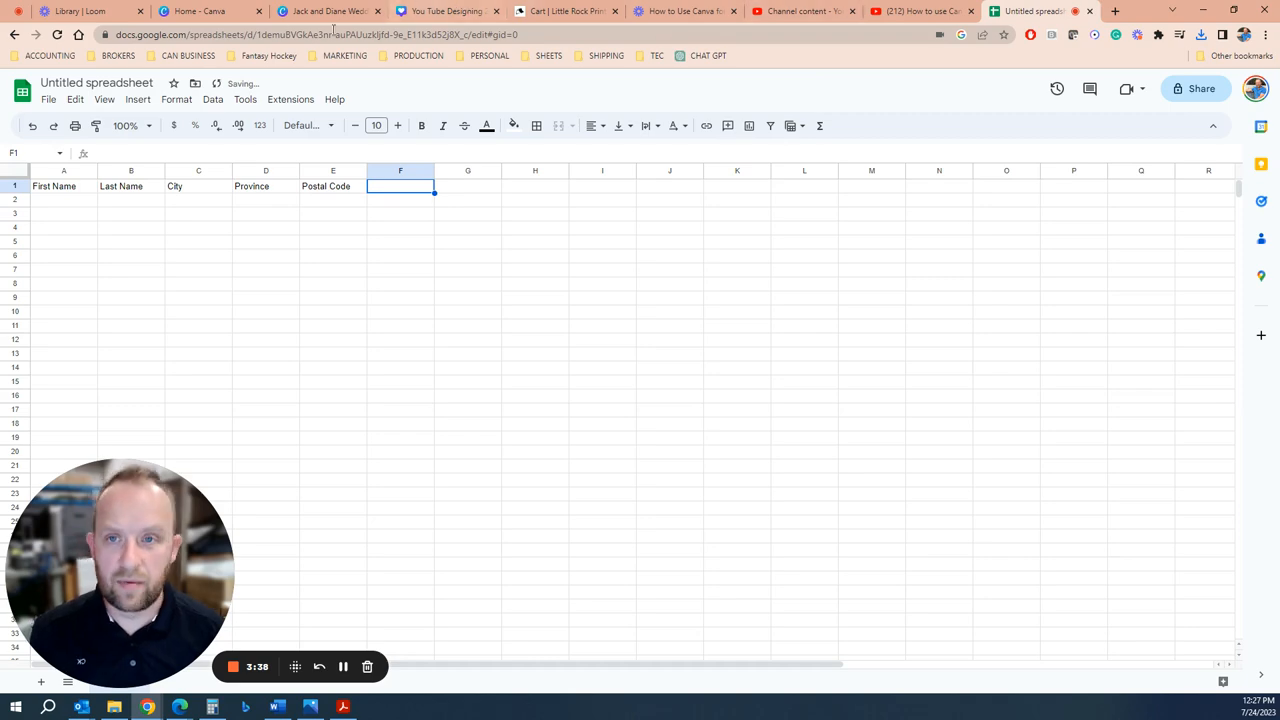
{"action": "left_click", "coordinate": [190, 11]}
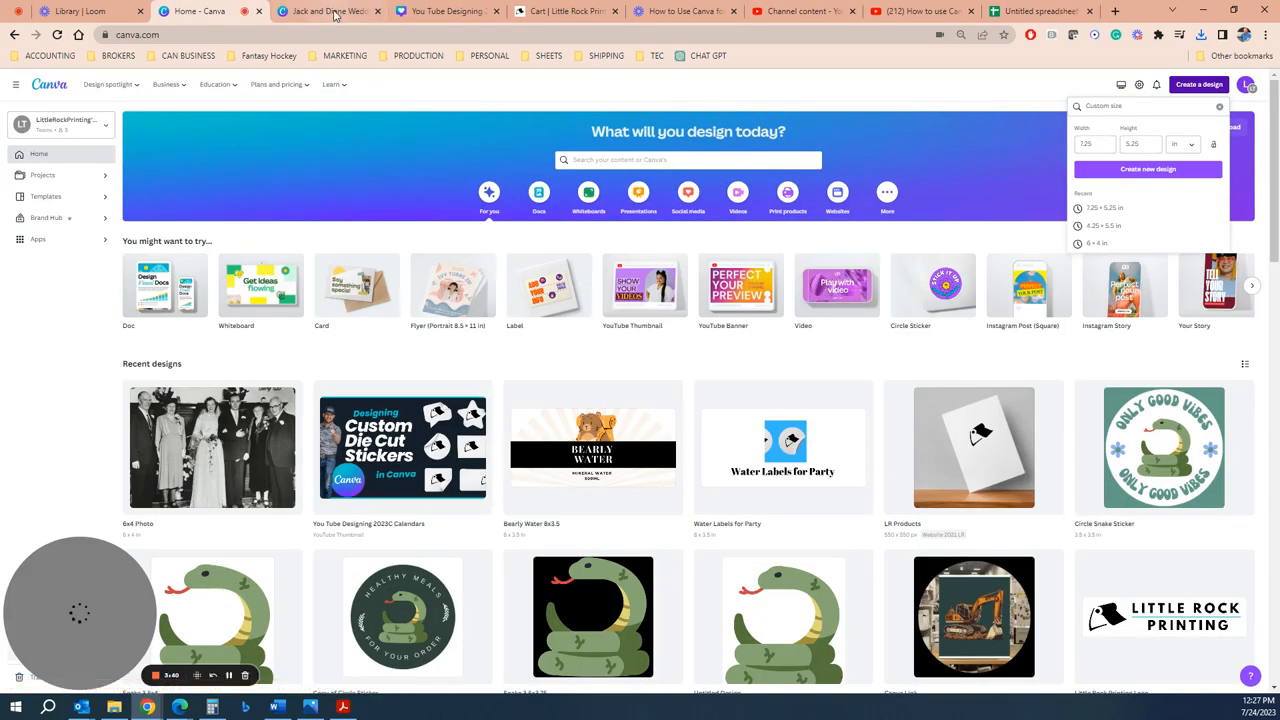
{"action": "left_click", "coordinate": [320, 11]}
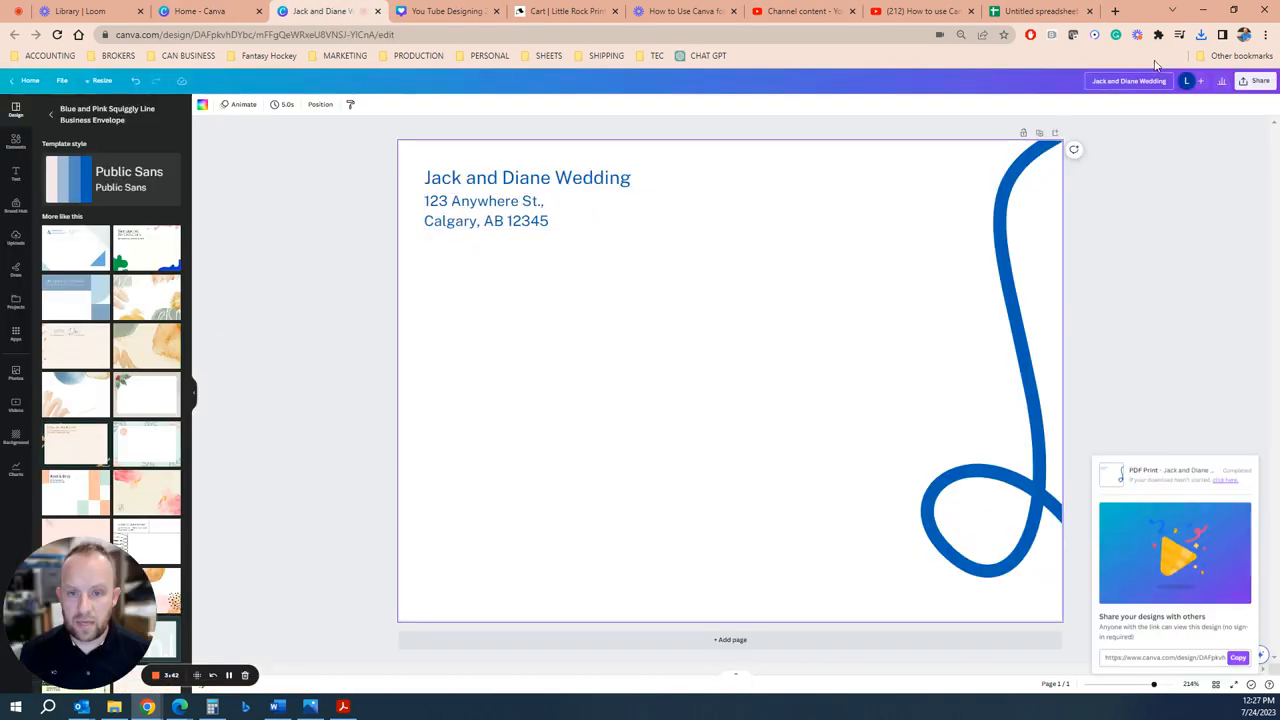
{"action": "left_click", "coordinate": [1040, 11]}
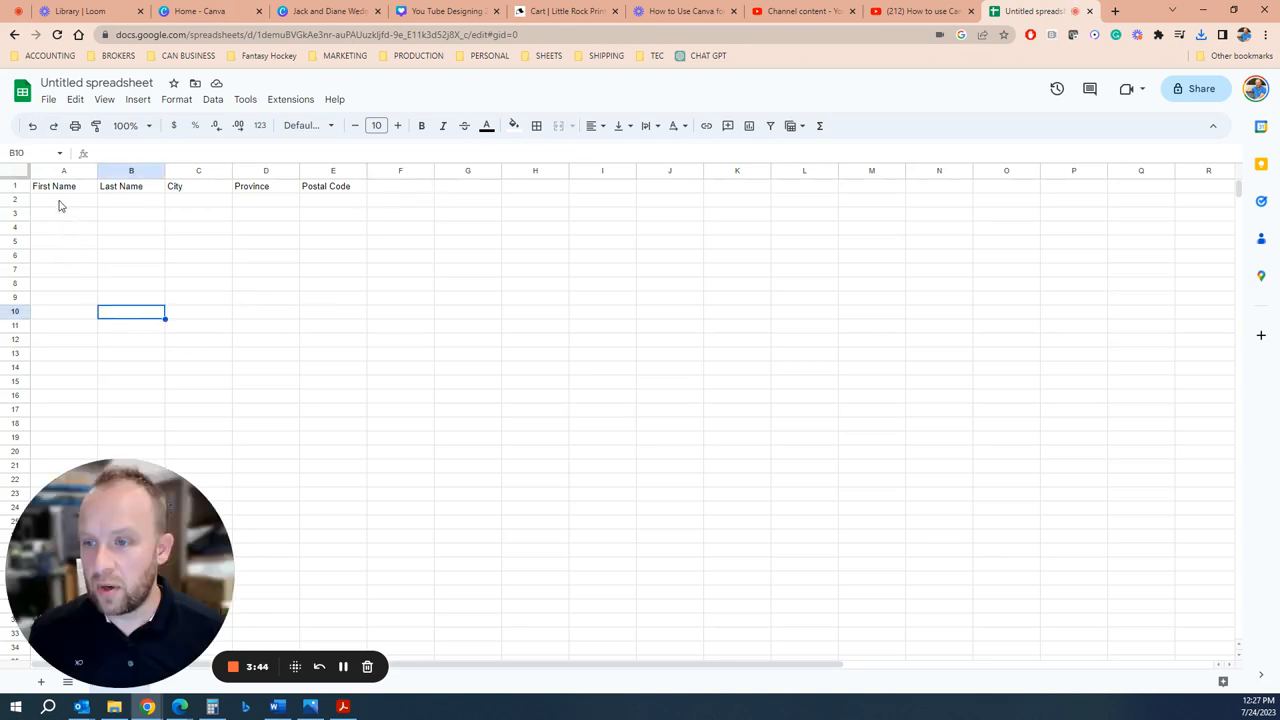
{"action": "left_click", "coordinate": [63, 198]}
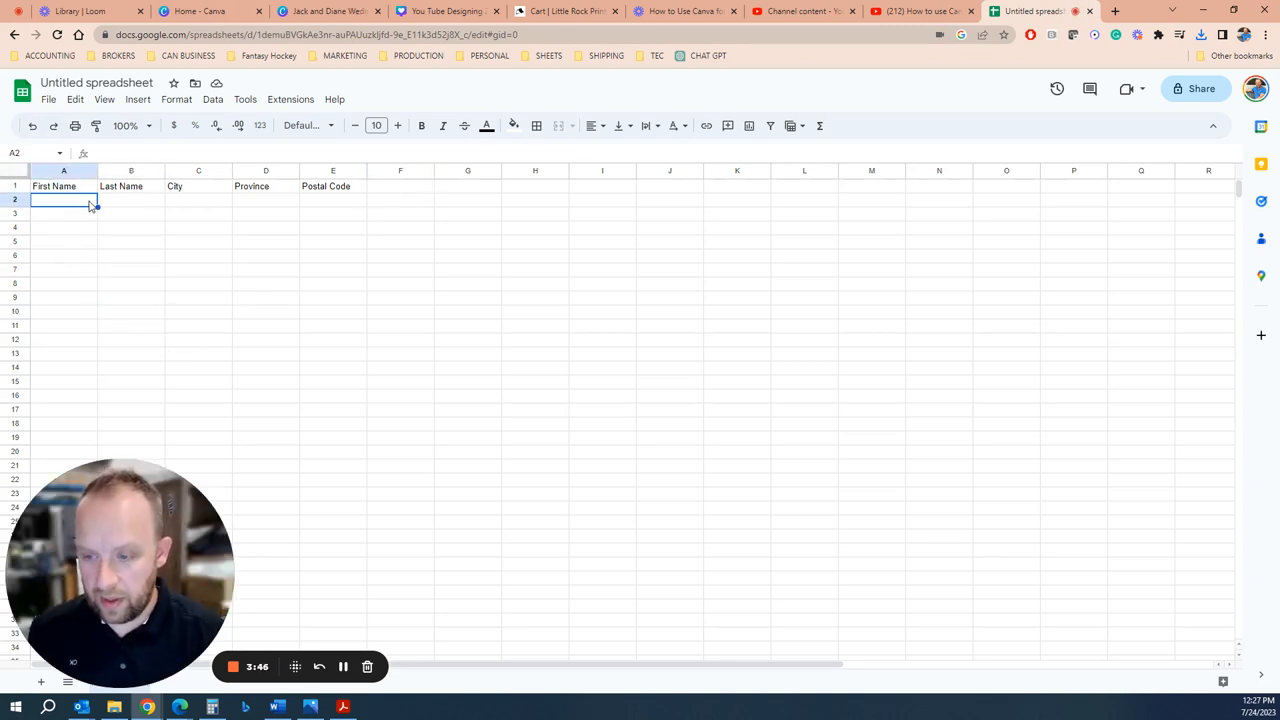
{"action": "type", "text": "Brian"}
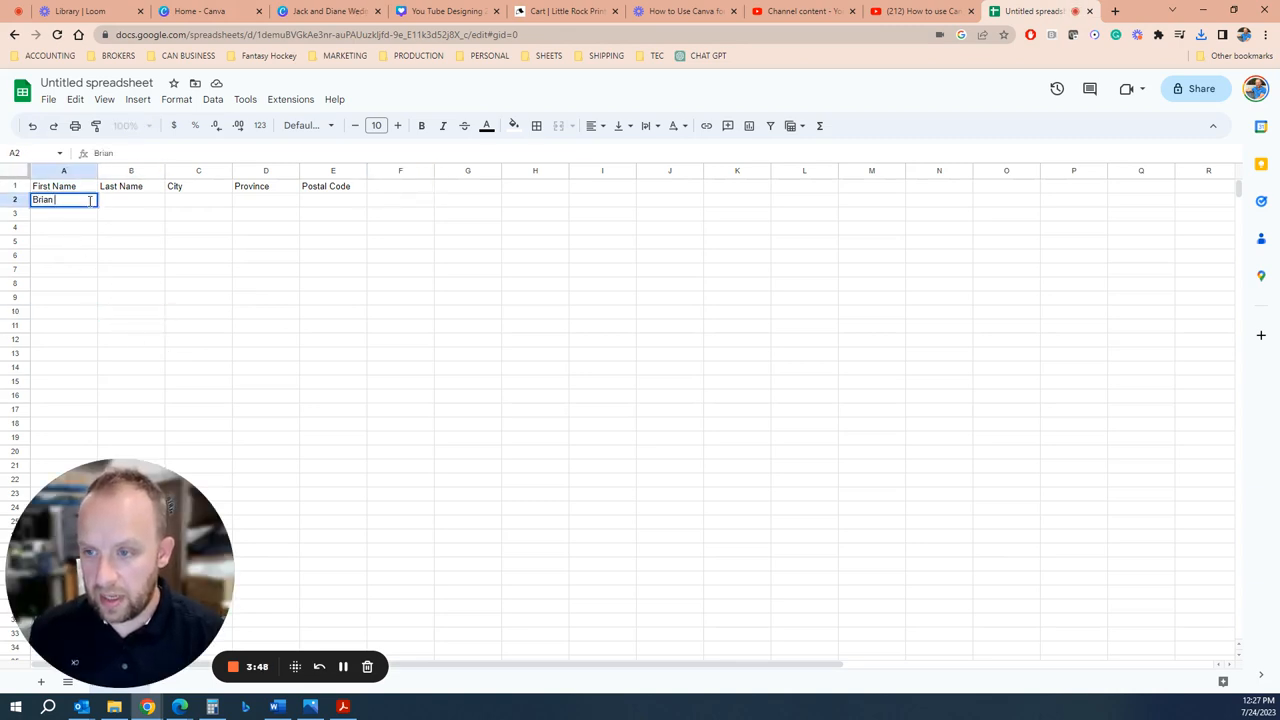
{"action": "type", "text": "and Brianna"}
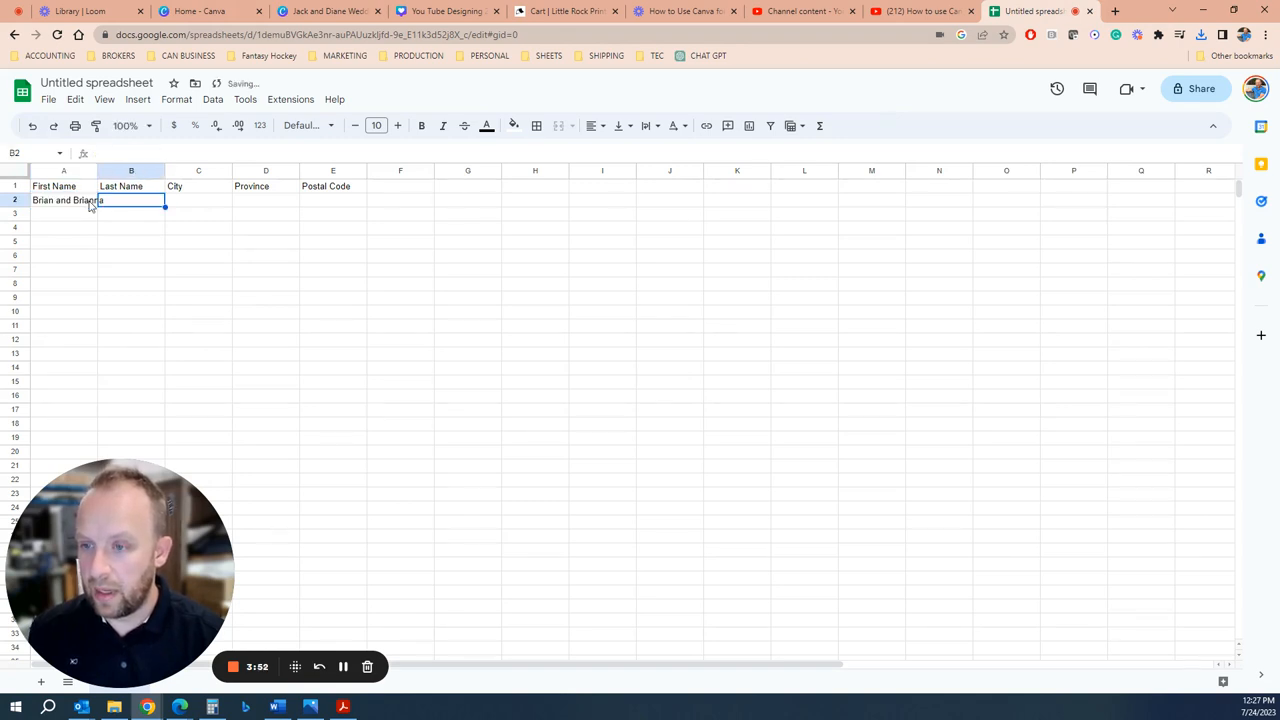
{"action": "type", "text": "Sqa"}
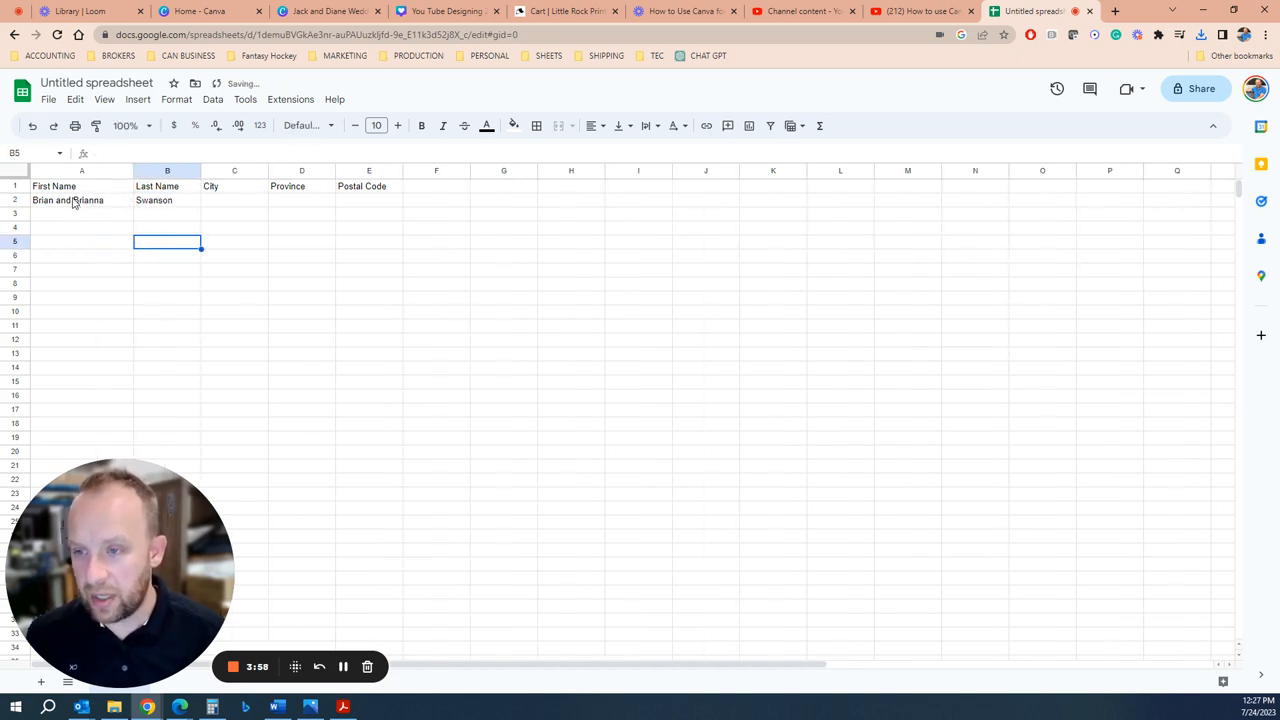
{"action": "left_click", "coordinate": [167, 200]}
{"action": "type", "text": "T2"}
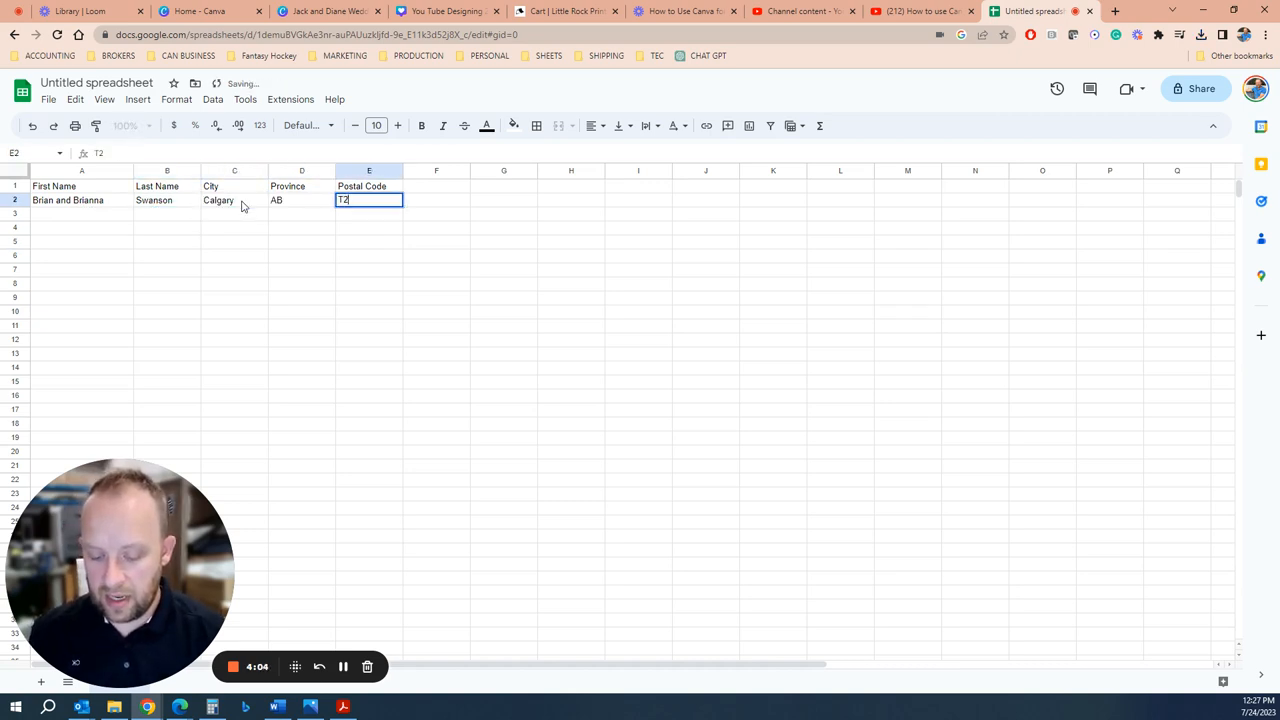
{"action": "type", "text": "X 1X1"}
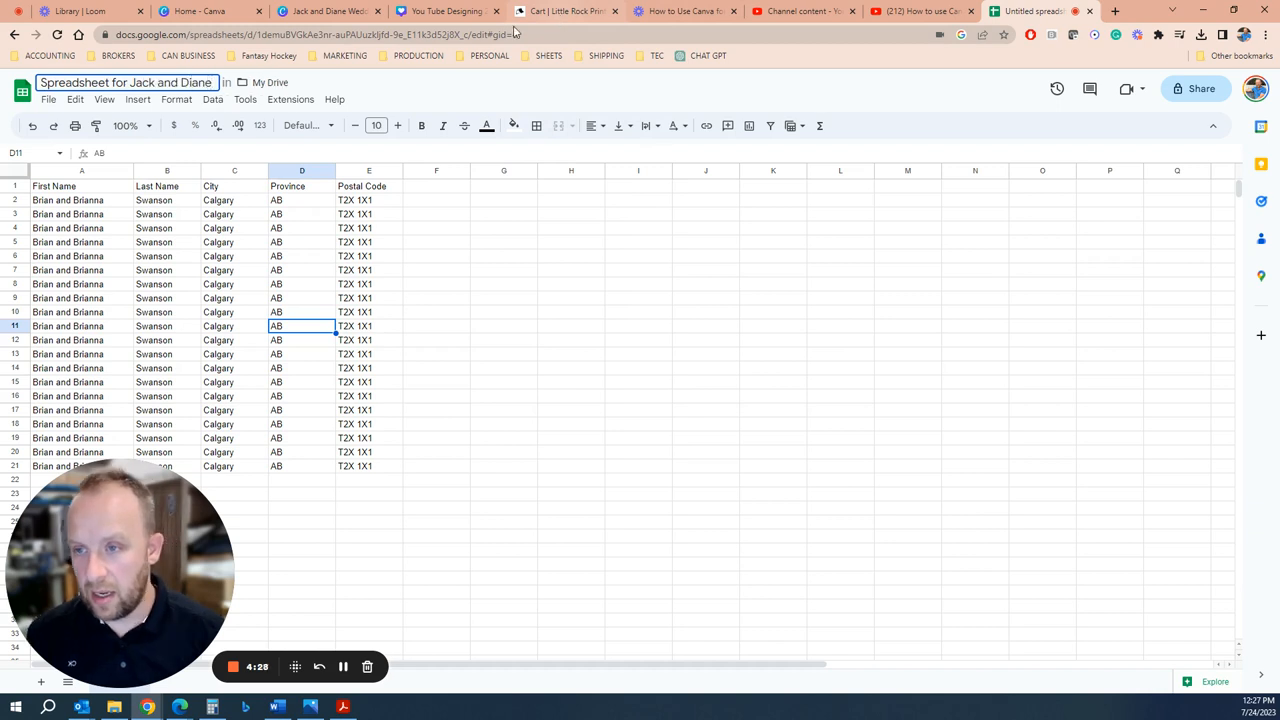
Step: Title the sheet 'Spreadsheet for Jack and Diane' and go to the Little Rock Printing tab
{"action": "left_click", "coordinate": [48, 99]}
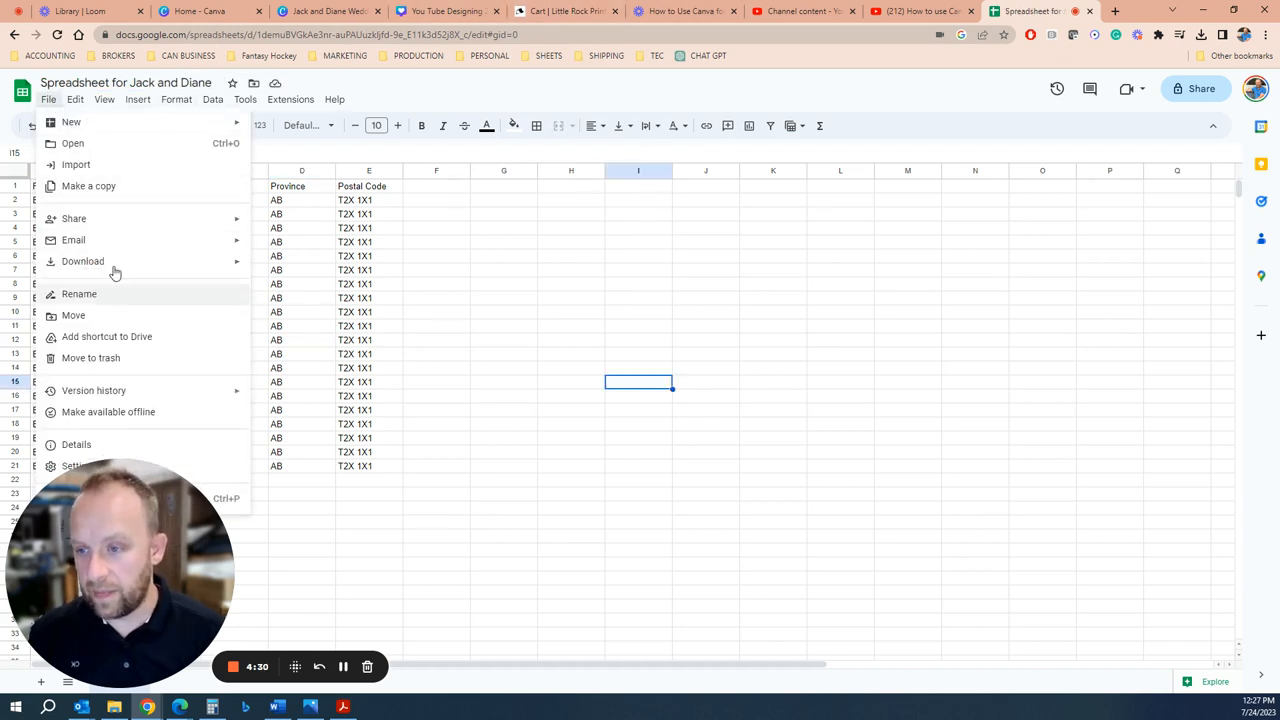
{"action": "left_click", "coordinate": [450, 346]}
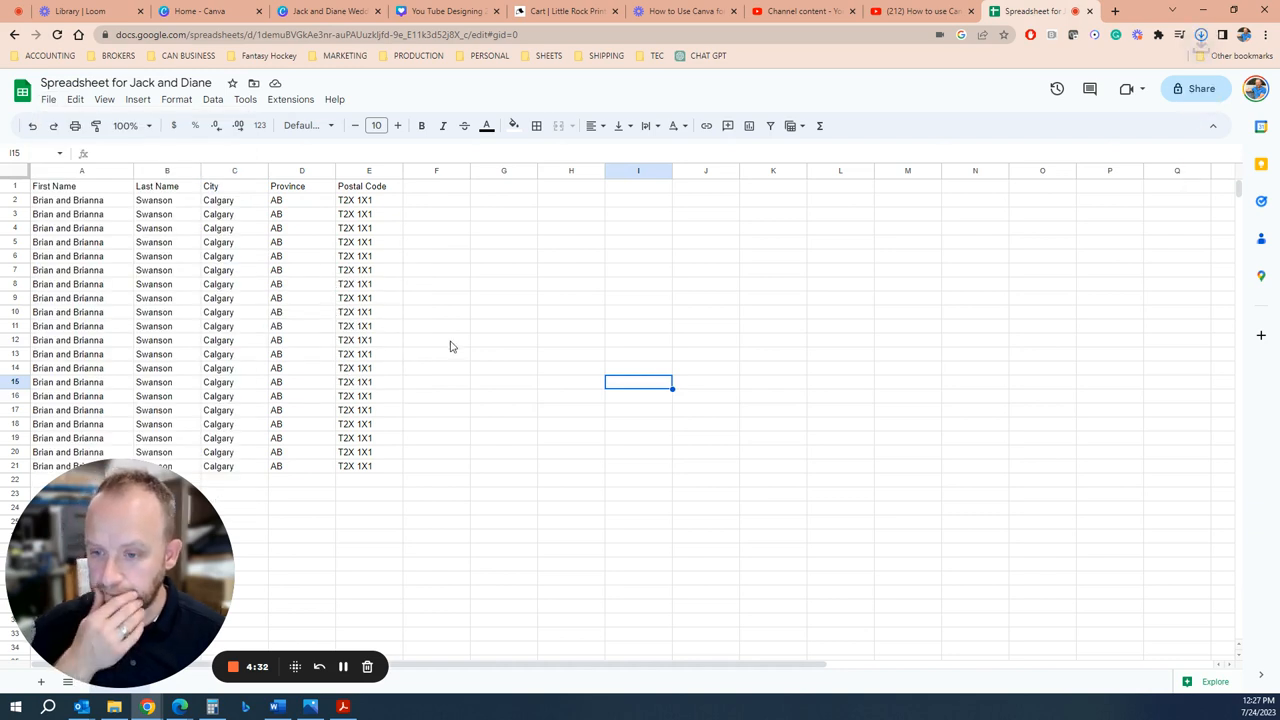
{"action": "left_click", "coordinate": [1201, 34]}
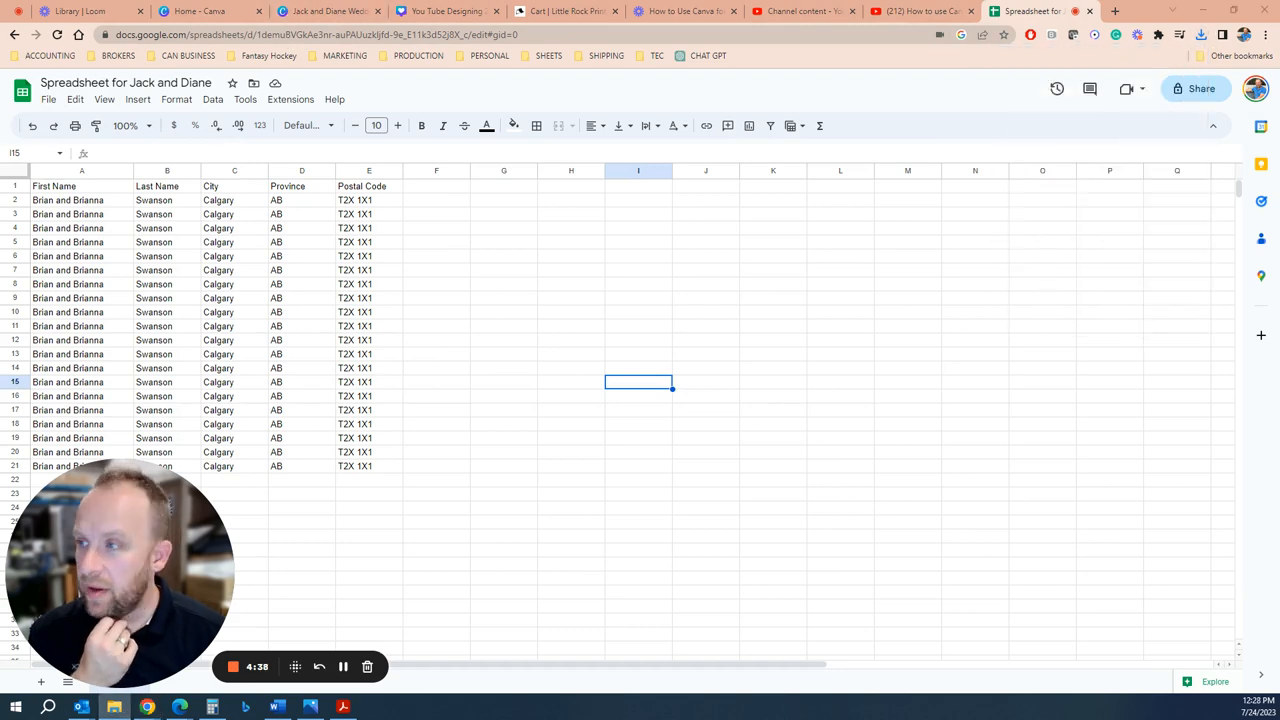
{"action": "left_click", "coordinate": [343, 708]}
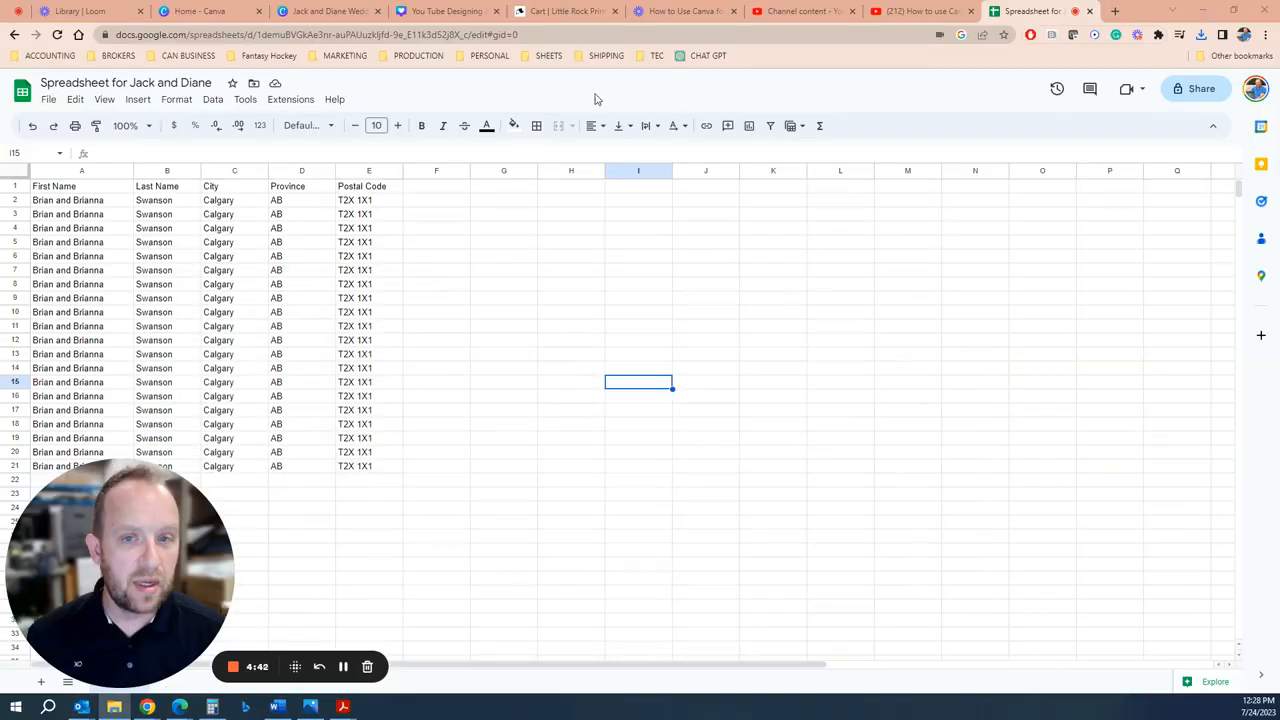
{"action": "left_click", "coordinate": [565, 11]}
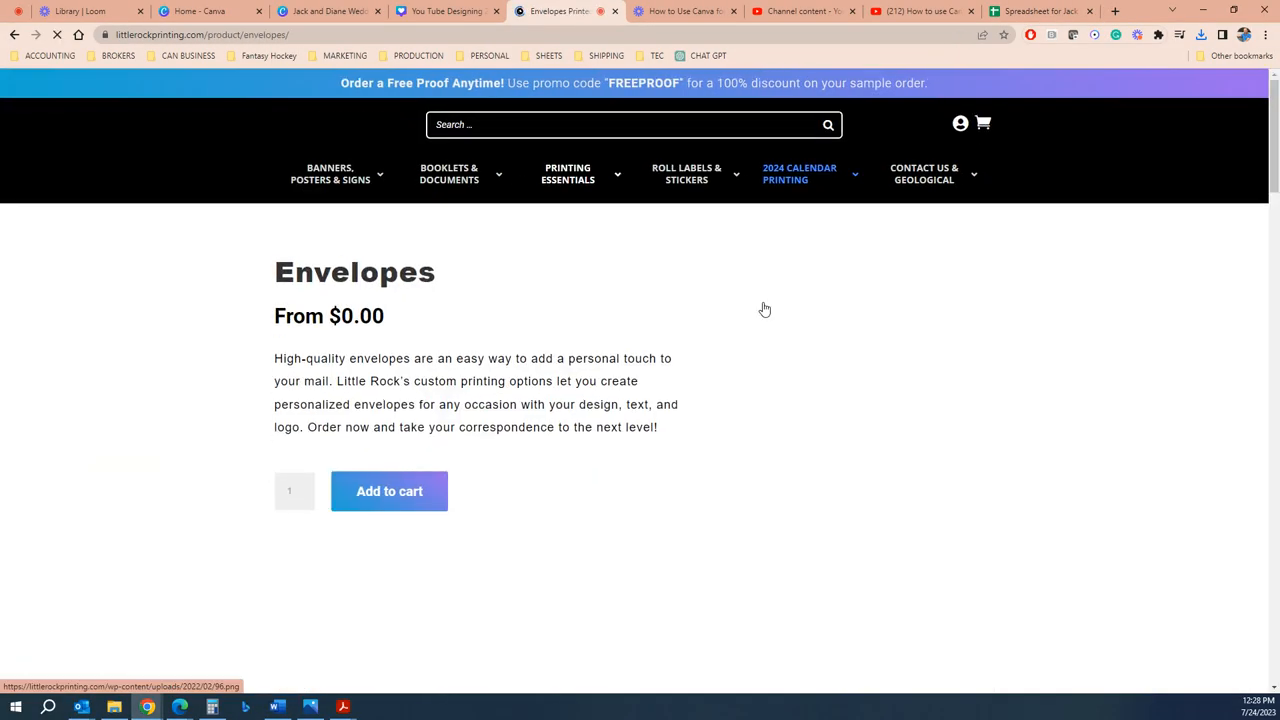
Step: Choose A7 colour-printed, front-only envelopes with mail merge, 50 at 5-day speed ($82.30)
{"action": "scroll", "scroll_direction": "down", "scroll_amount": 3}
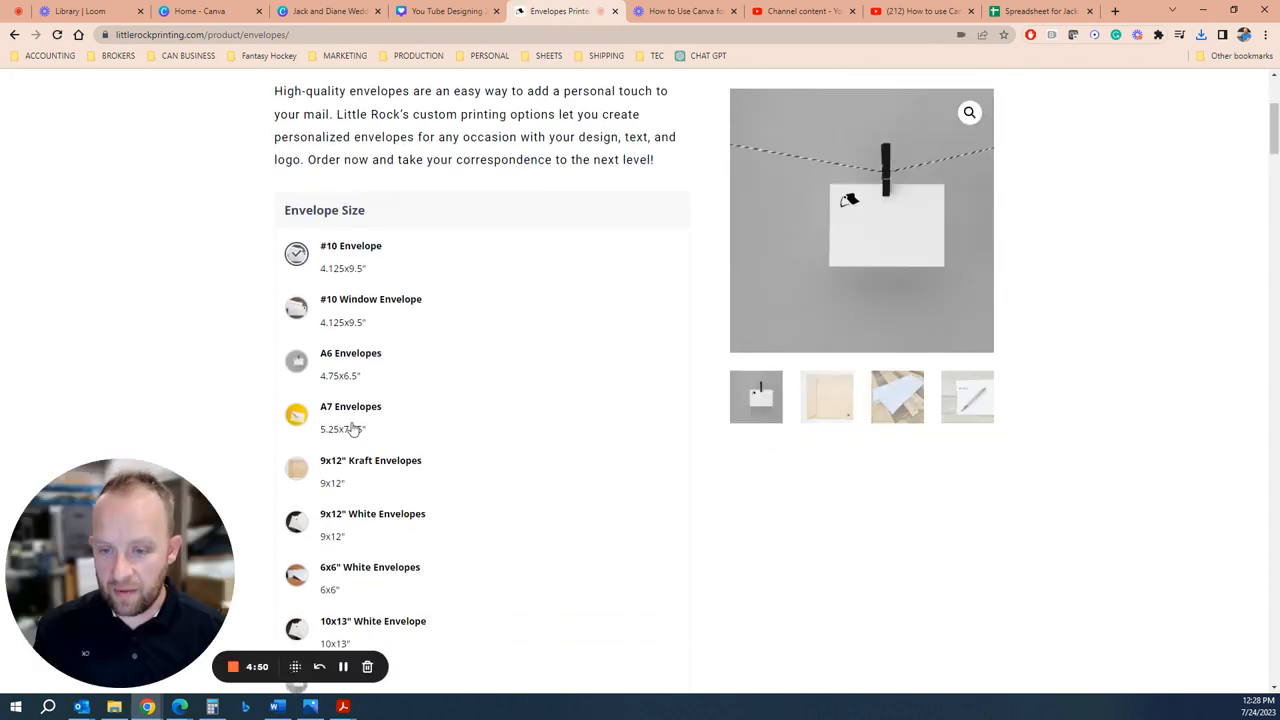
{"action": "scroll", "scroll_direction": "down", "scroll_amount": 3}
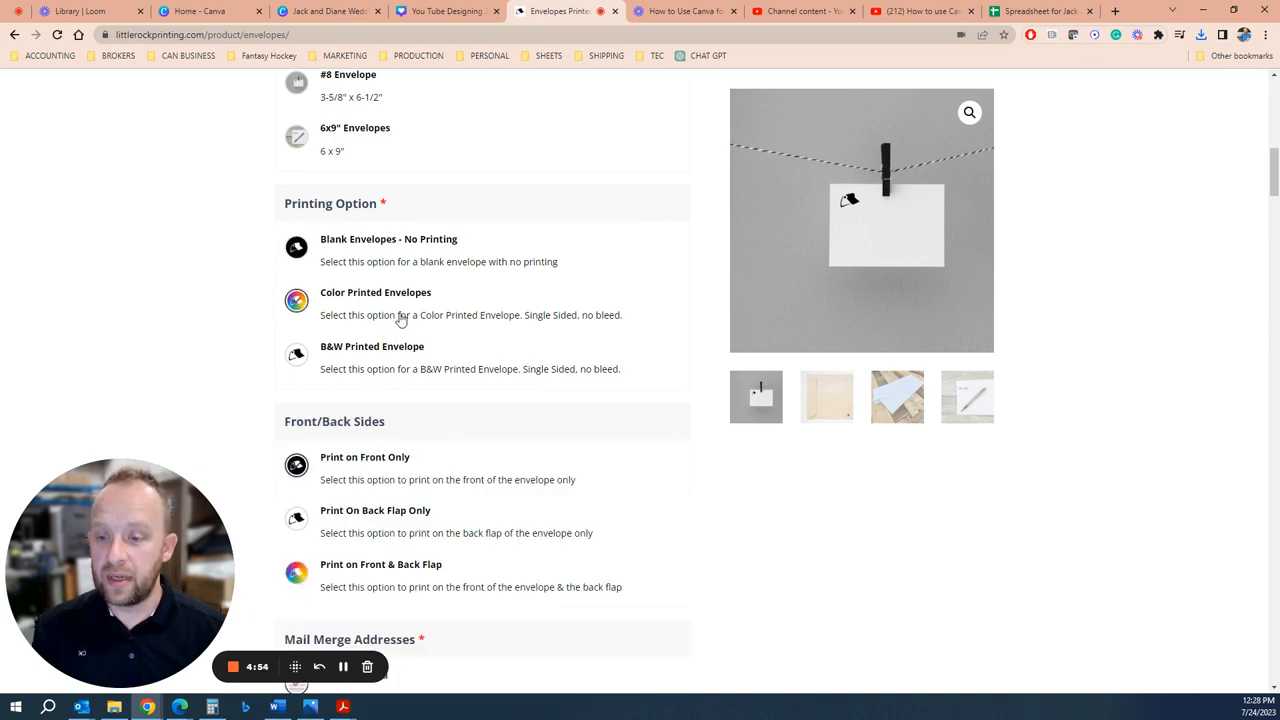
{"action": "scroll", "scroll_direction": "down", "scroll_amount": 3}
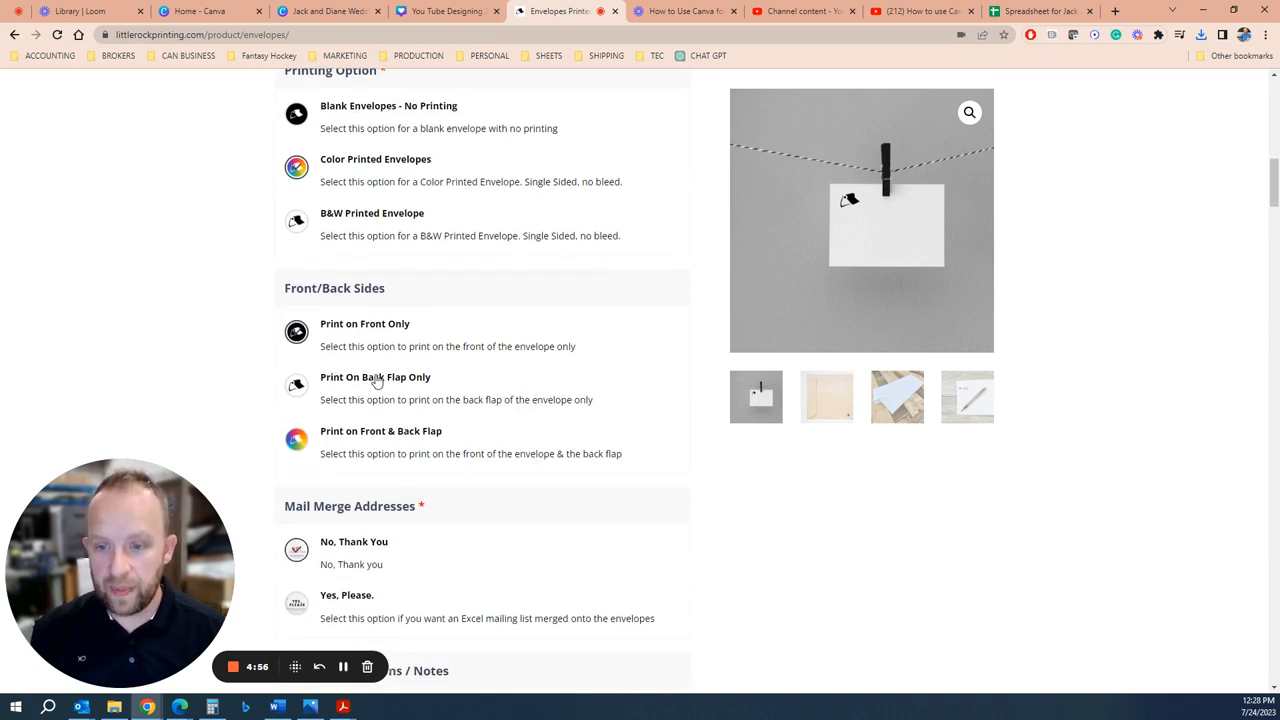
{"action": "scroll", "scroll_direction": "down", "scroll_amount": 3}
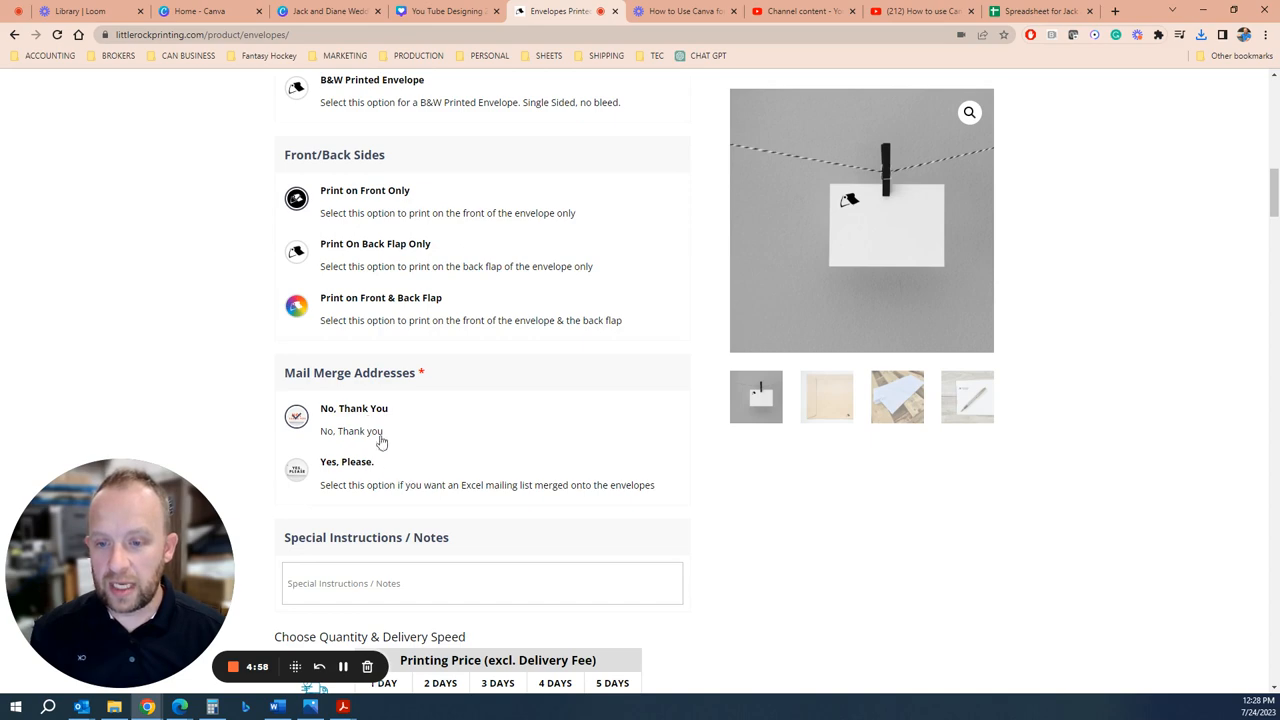
{"action": "mouse_move", "coordinate": [358, 402]}
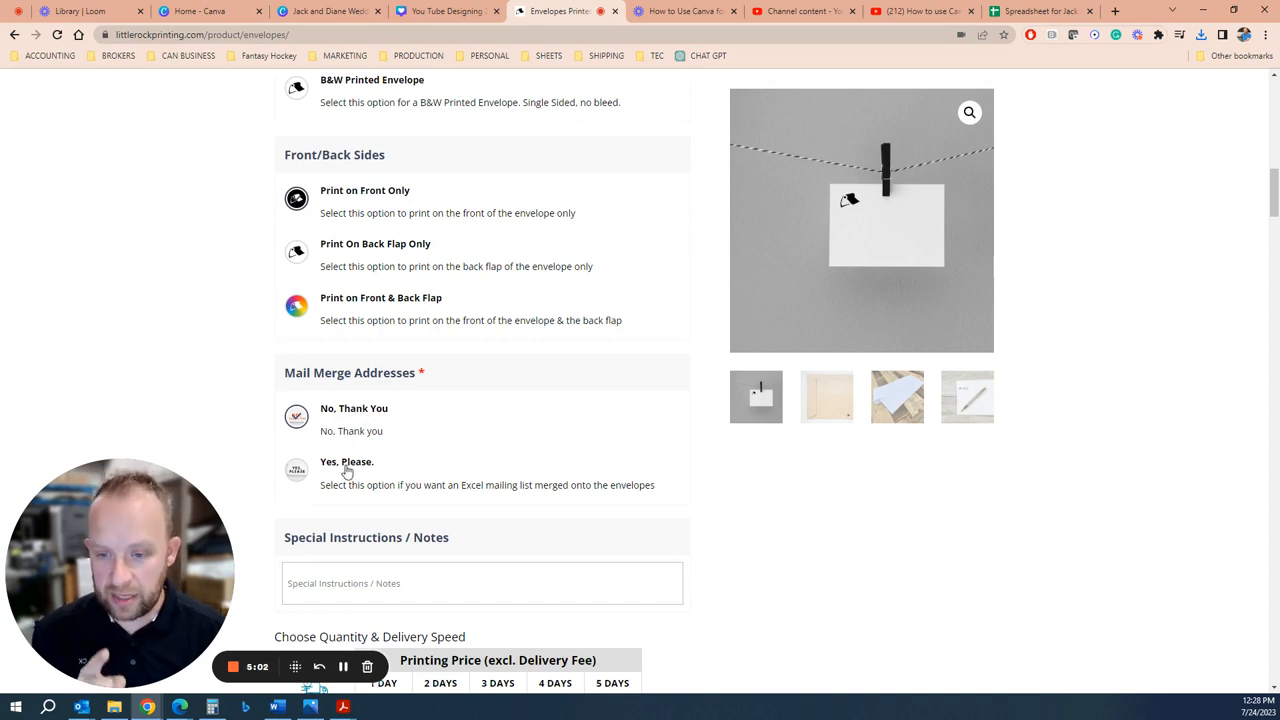
{"action": "scroll", "scroll_direction": "down", "scroll_amount": 3}
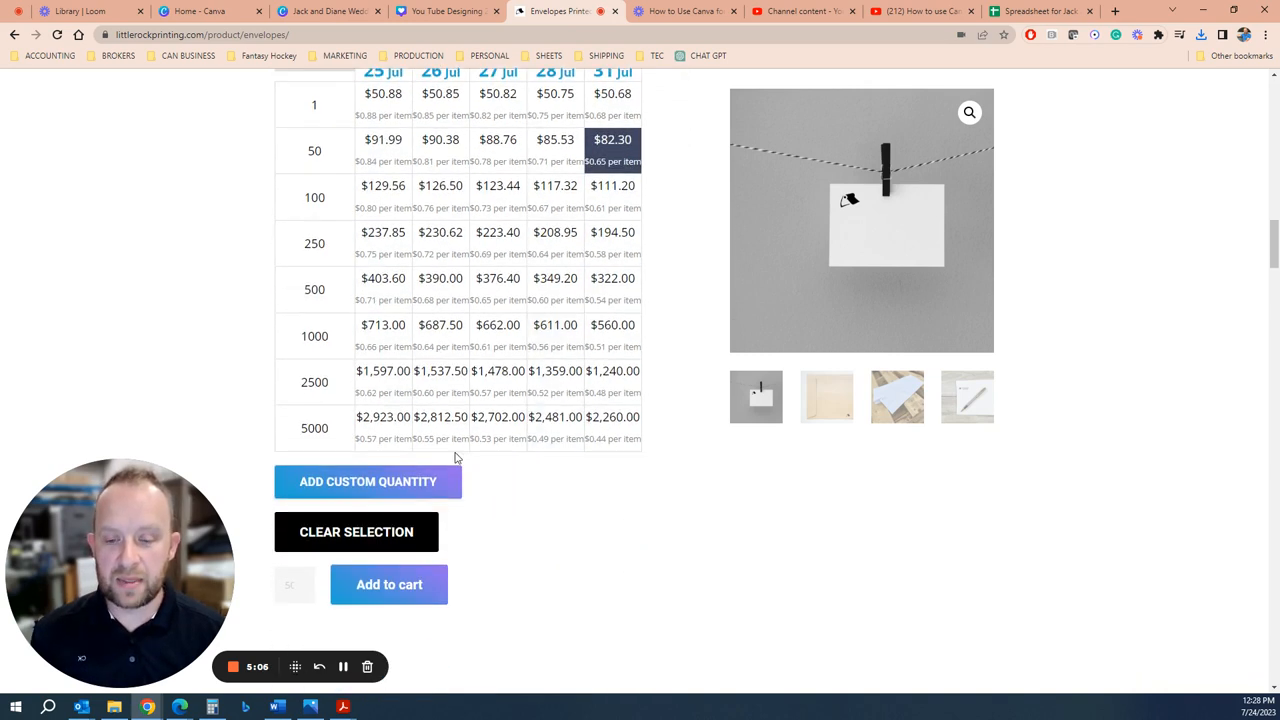
{"action": "left_click", "coordinate": [367, 481]}
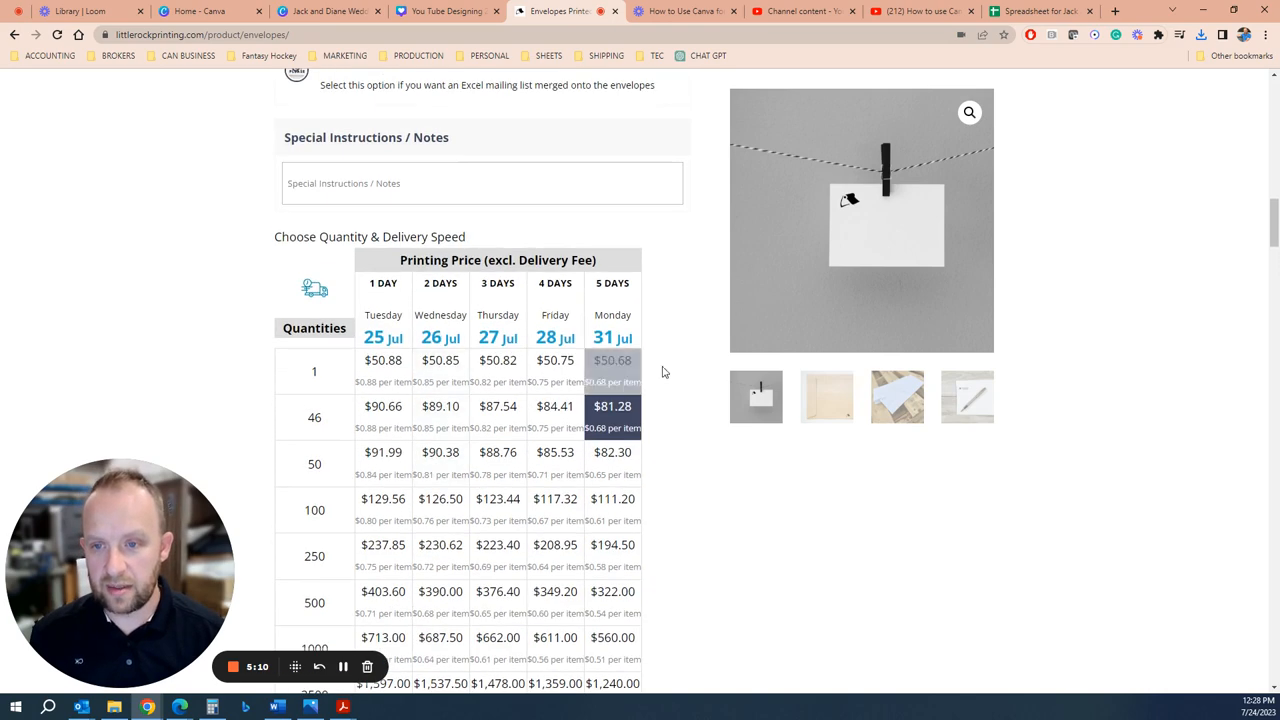
{"action": "scroll", "scroll_direction": "down", "scroll_amount": 3}
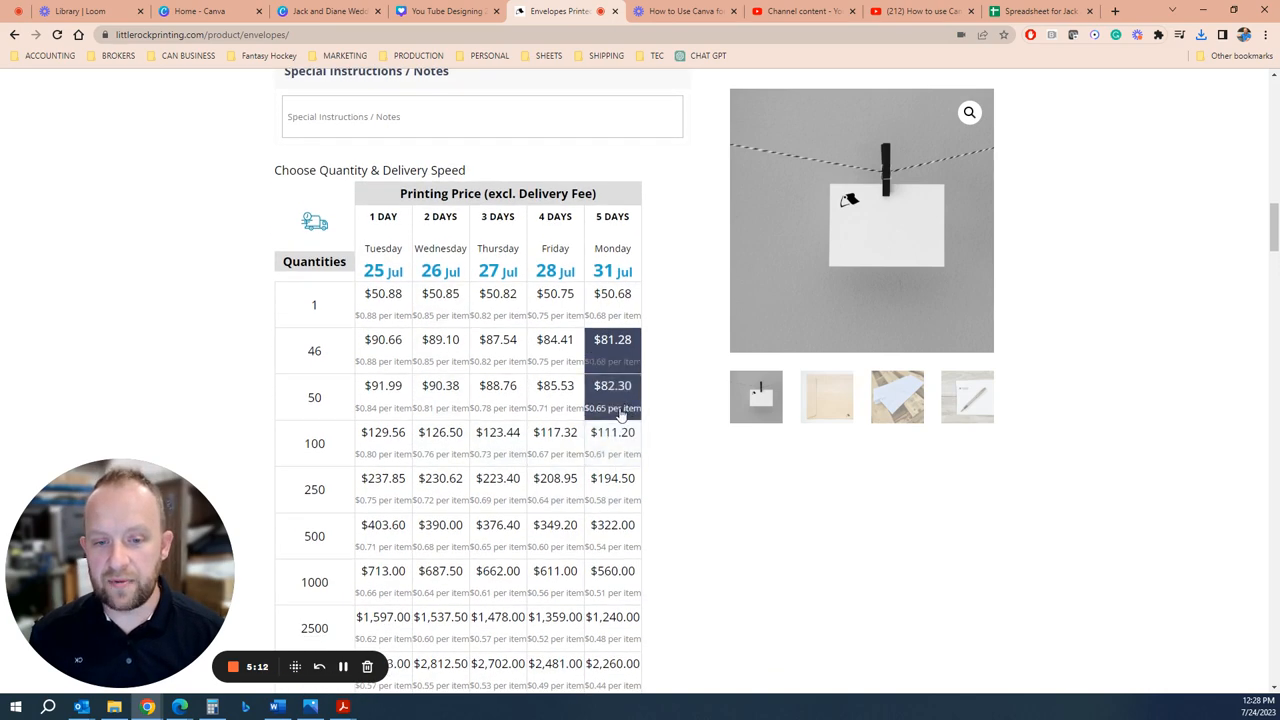
{"action": "scroll", "scroll_direction": "down", "scroll_amount": 3}
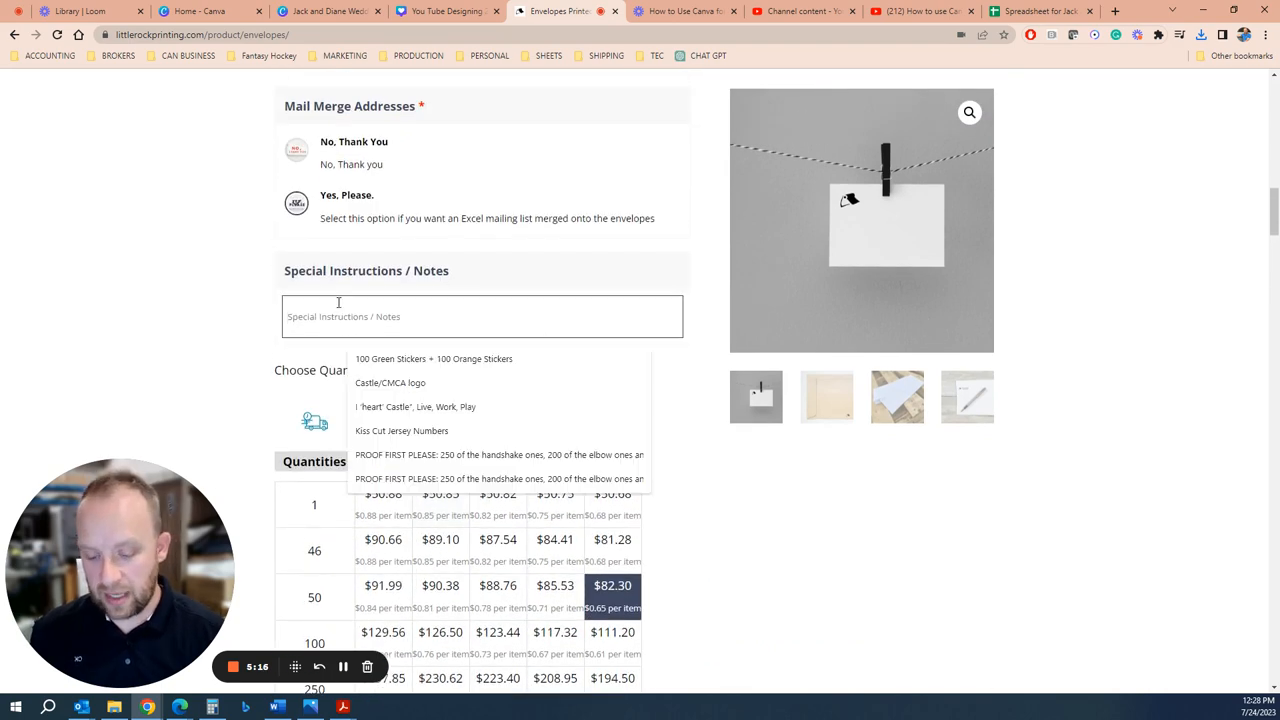
Step: Add special instructions '46 Mail Merge and please do 4 blanks' and add to cart
{"action": "type", "text": "46"}
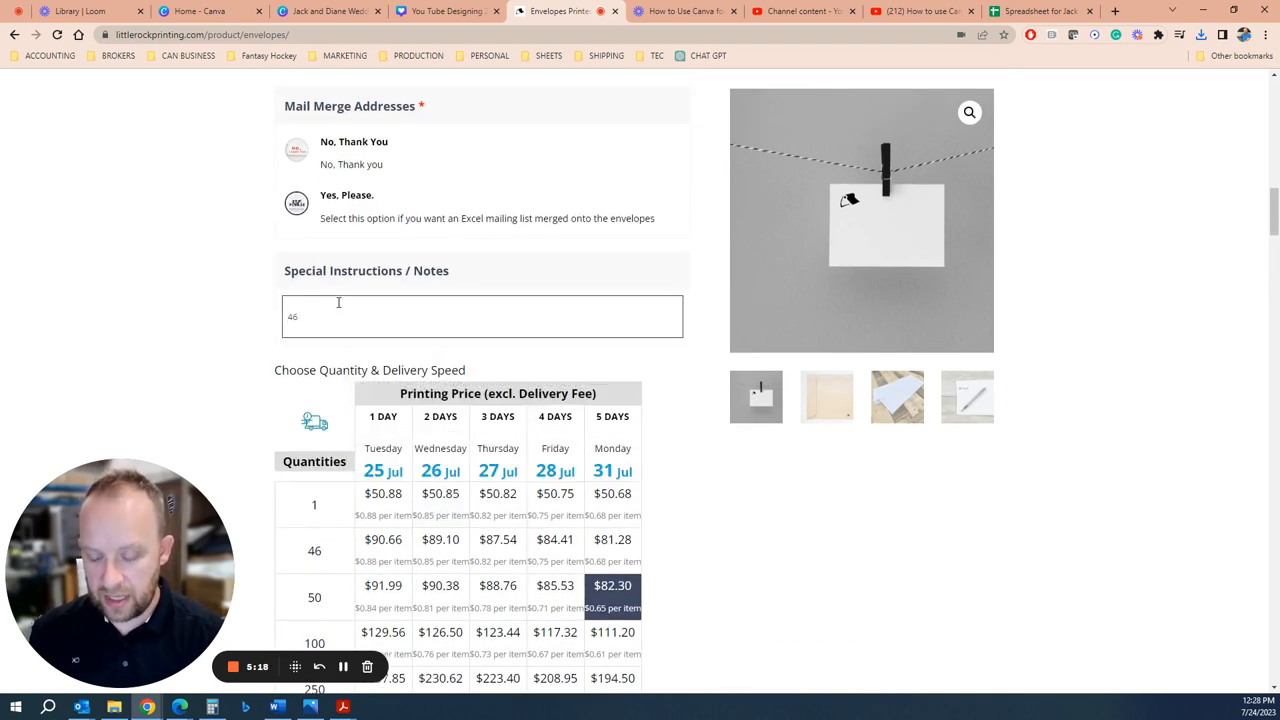
{"action": "type", "text": "Mail Merge and pl"}
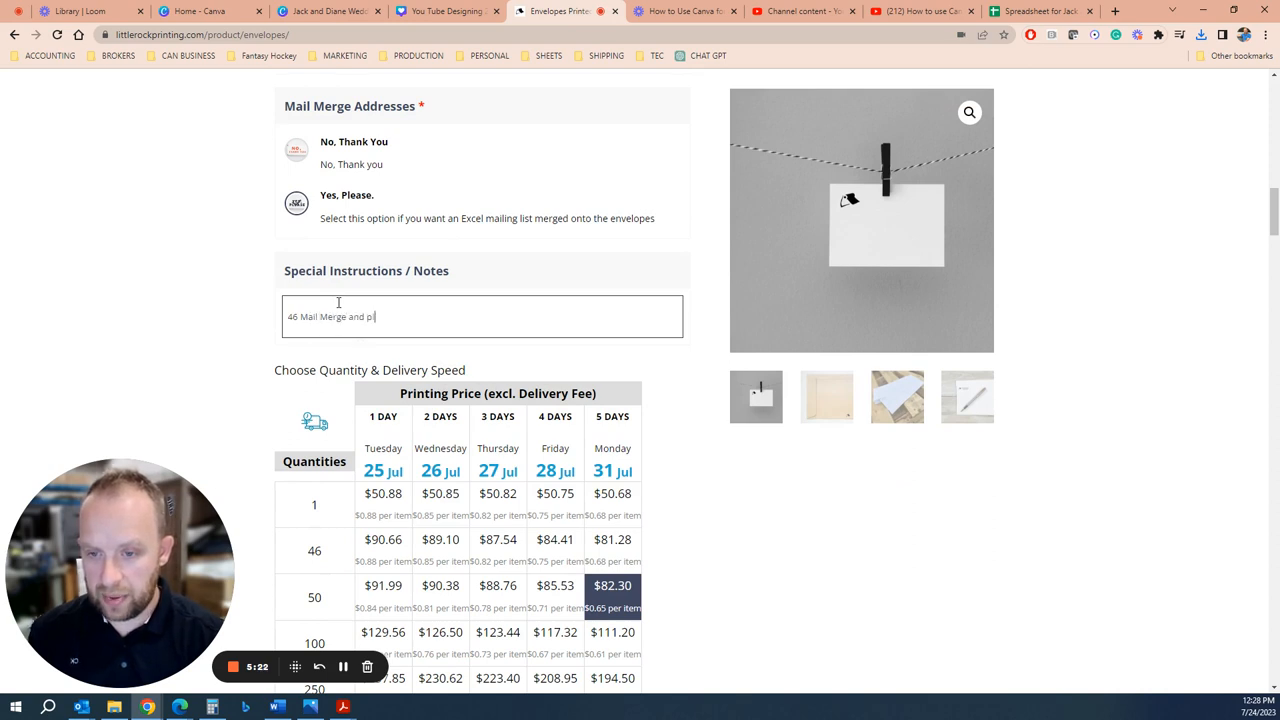
{"action": "type", "text": "ease do 4 blank"}
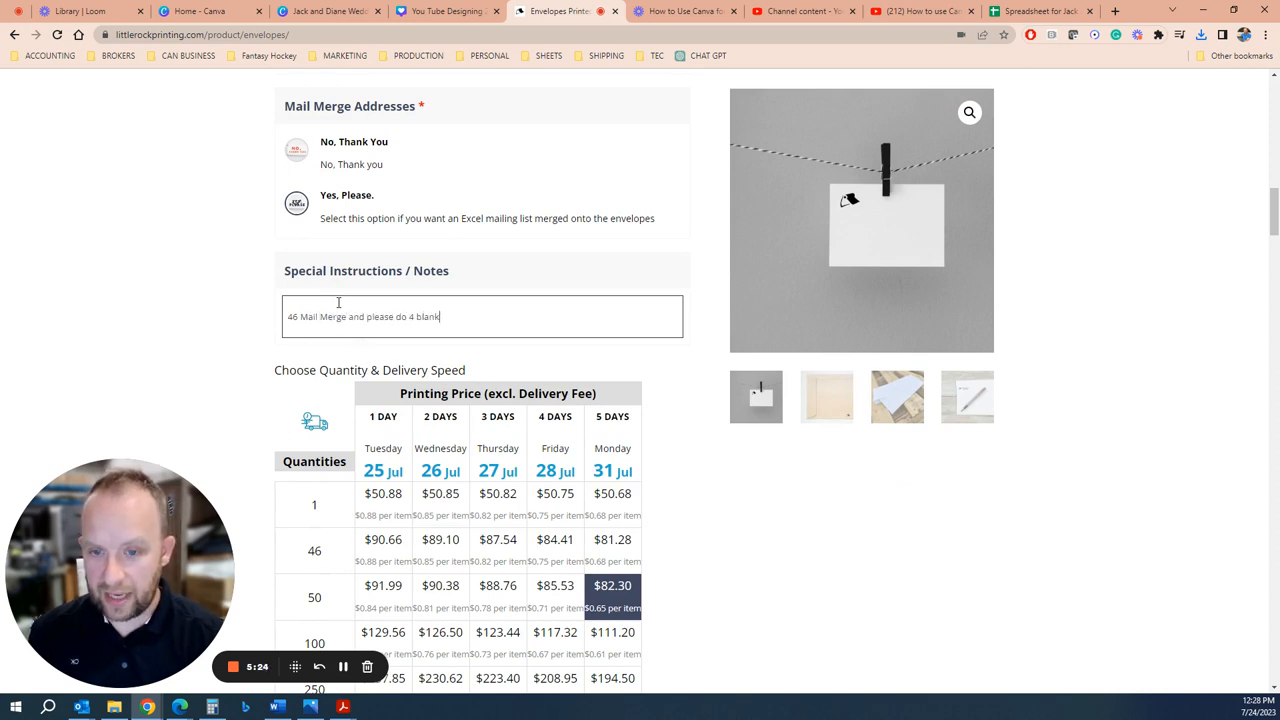
{"action": "type", "text": "s"}
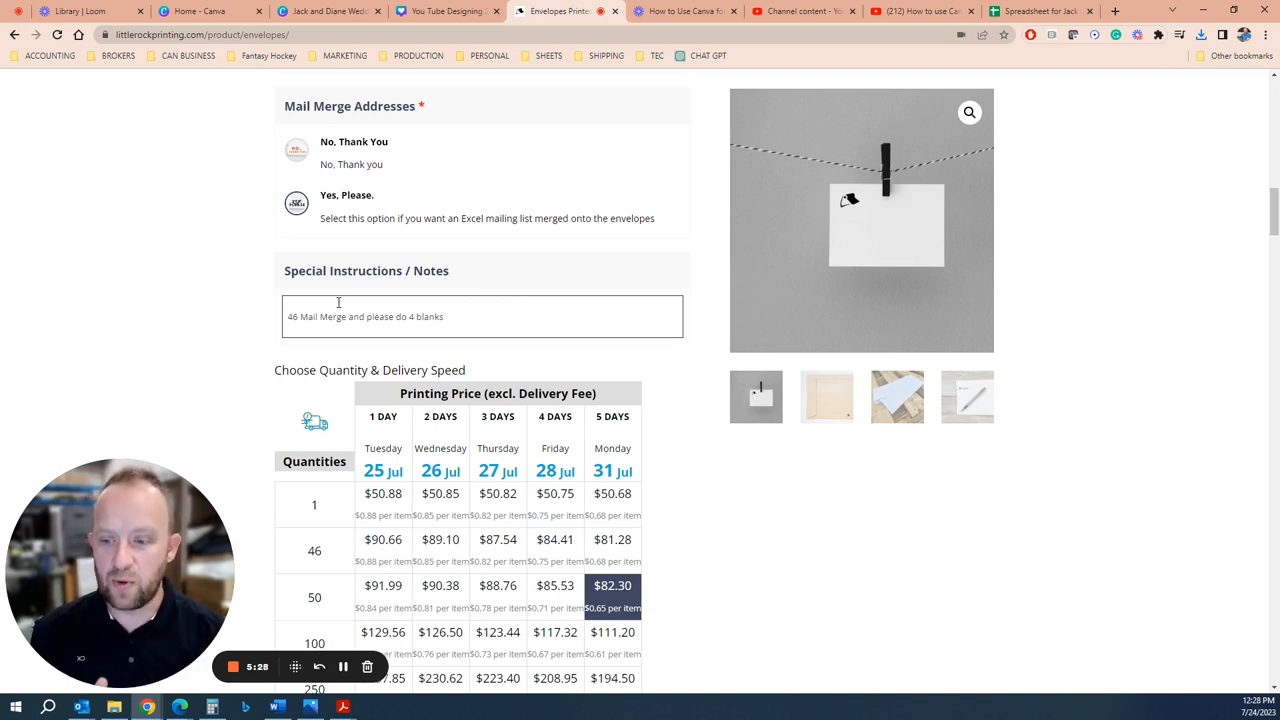
{"action": "scroll", "scroll_direction": "down", "scroll_amount": 3}
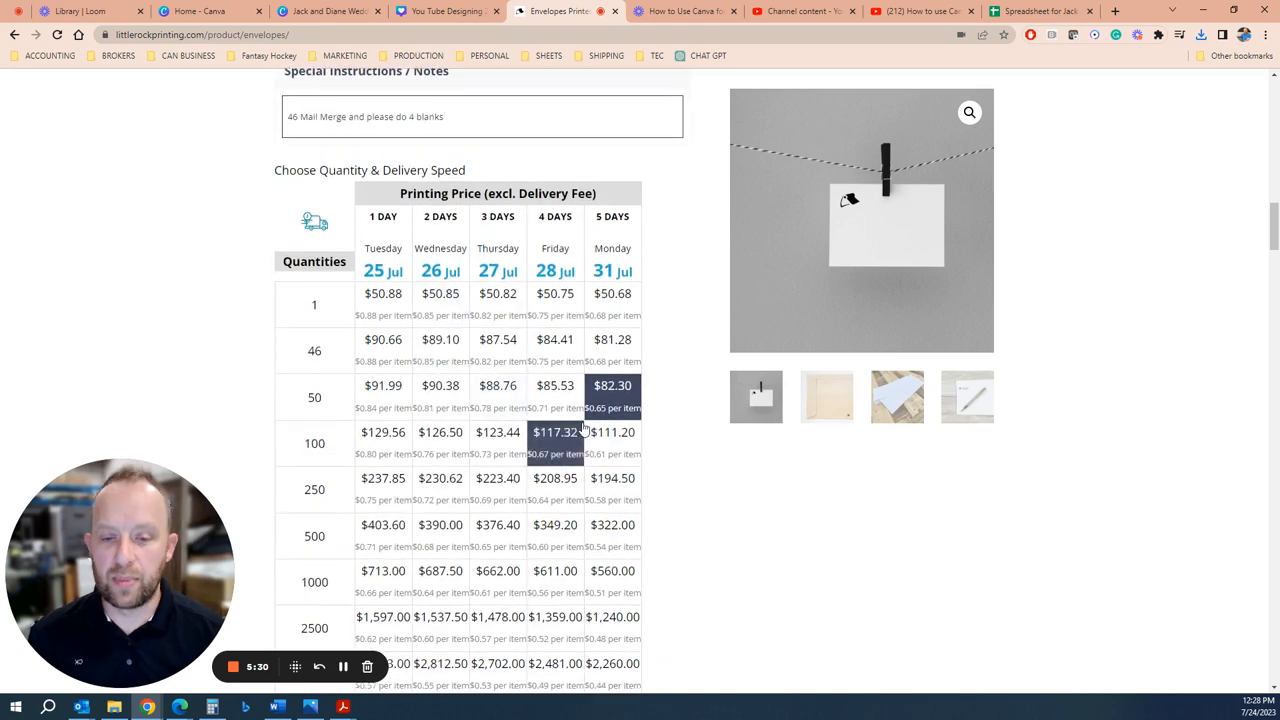
{"action": "scroll", "scroll_direction": "down", "scroll_amount": 3}
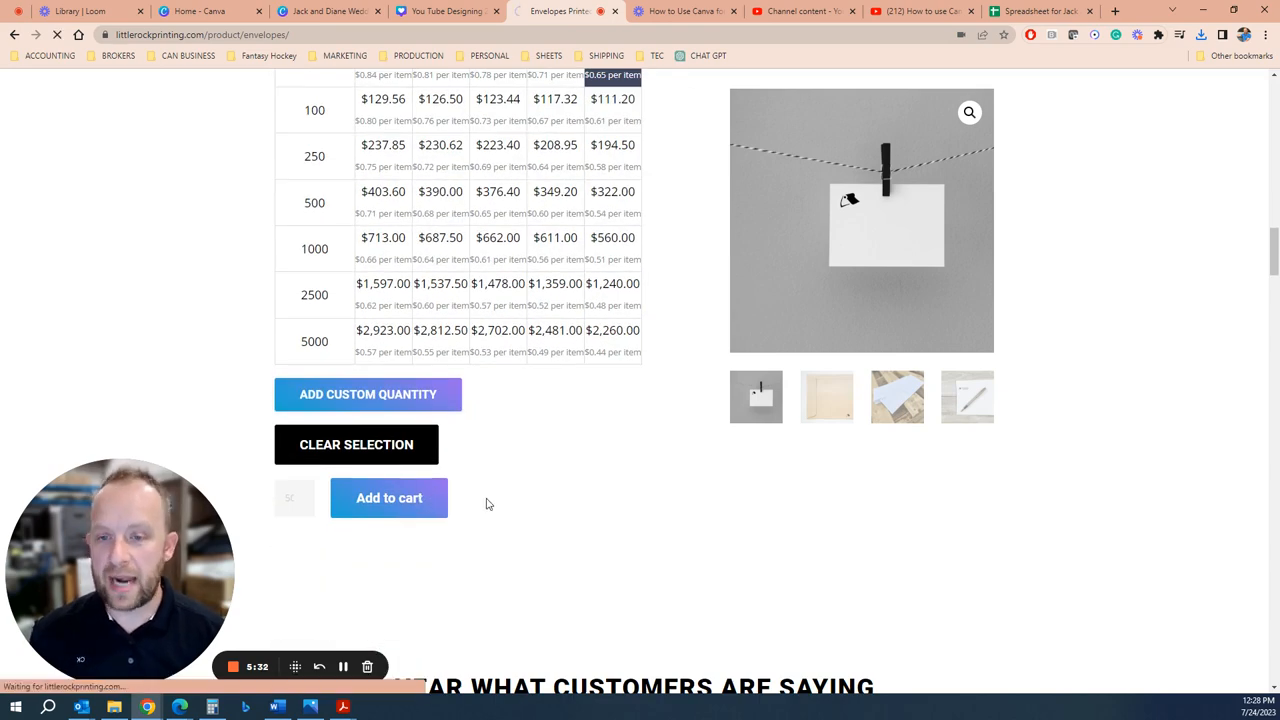
{"action": "mouse_move", "coordinate": [483, 501]}
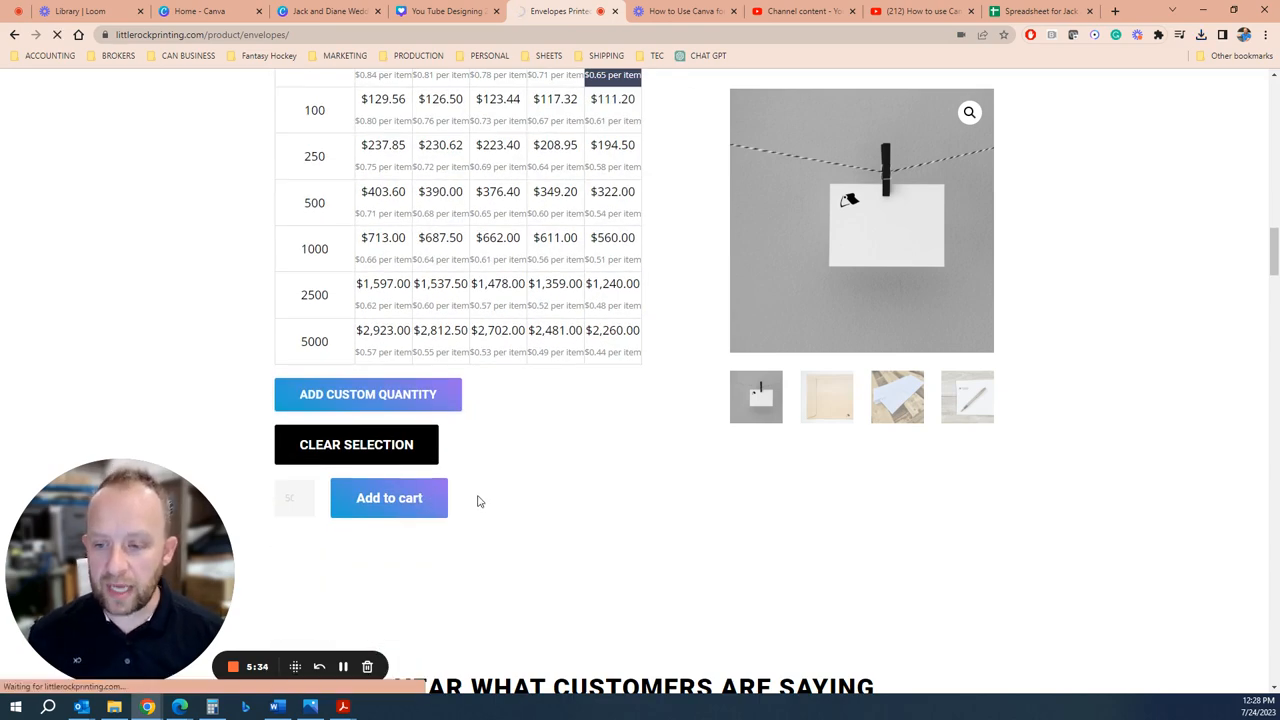
{"action": "mouse_move", "coordinate": [464, 510]}
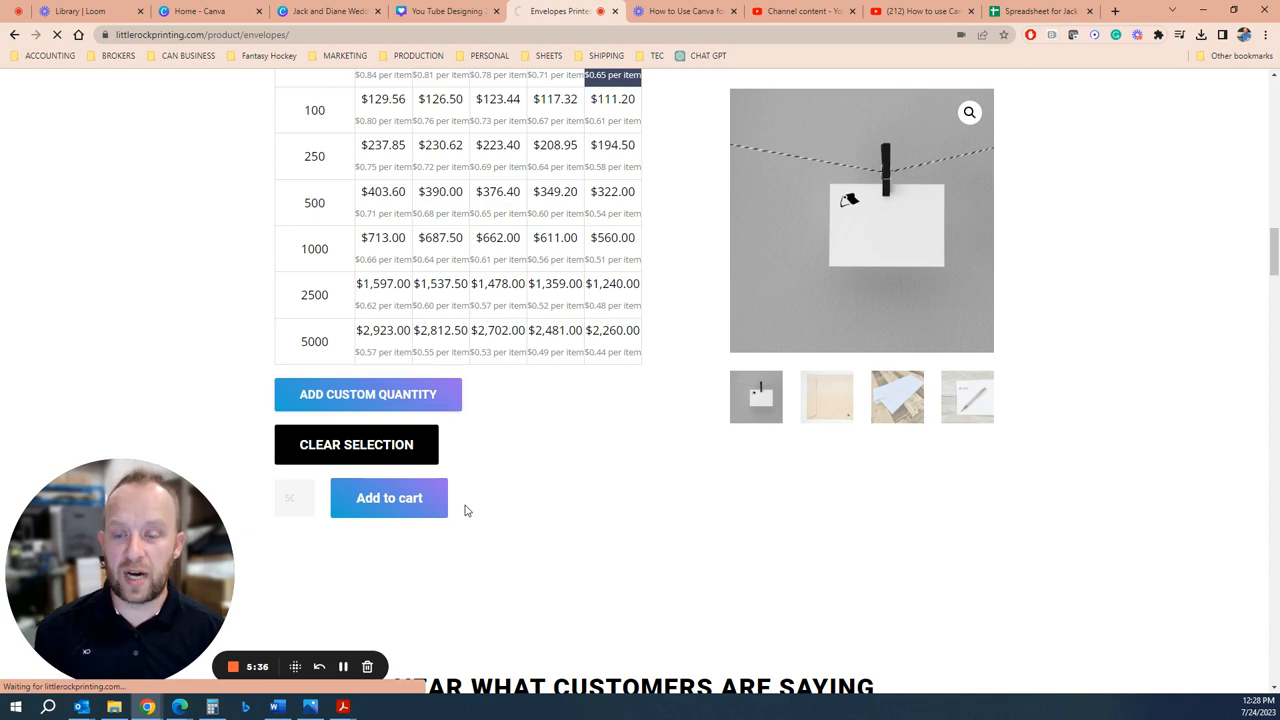
{"action": "left_click", "coordinate": [389, 497]}
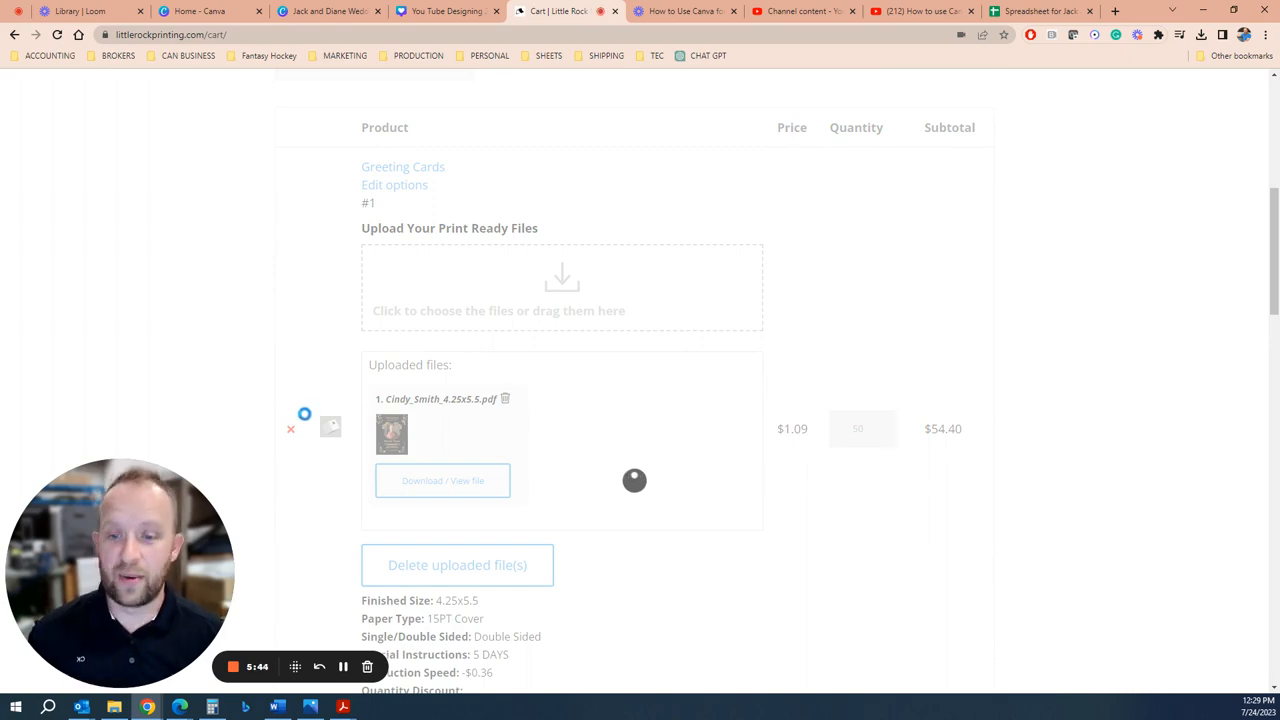
Step: Delete the Greeting Cards item, then upload the wedding PDF and address xlsx for the envelopes
{"action": "left_click", "coordinate": [291, 428]}
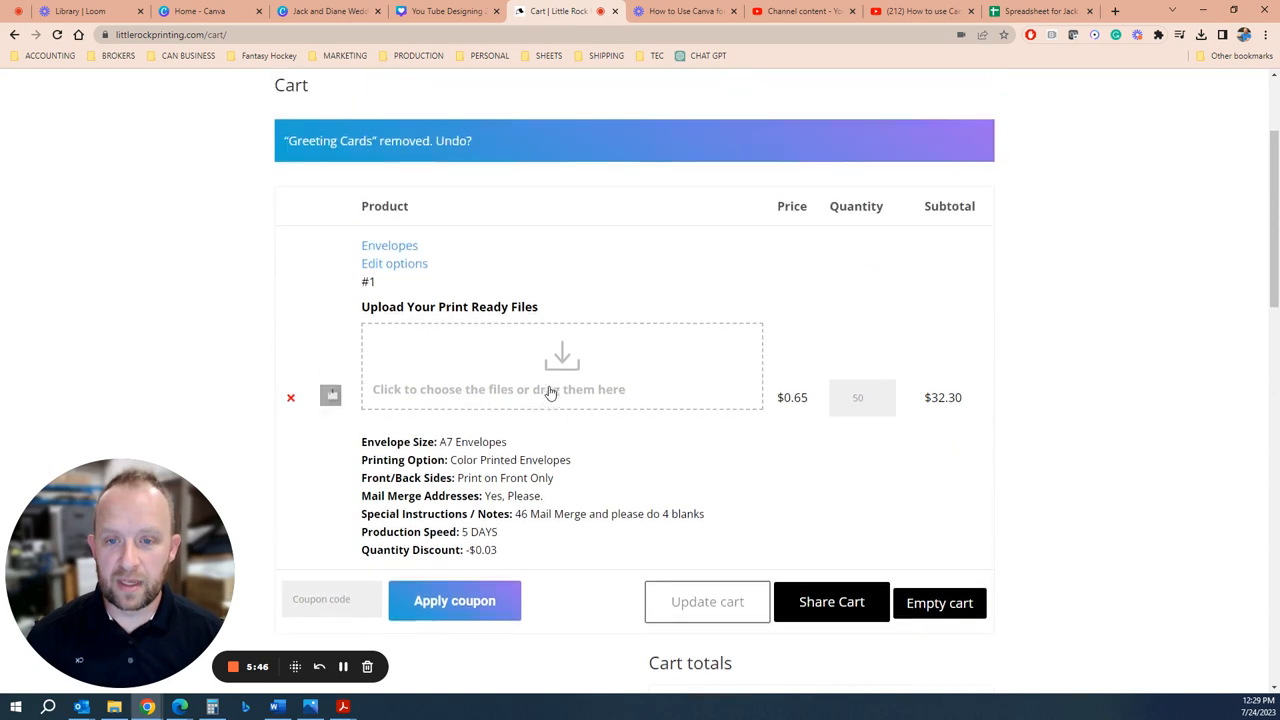
{"action": "left_click", "coordinate": [561, 365]}
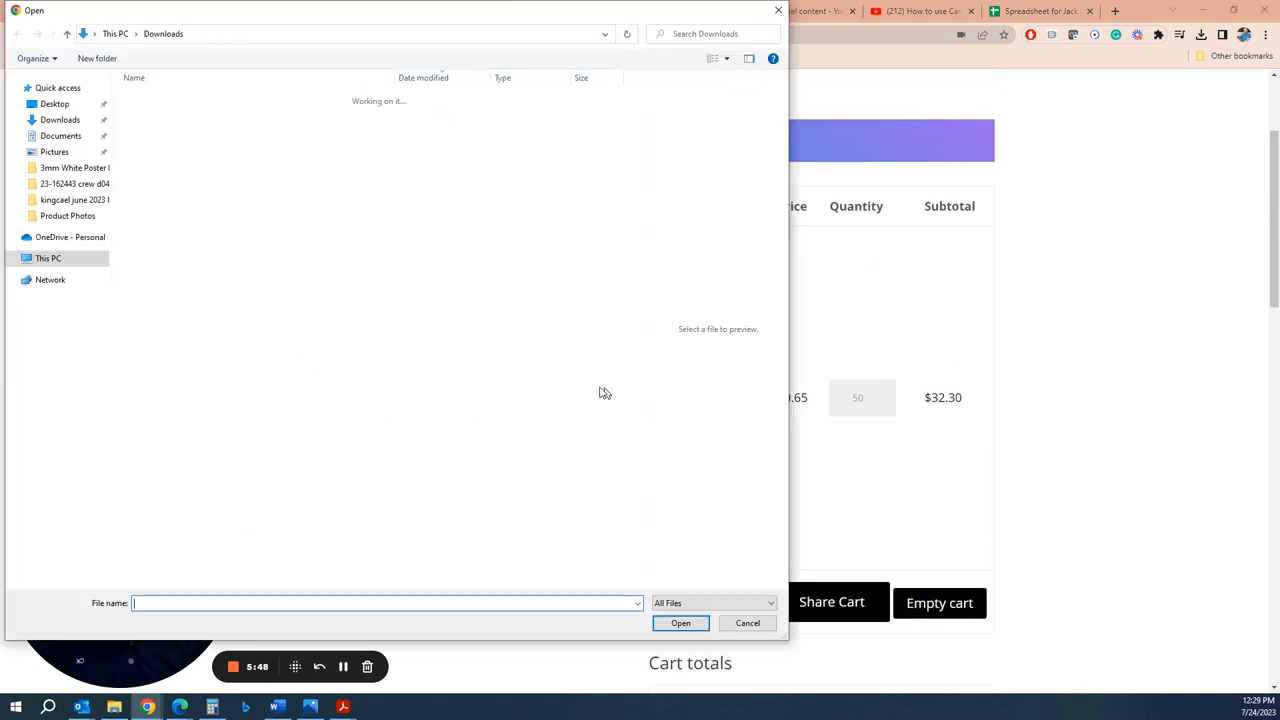
{"action": "left_click", "coordinate": [190, 115]}
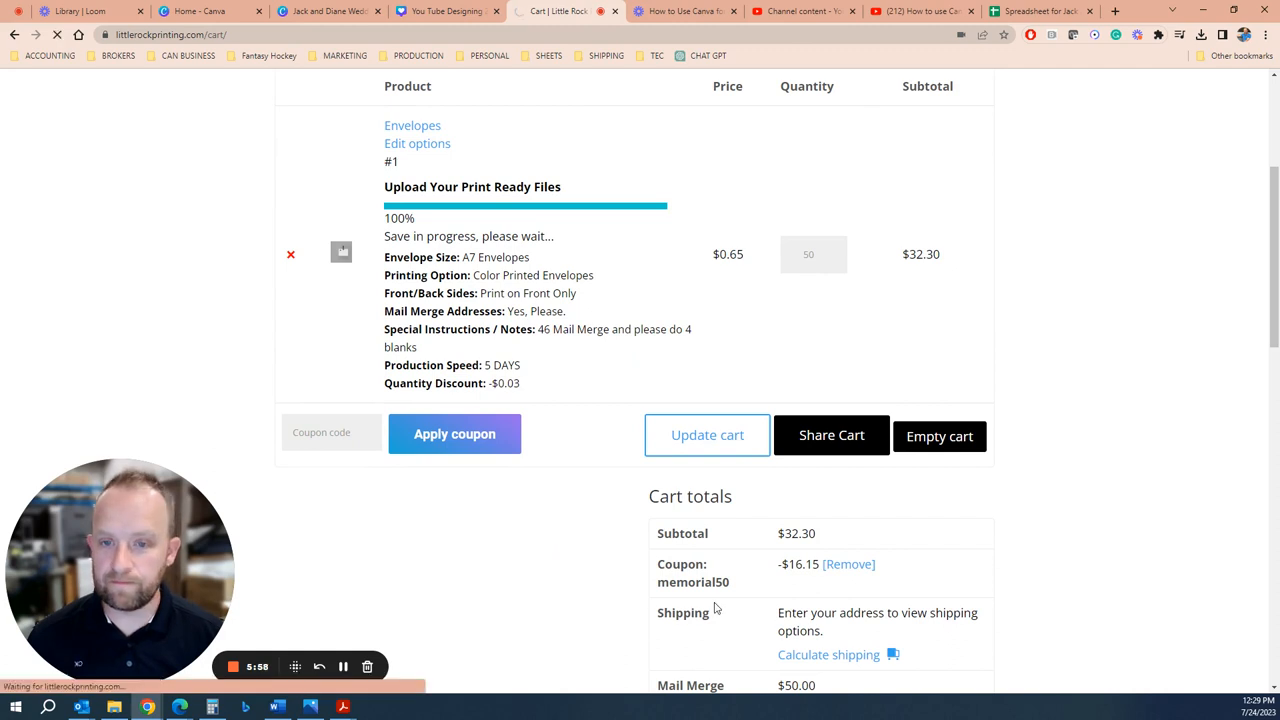
{"action": "mouse_move", "coordinate": [457, 214]}
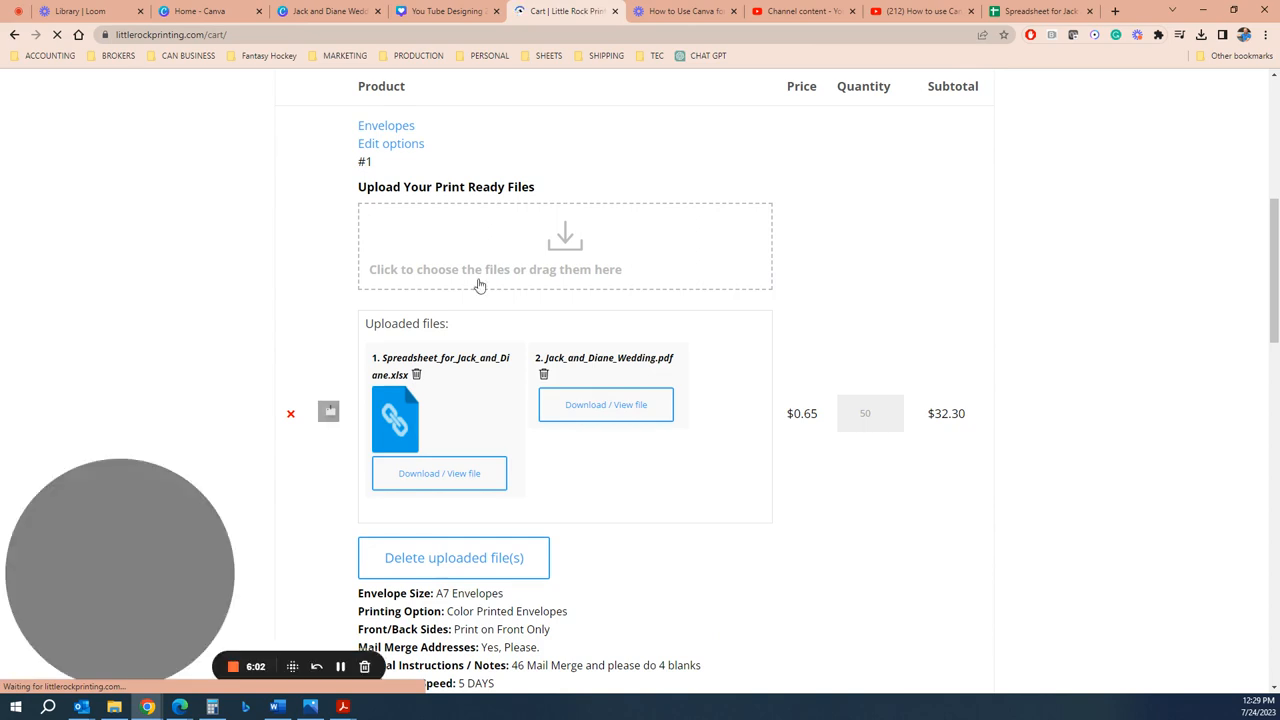
{"action": "scroll", "scroll_direction": "down", "scroll_amount": 3}
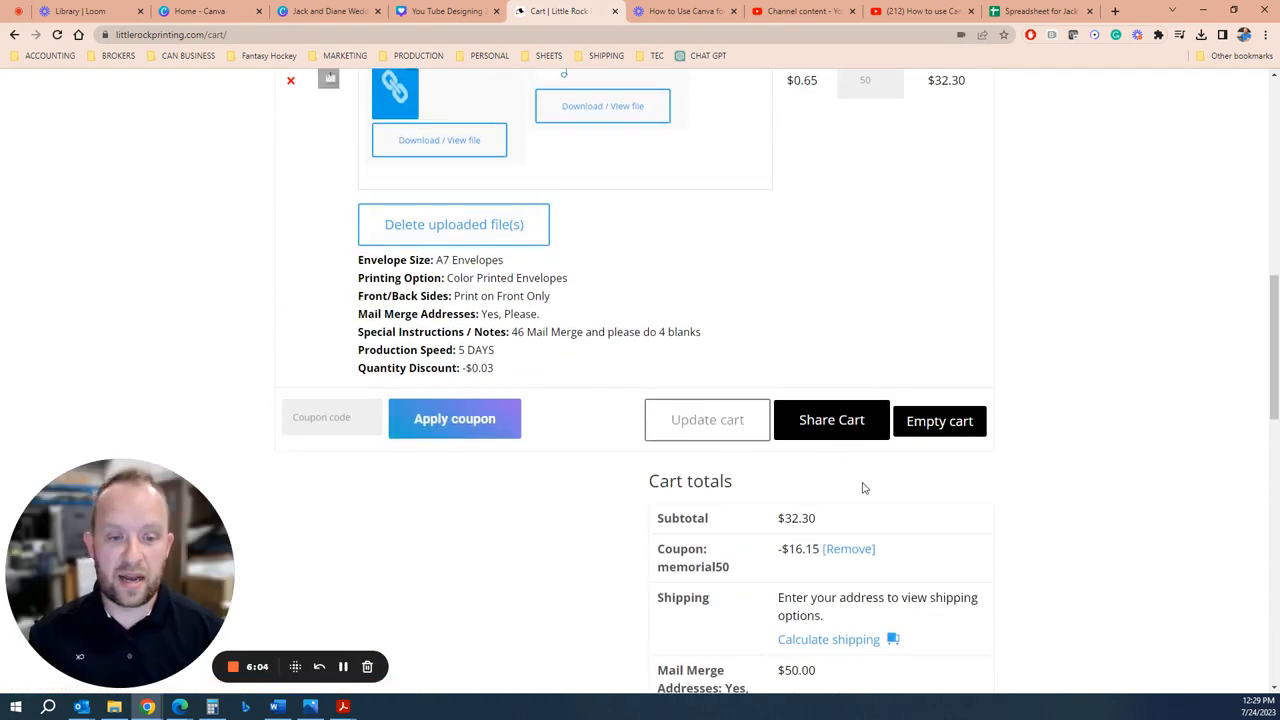
{"action": "scroll", "scroll_direction": "down", "scroll_amount": 3}
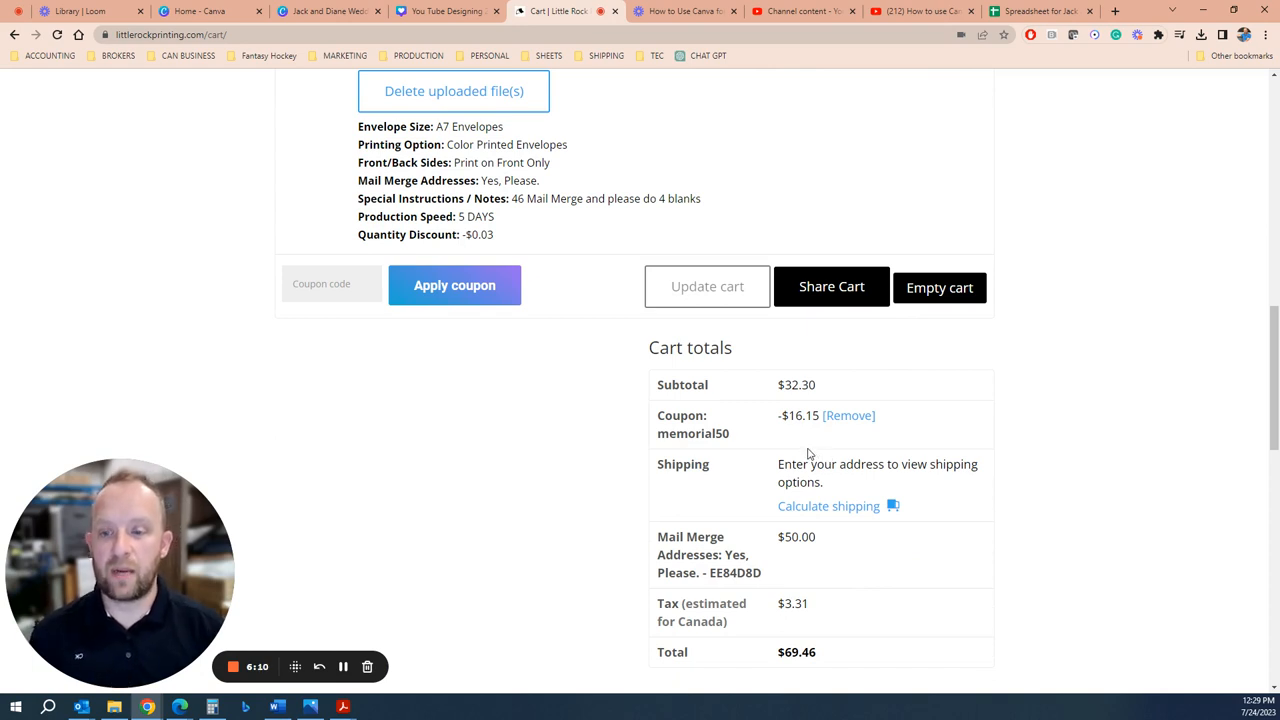
{"action": "mouse_move", "coordinate": [730, 465]}
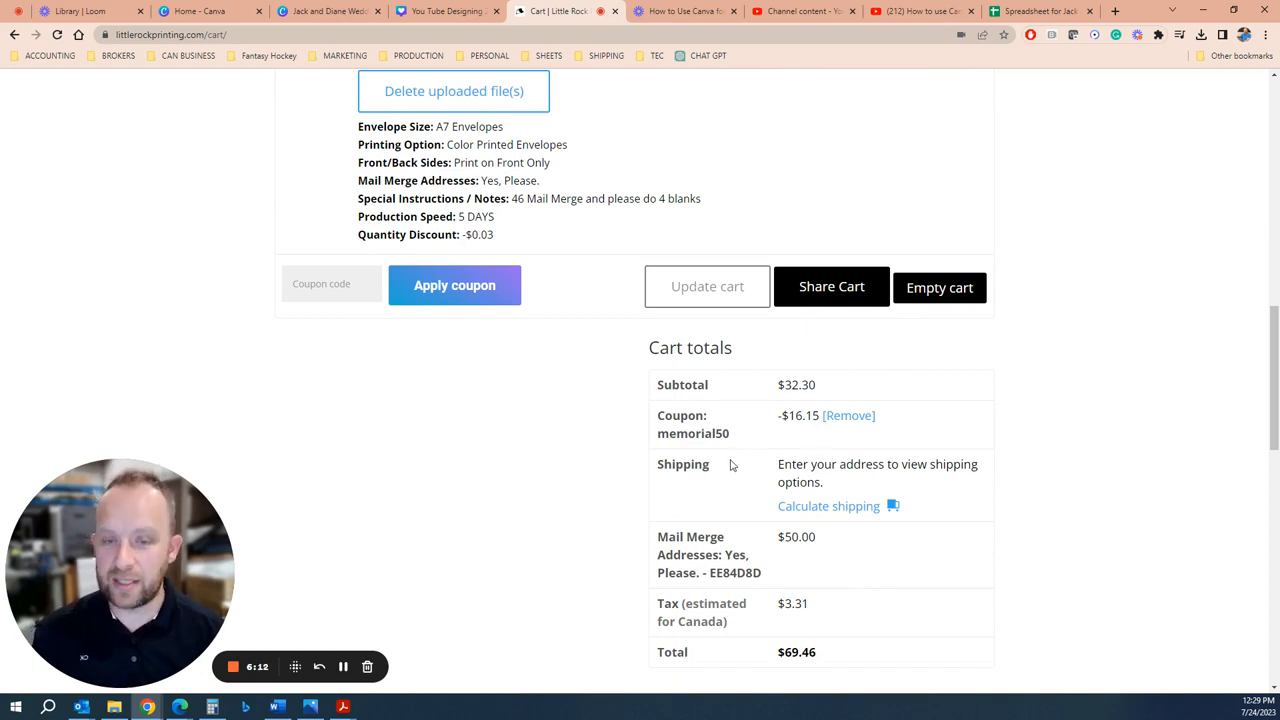